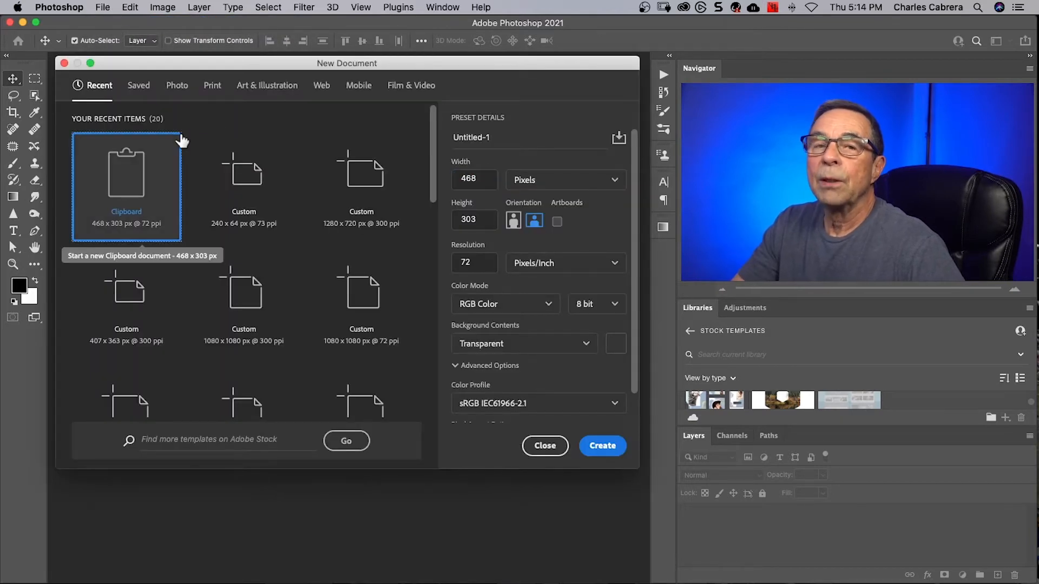
mouse_move(209, 128)
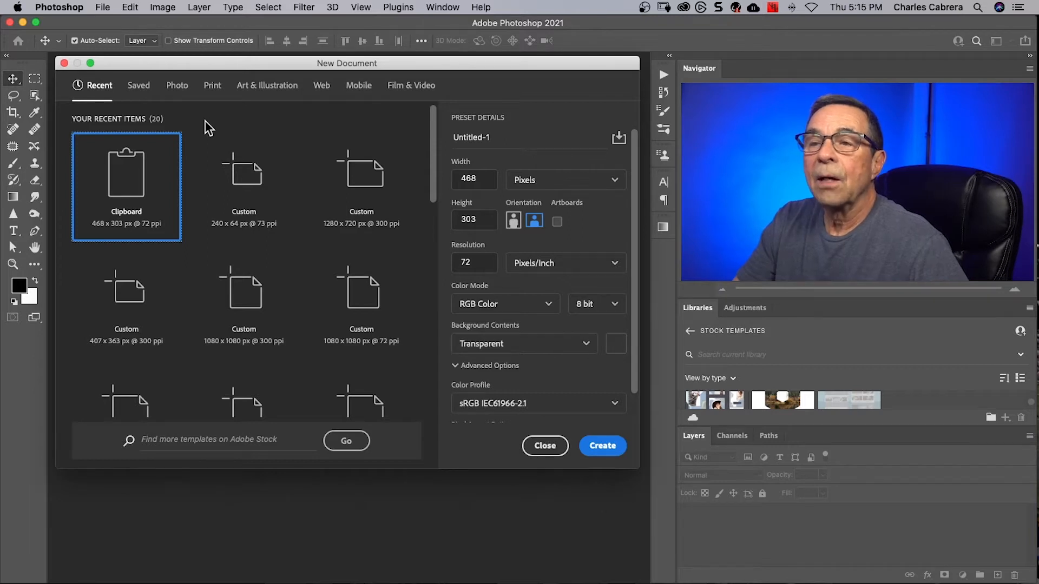
Pick the 240 x 64 px recent preset, then browse the Photo, Art & Illustration and Web preset categories
click(244, 178)
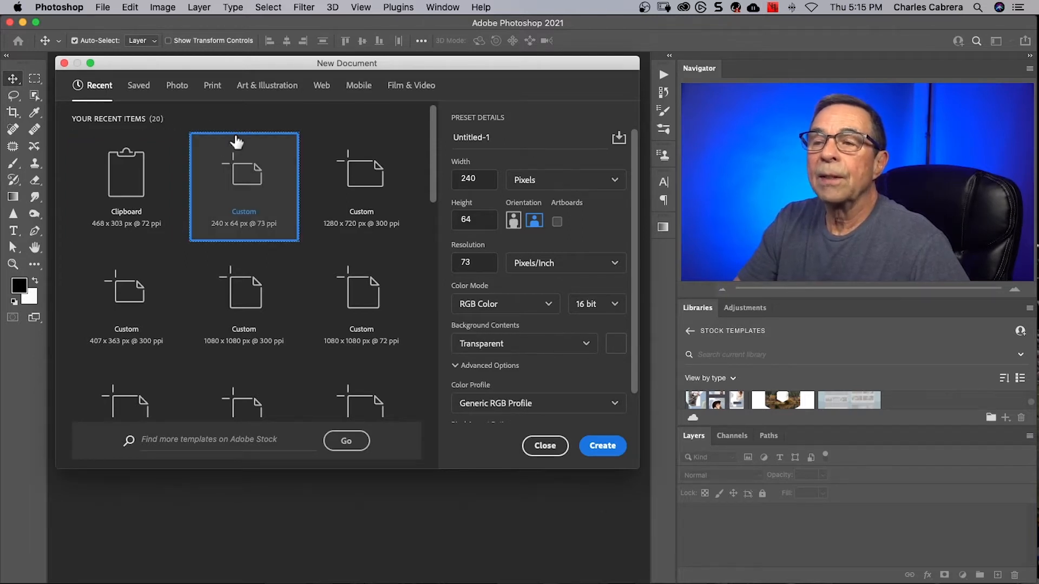
mouse_move(184, 120)
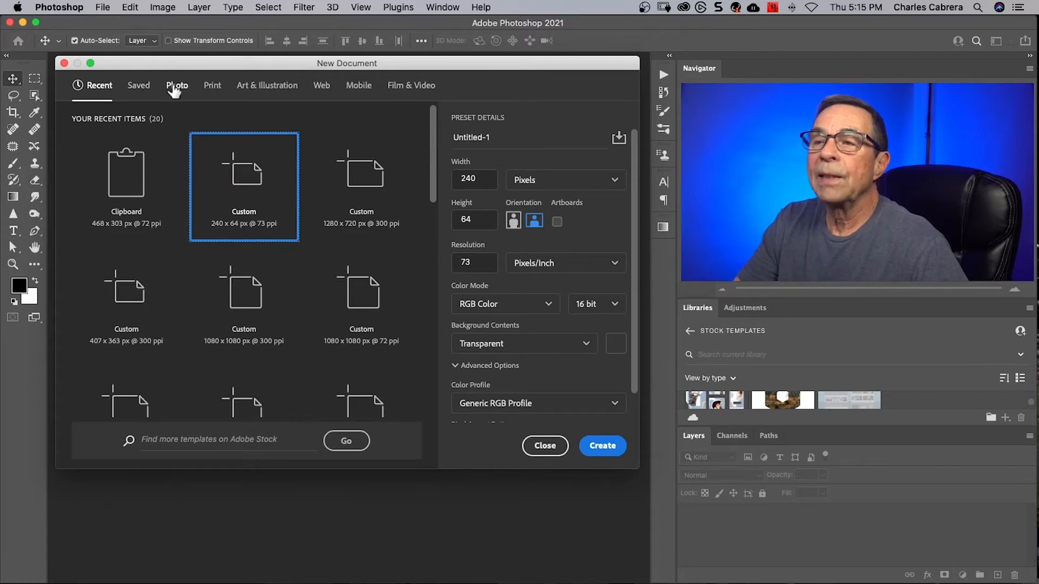
click(177, 84)
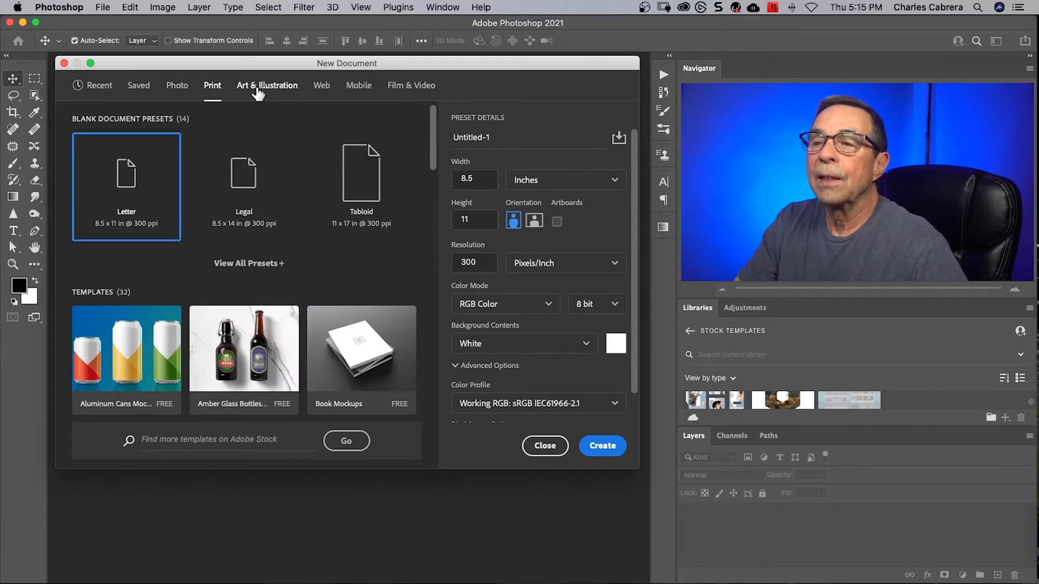
click(267, 84)
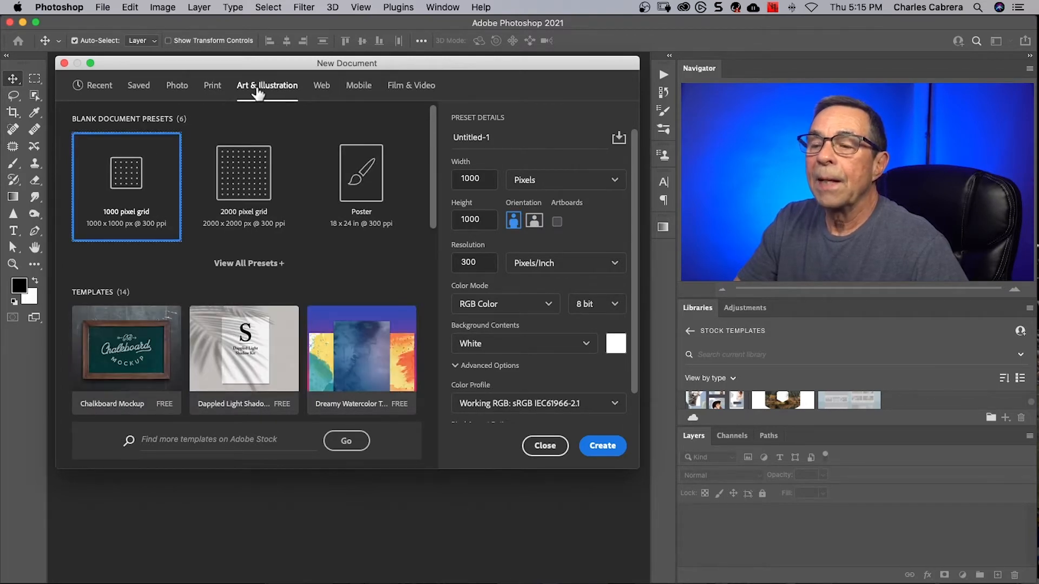
click(321, 85)
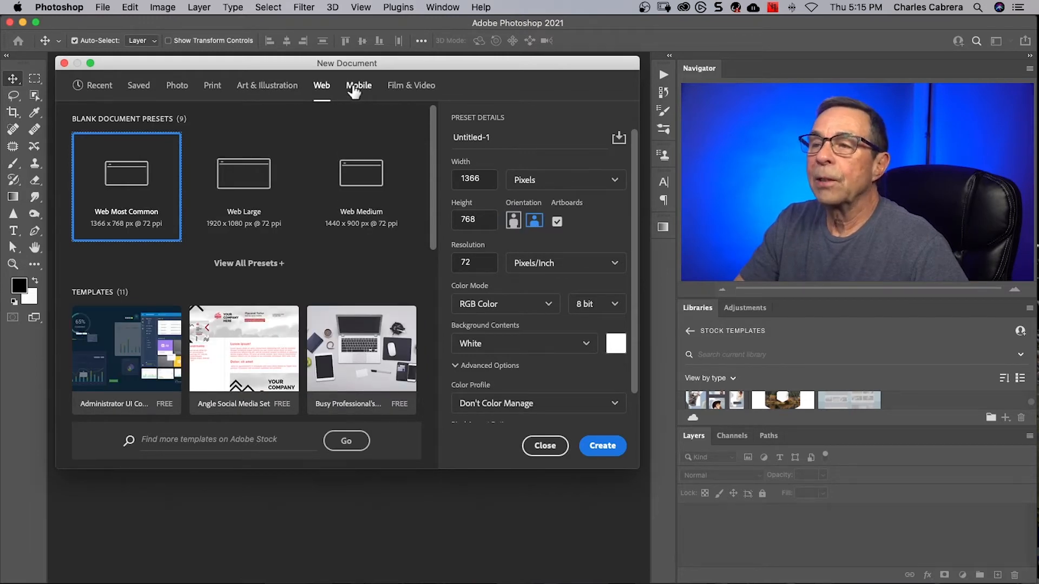
mouse_move(268, 84)
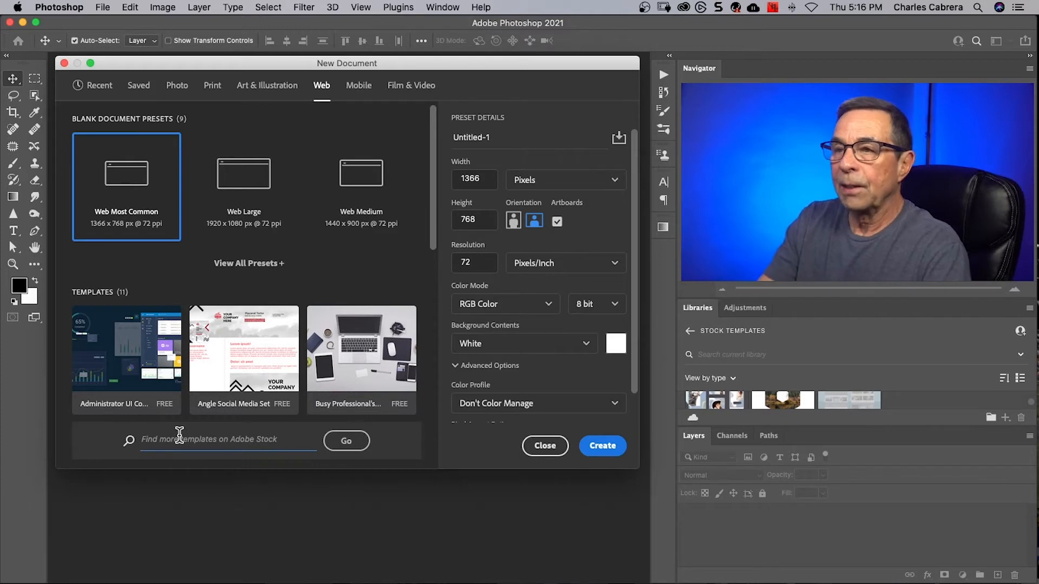
Search Adobe Stock for 'Web' templates from the New Document dialog
text(Web)
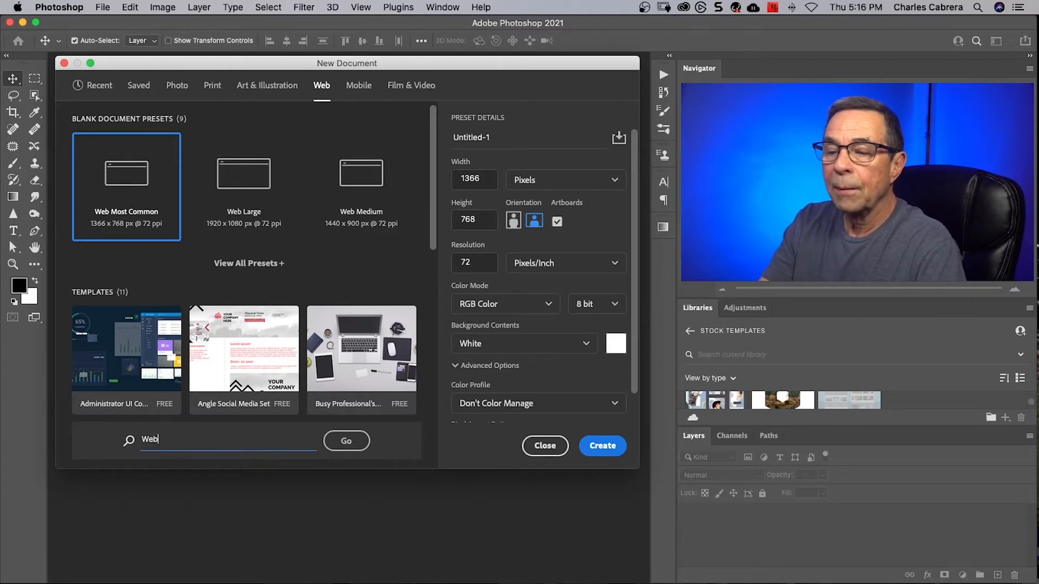
click(345, 440)
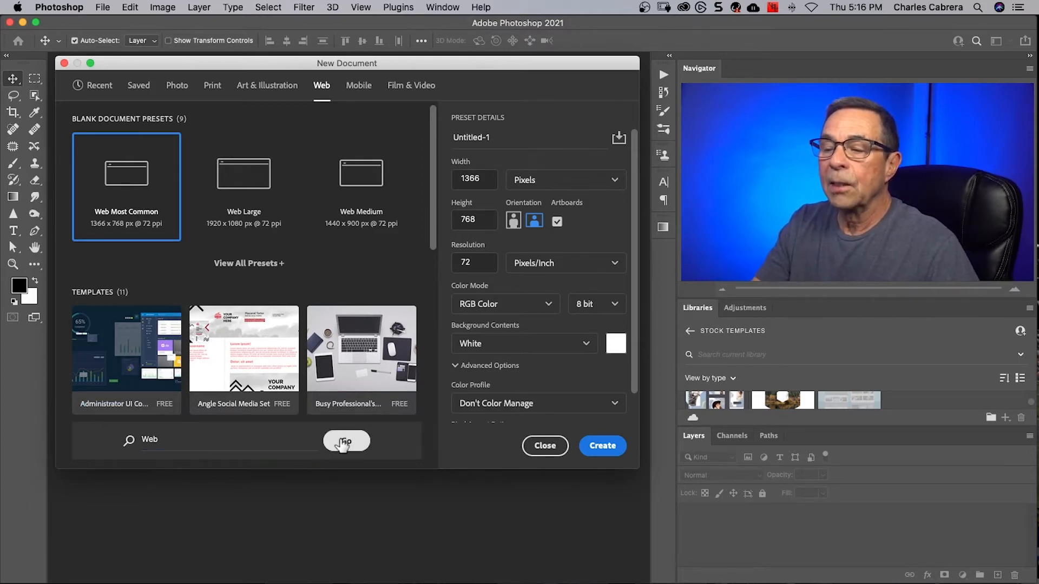
click(347, 441)
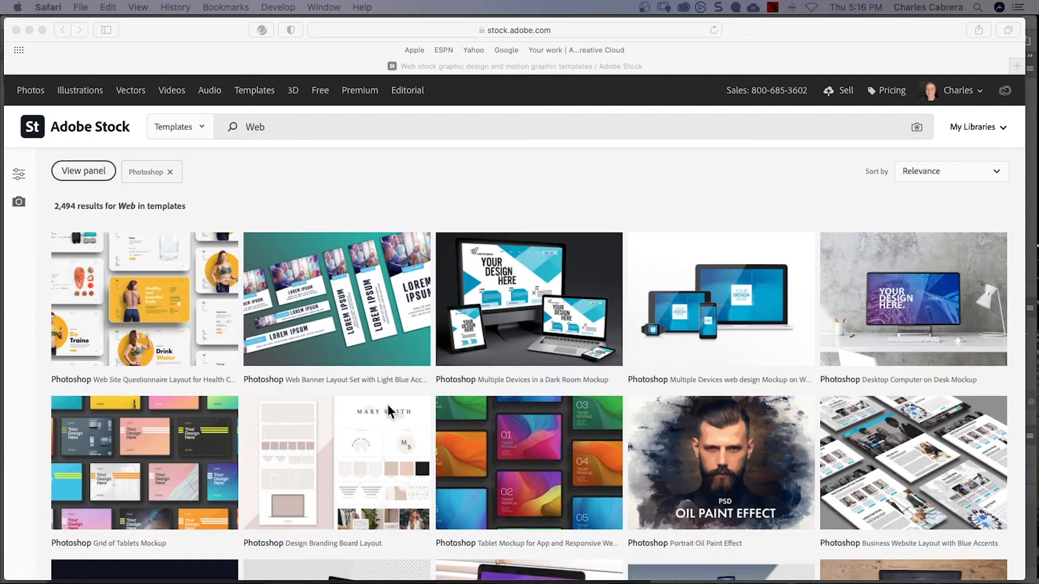
mouse_move(252, 136)
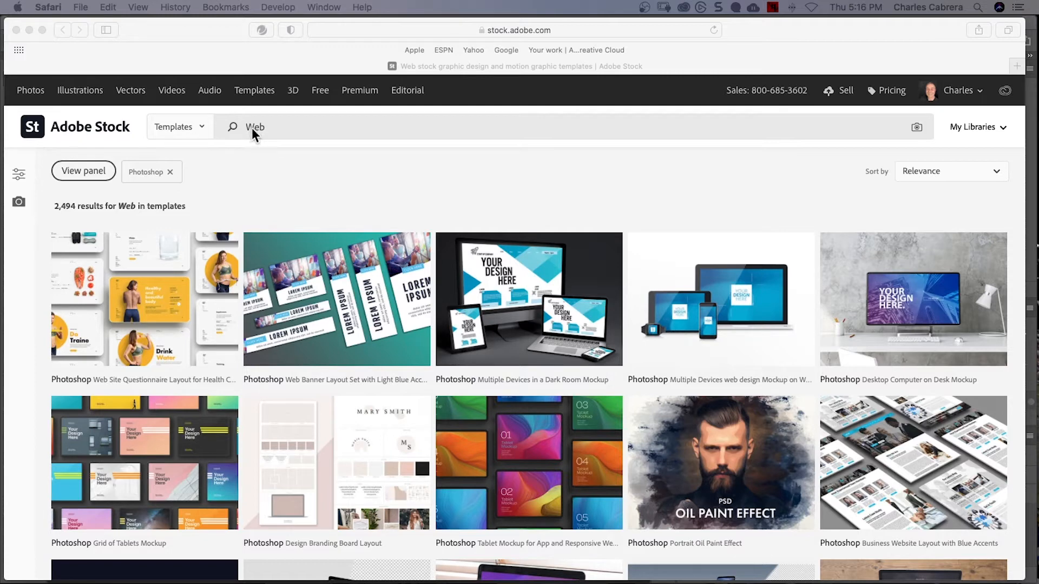
mouse_move(387, 318)
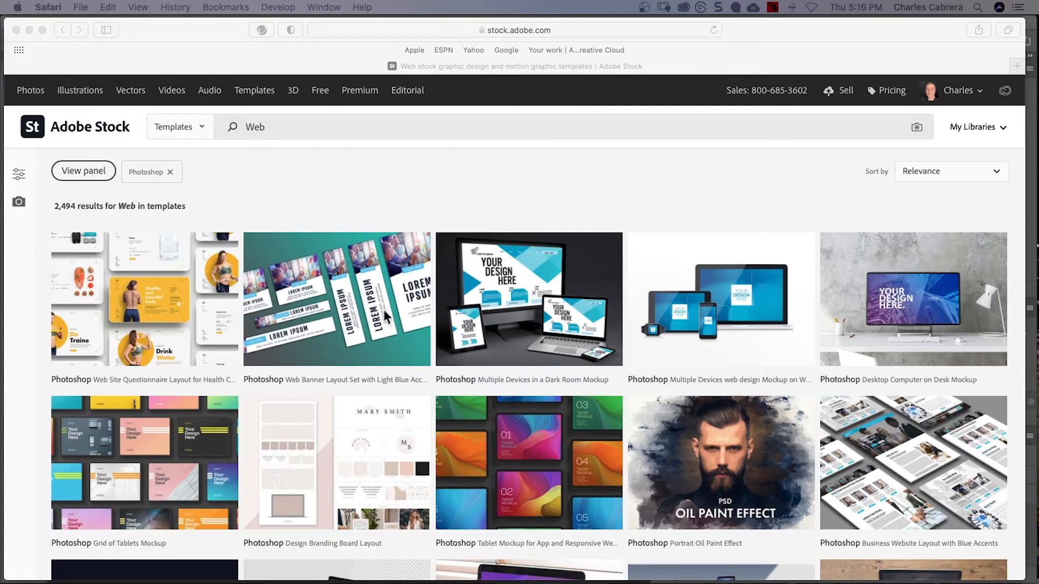
mouse_move(339, 308)
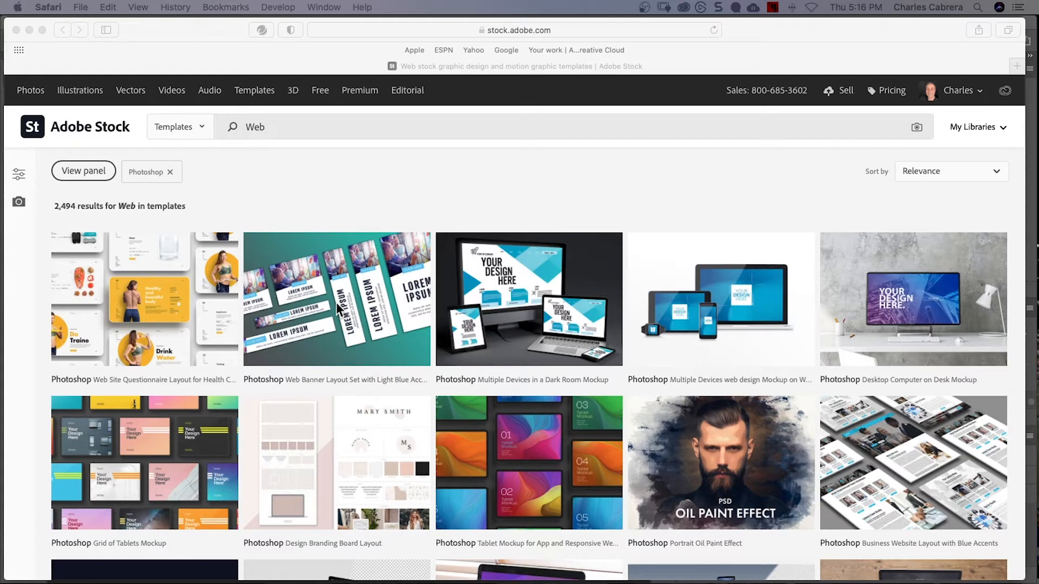
scroll(down, 3)
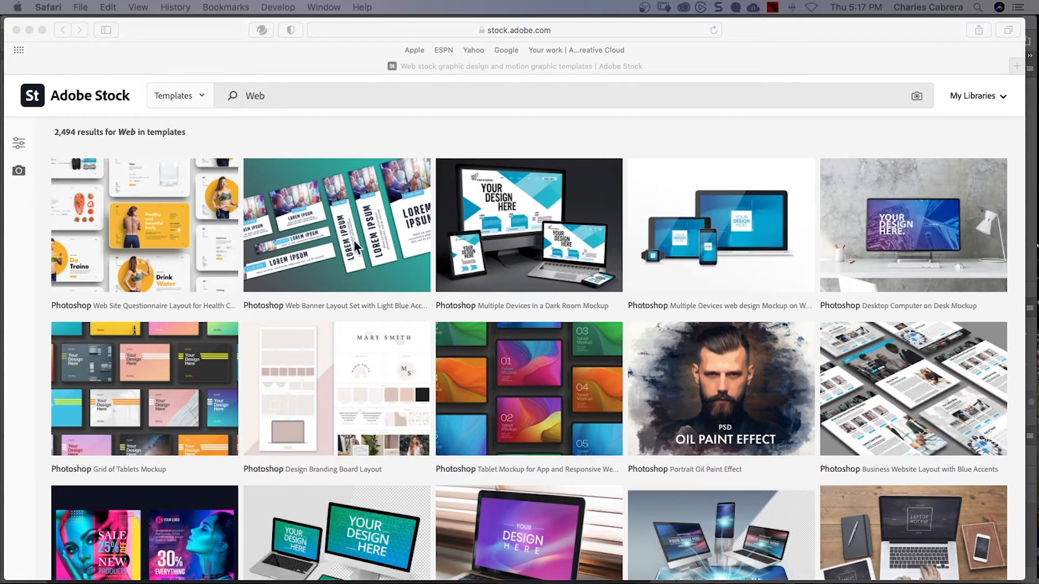
mouse_move(520, 258)
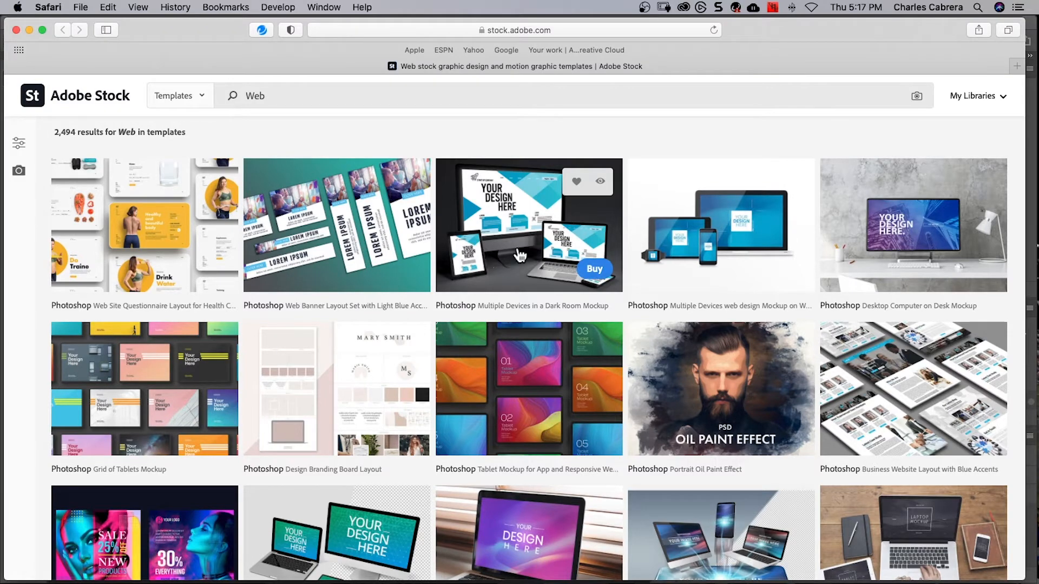
mouse_move(770, 368)
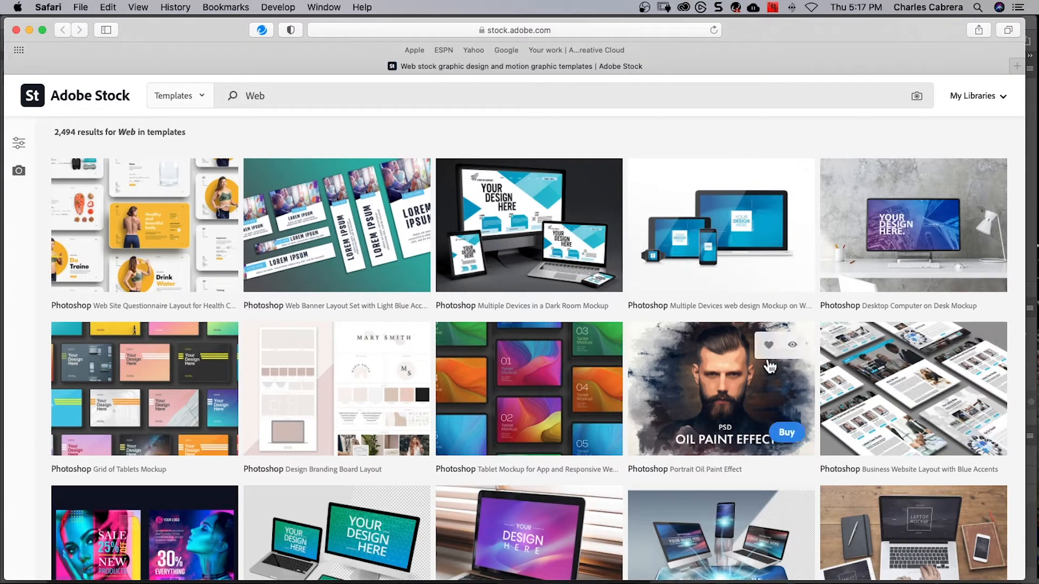
scroll(down, 3)
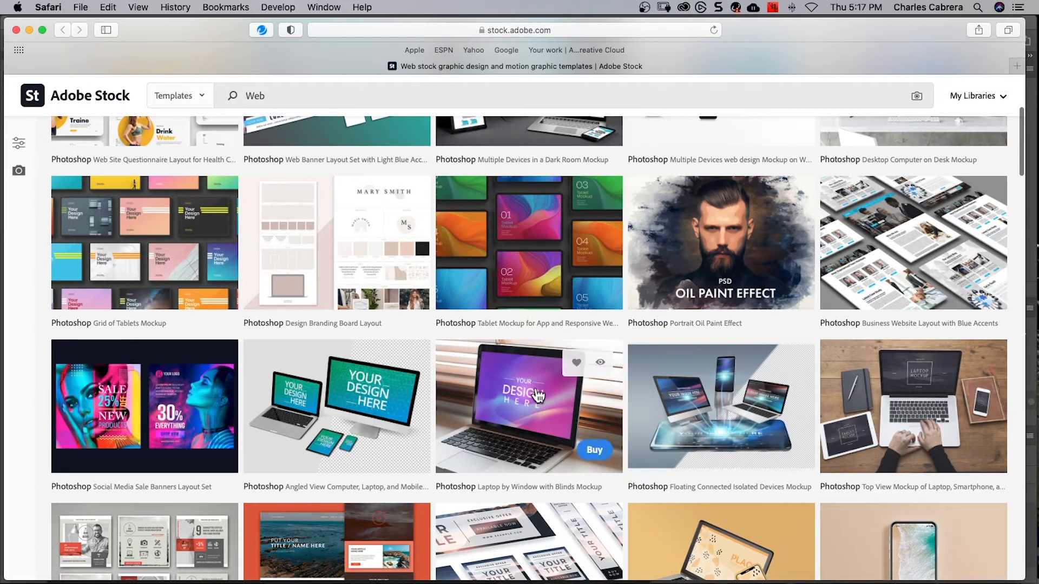
mouse_move(171, 250)
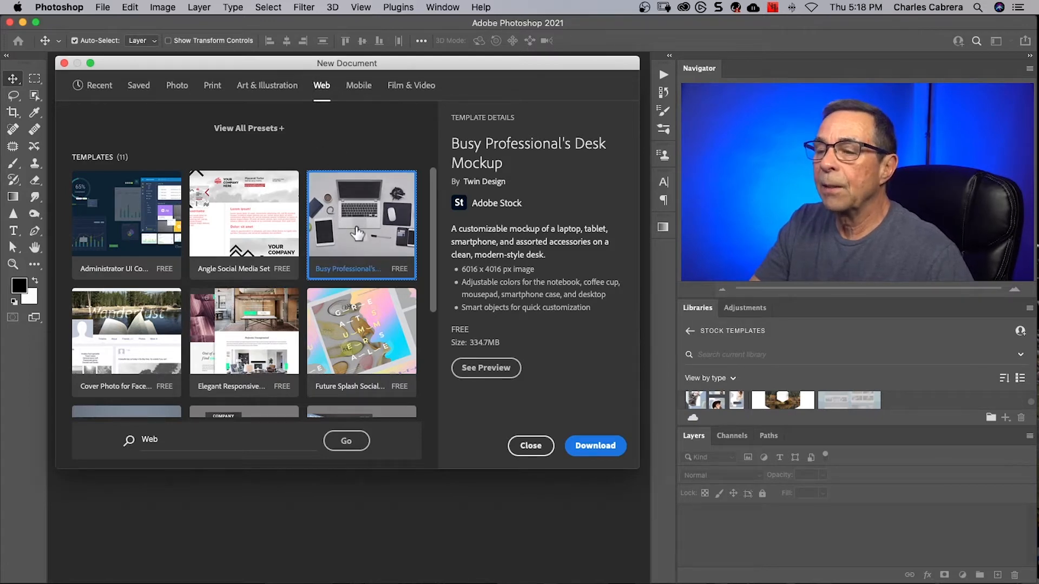
Preview the Busy Professional's Desk Mockup full size, then download the free template
click(486, 368)
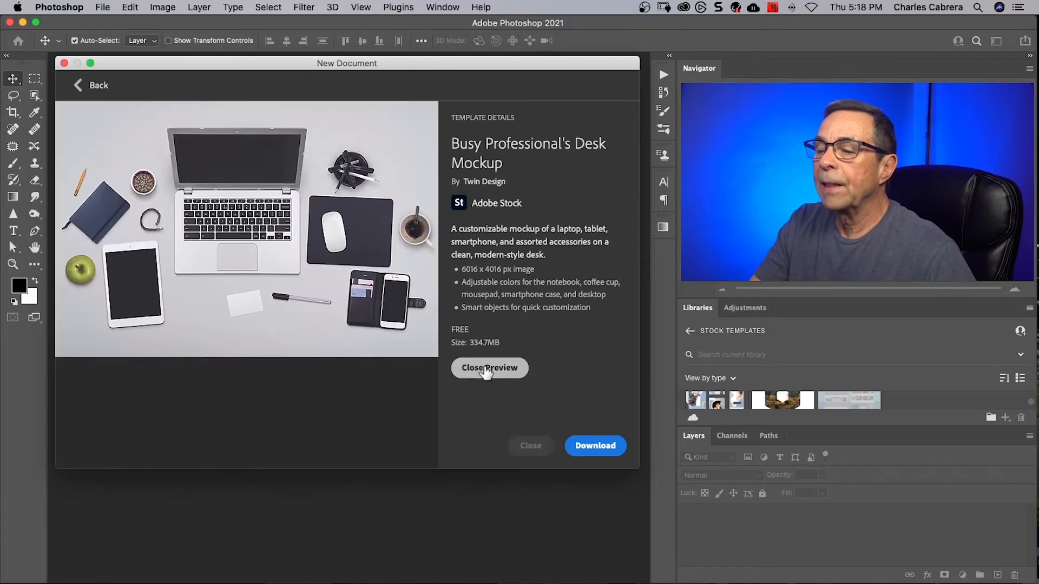
click(489, 368)
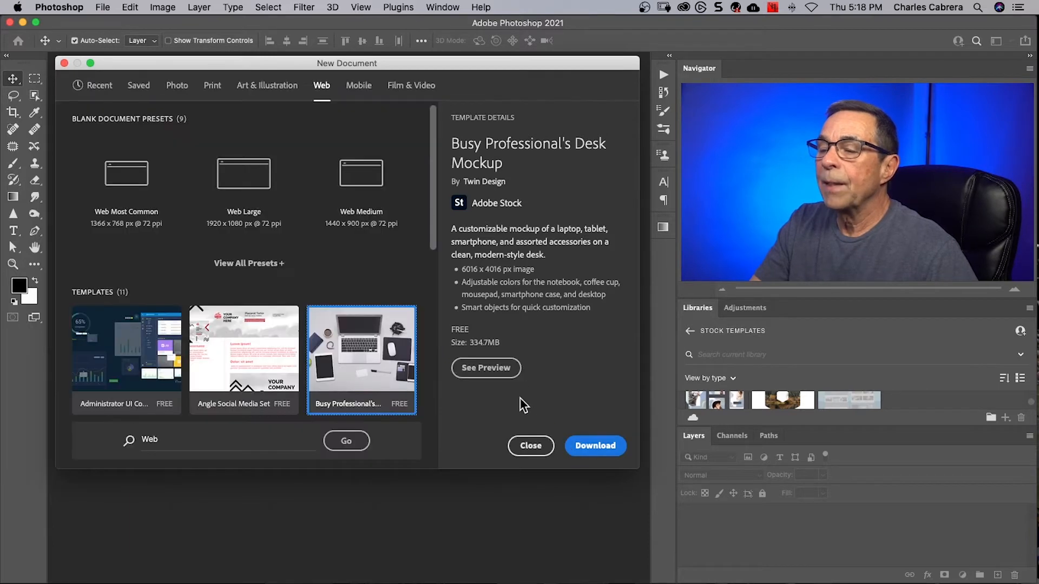
click(594, 444)
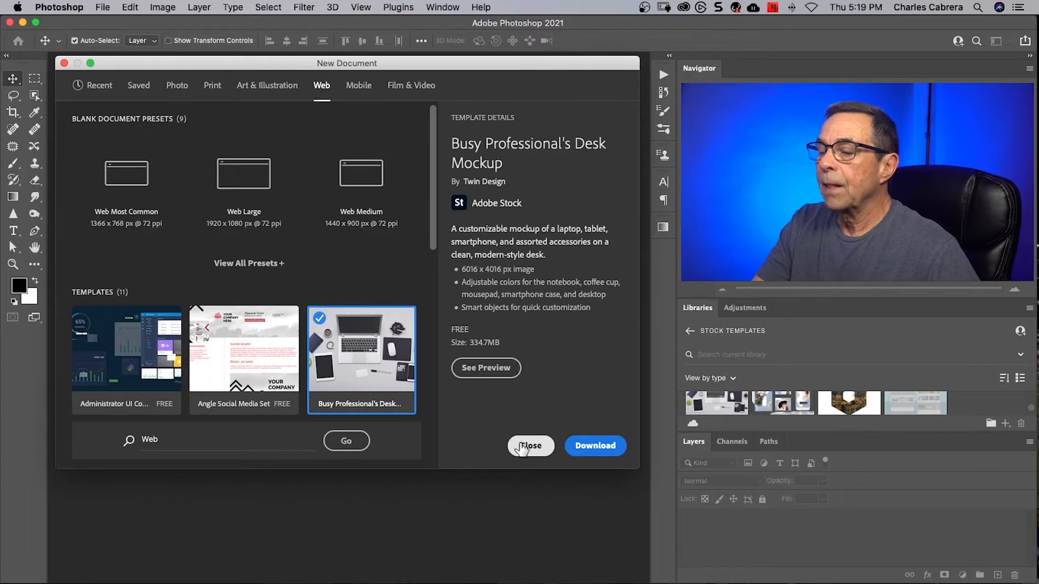
Open the downloaded desk mockup template from the Libraries panel as a new document
click(530, 444)
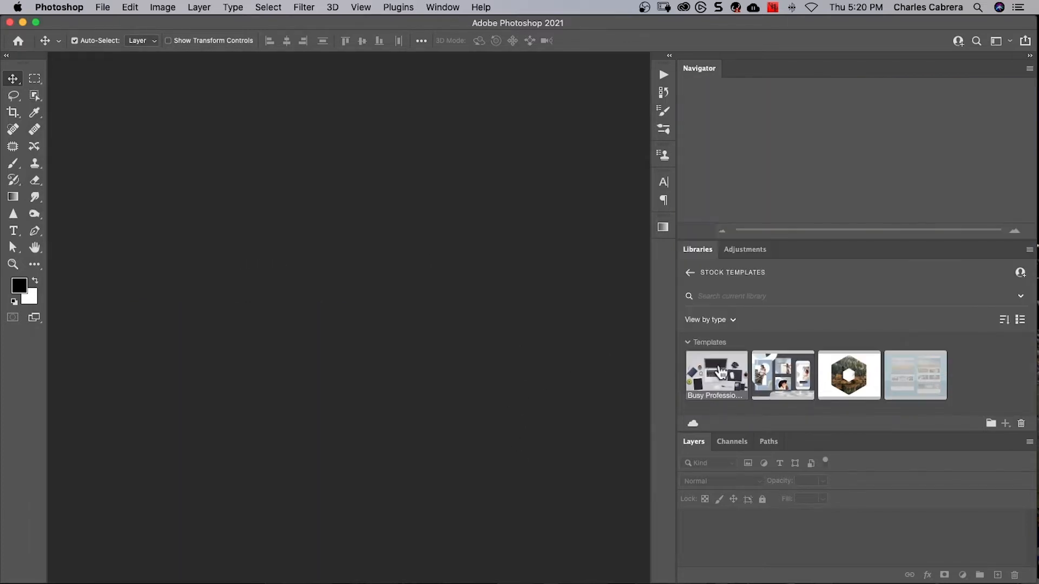
mouse_move(716, 375)
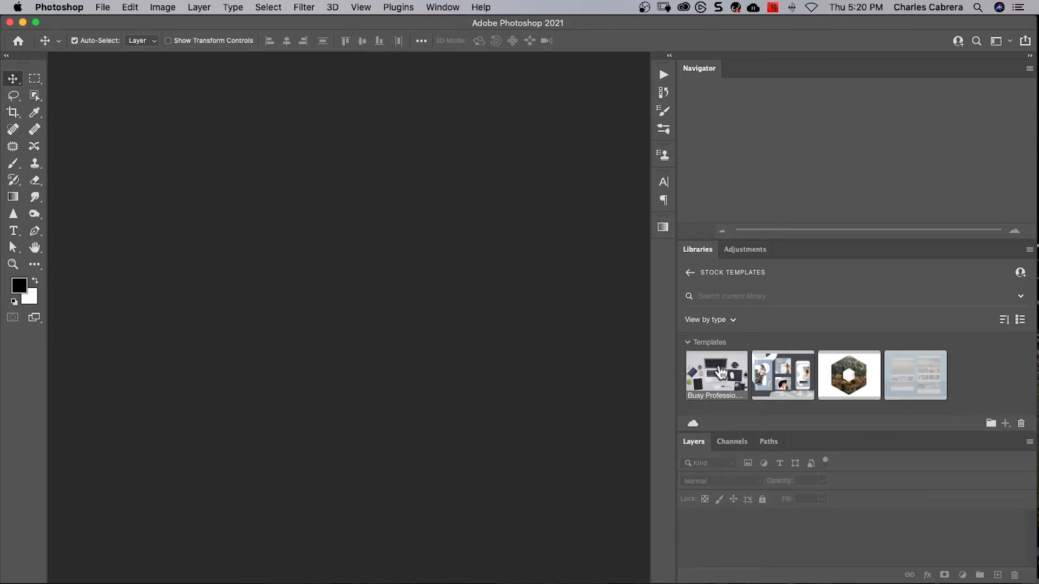
right_click(715, 375)
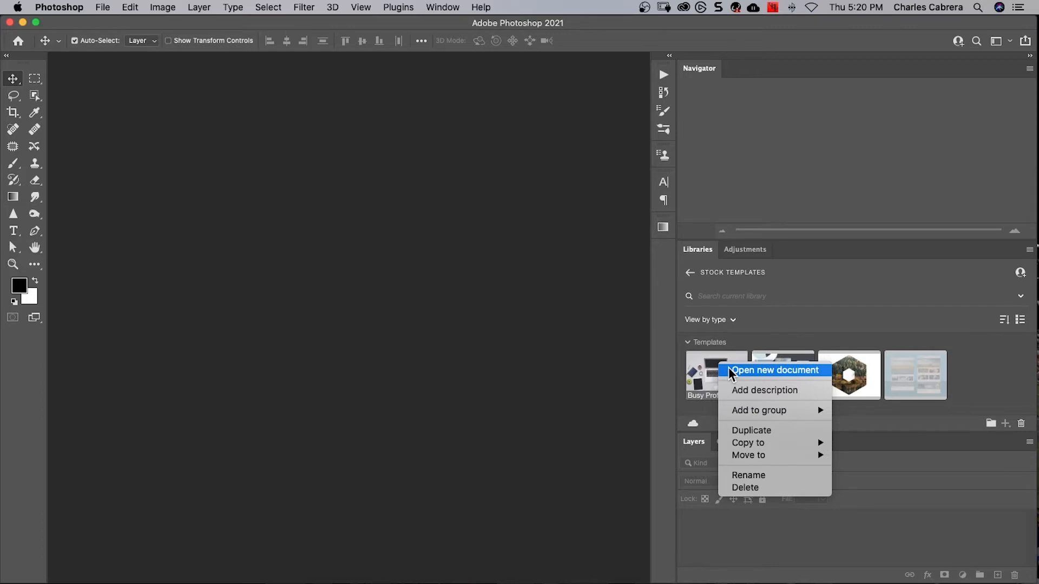
click(773, 370)
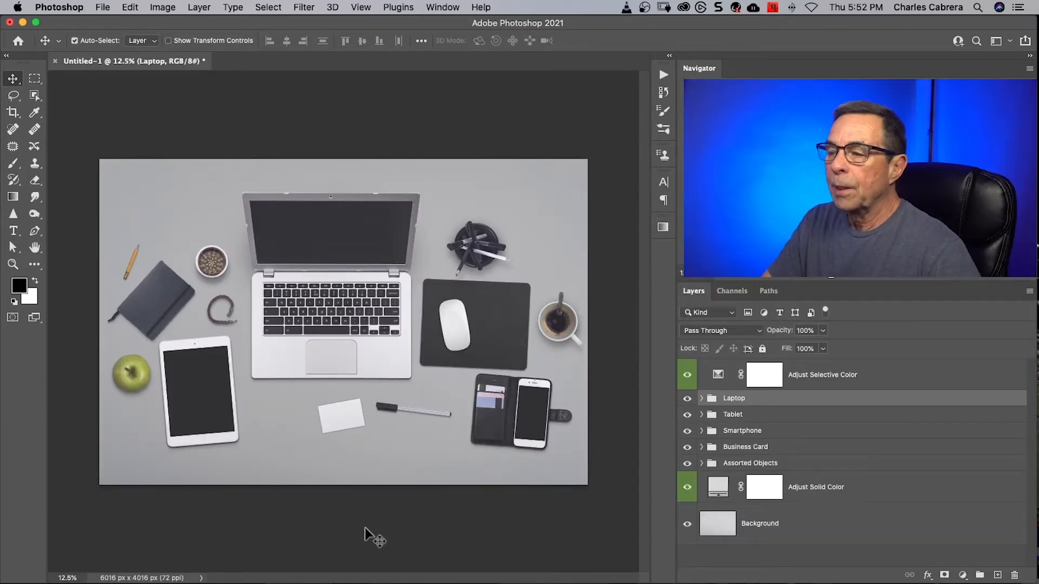
mouse_move(434, 537)
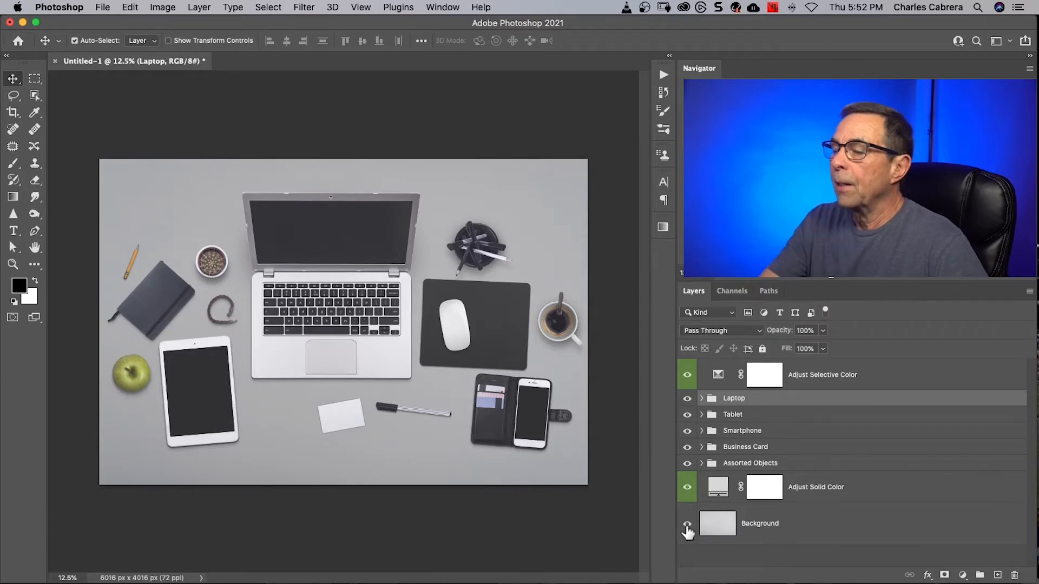
mouse_move(687, 527)
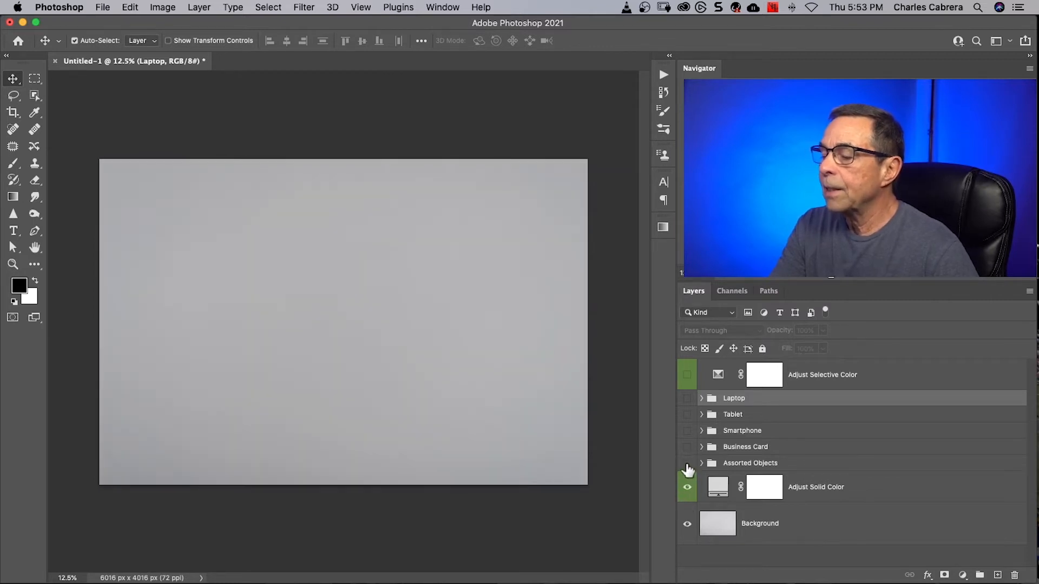
Show the Assorted Objects, Business Card, Smartphone, Tablet and Laptop groups again
click(687, 462)
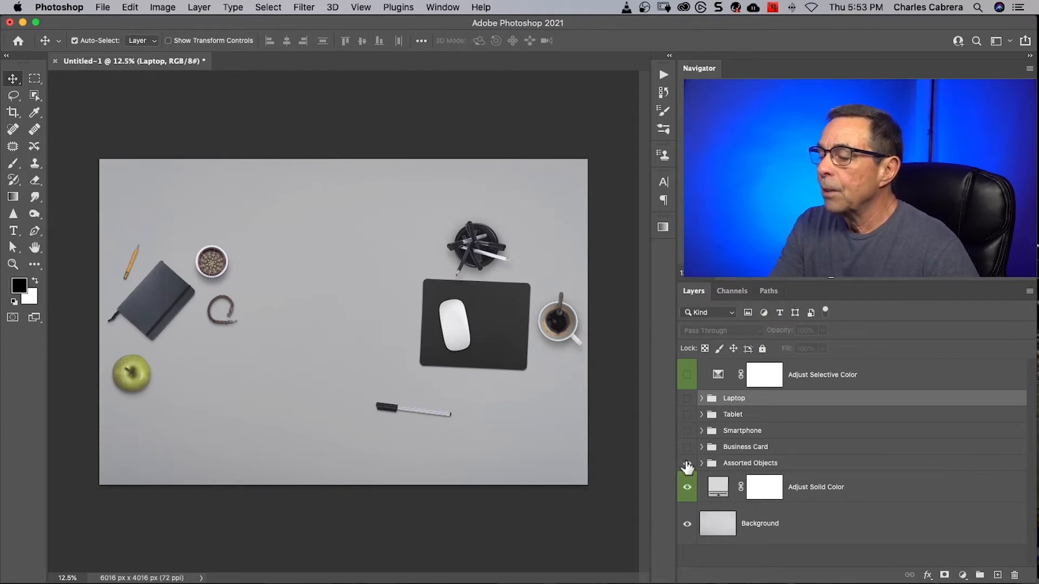
click(687, 447)
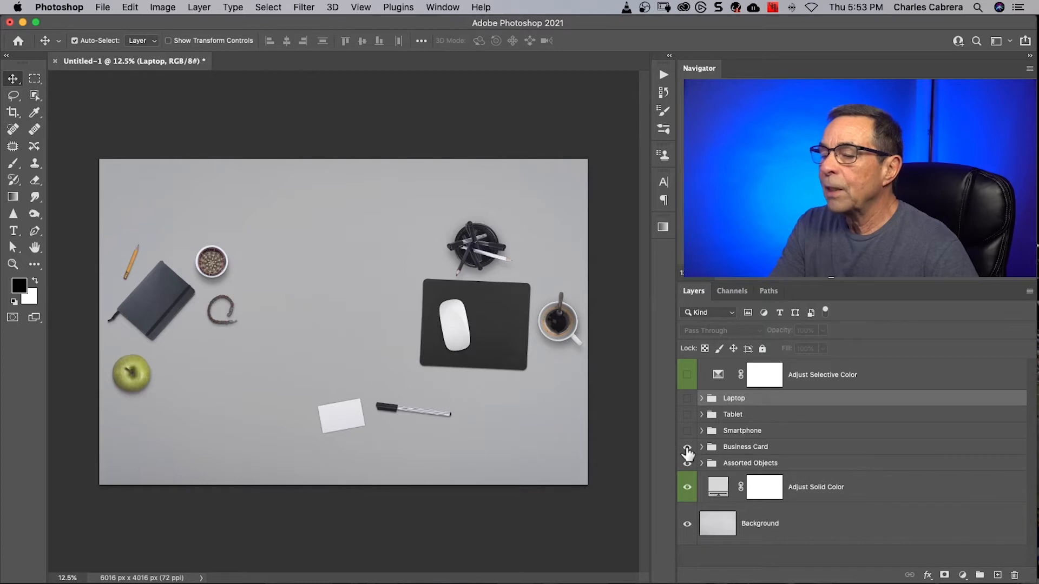
click(687, 447)
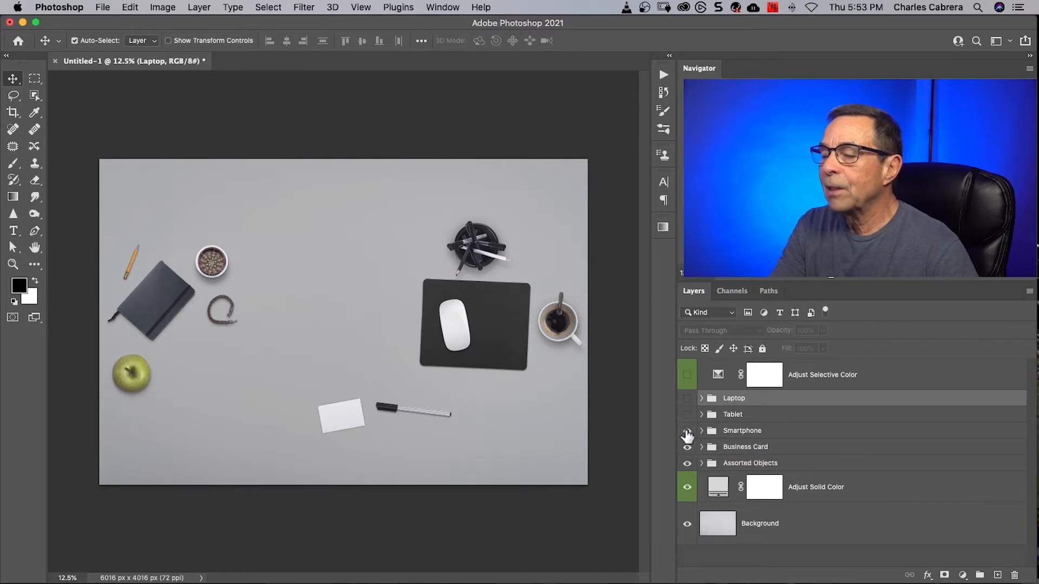
click(687, 430)
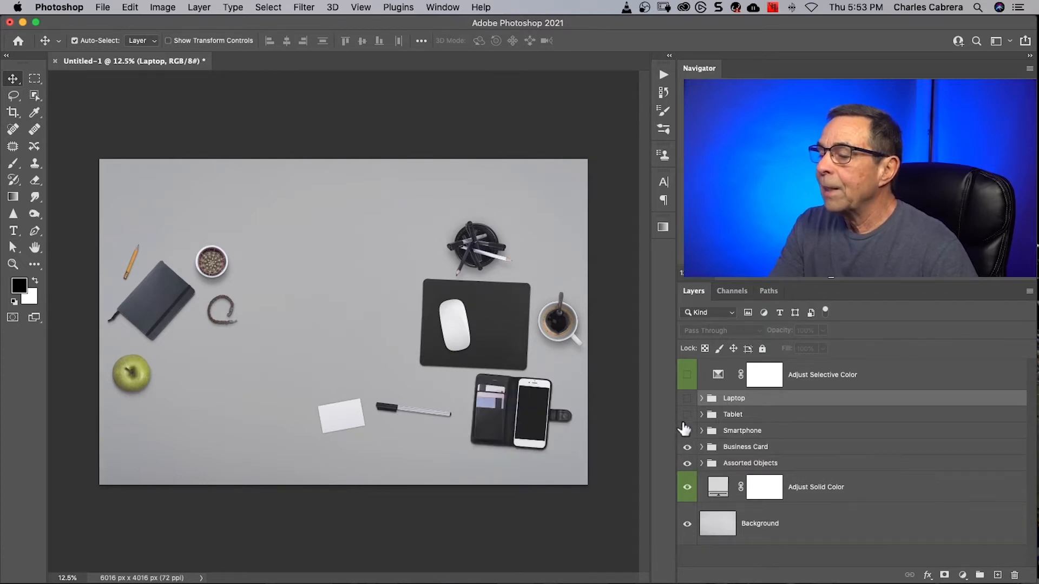
click(687, 415)
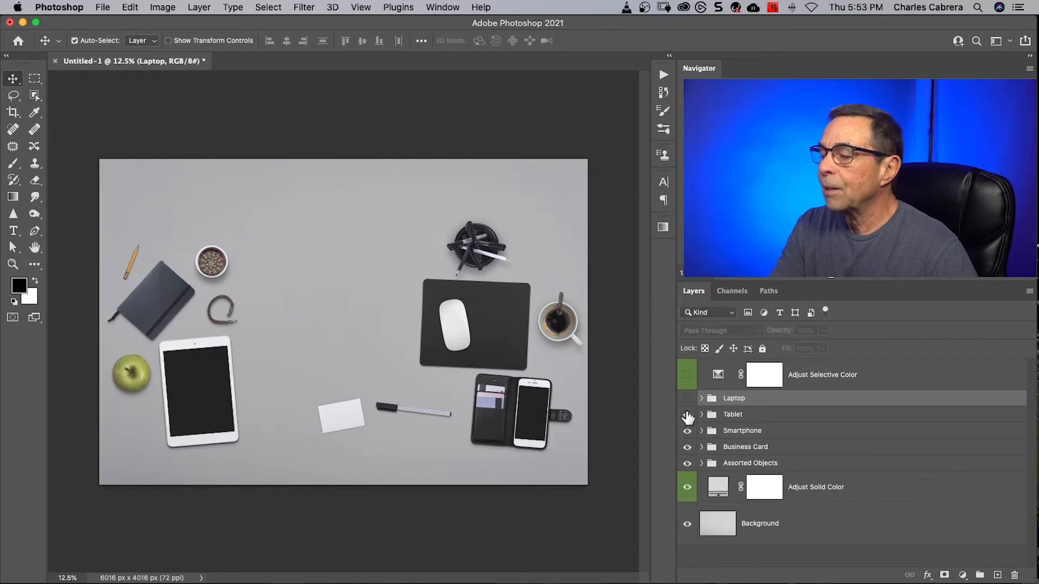
click(687, 398)
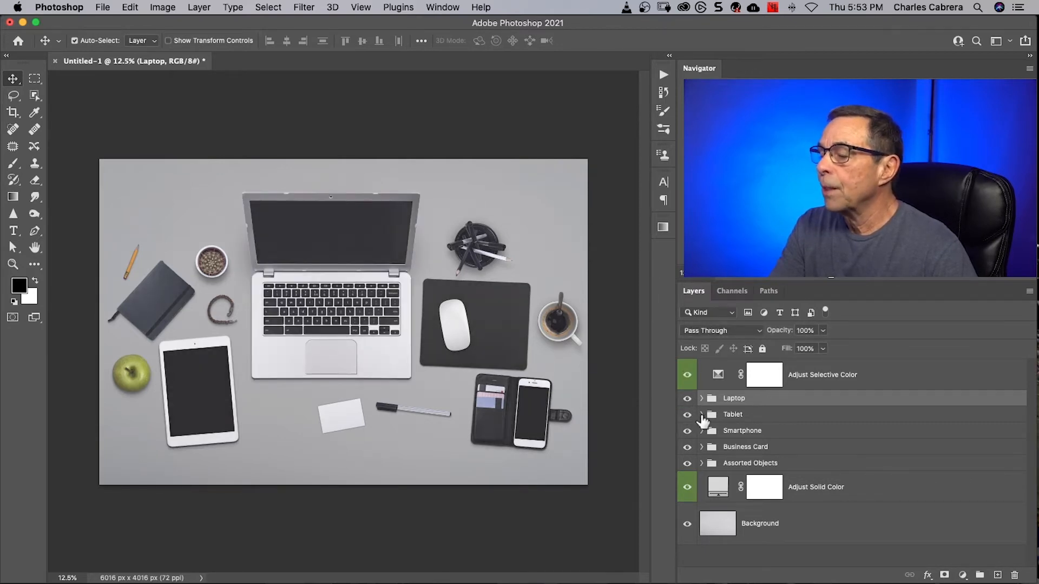
Expand the Tablet group and look through the Layer menu's Smart Objects commands
click(702, 414)
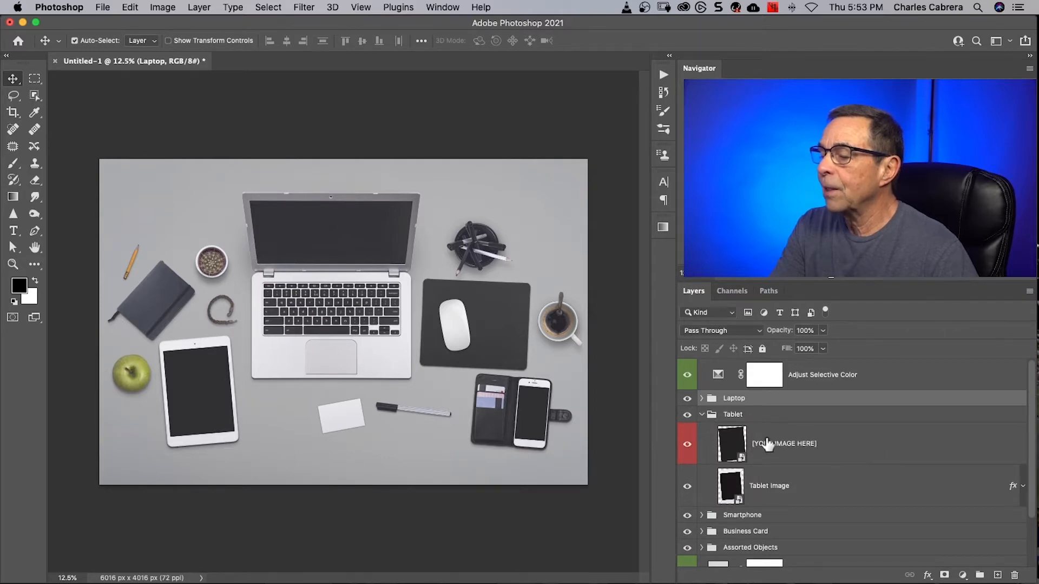
mouse_move(786, 447)
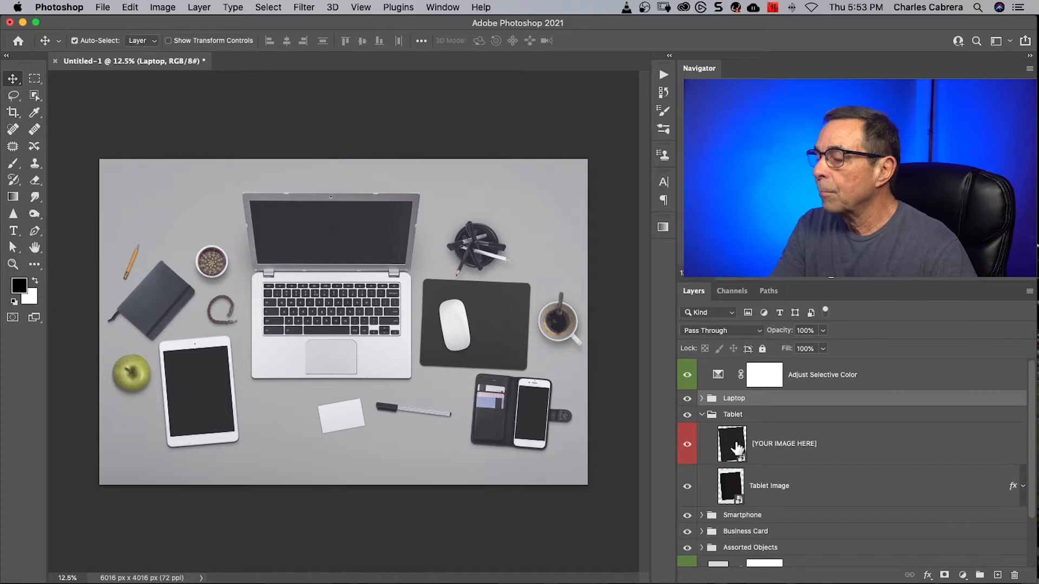
mouse_move(732, 443)
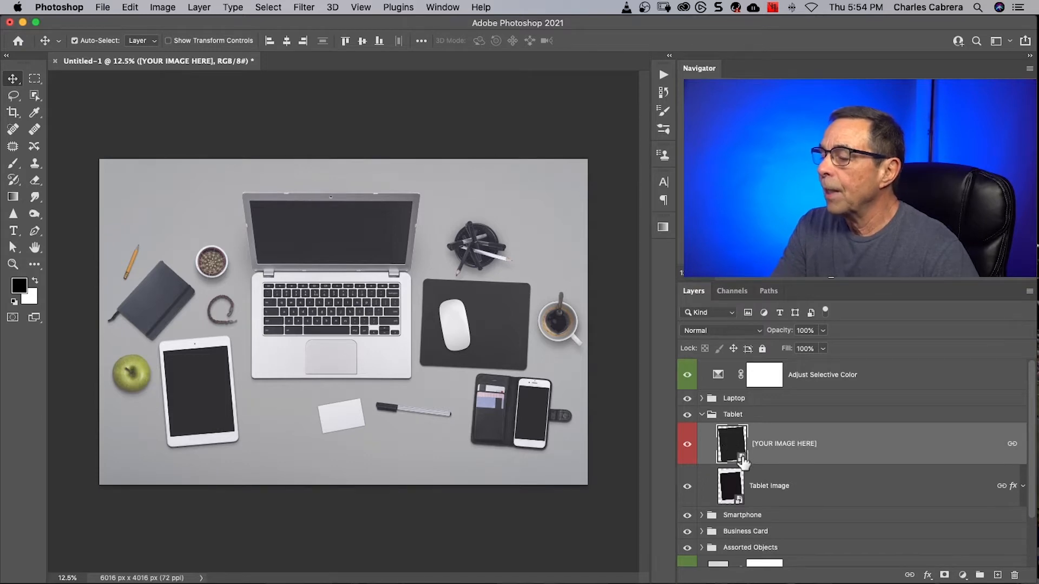
mouse_move(730, 443)
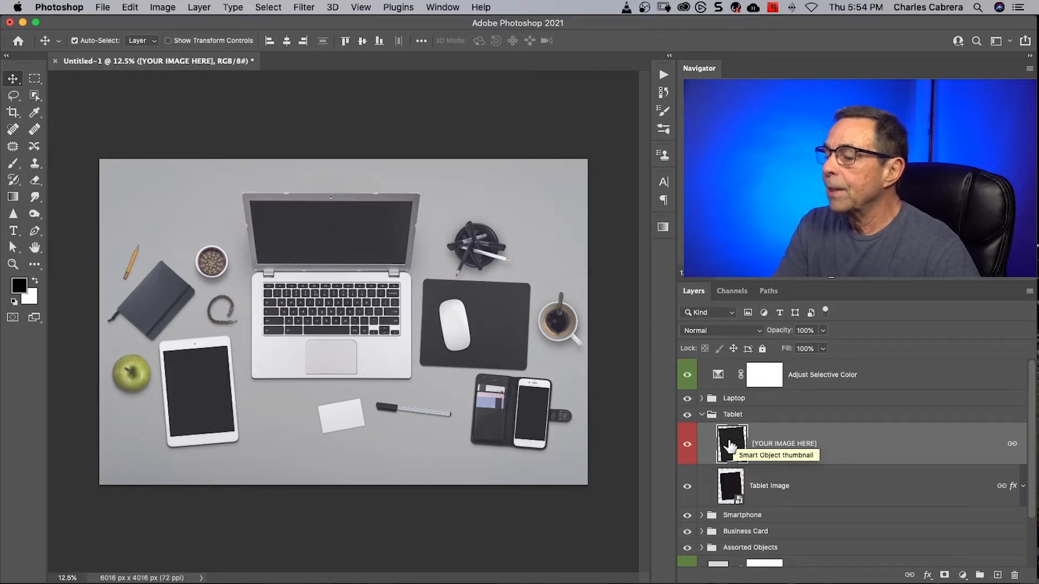
click(199, 7)
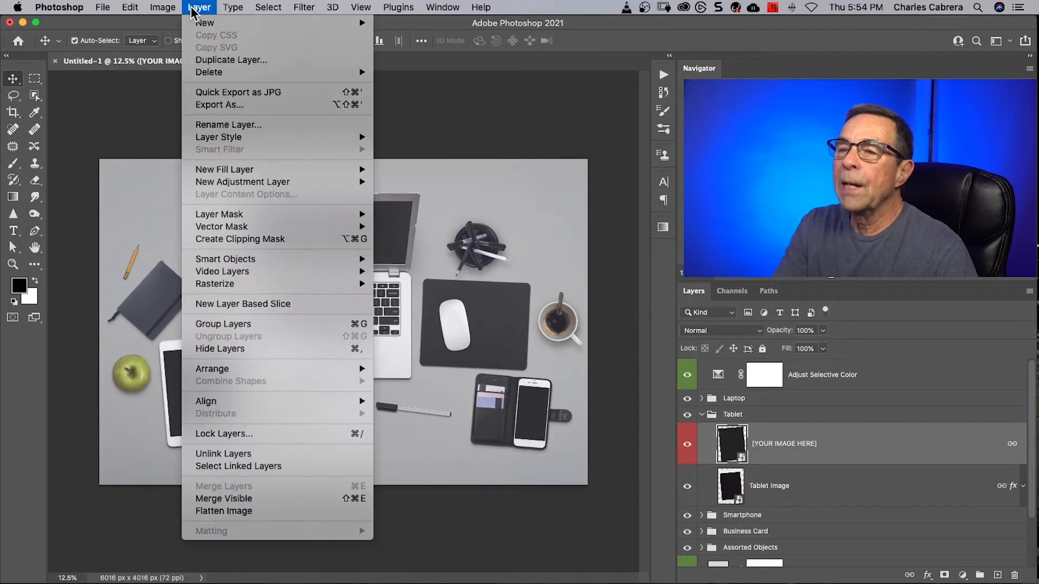
mouse_move(225, 258)
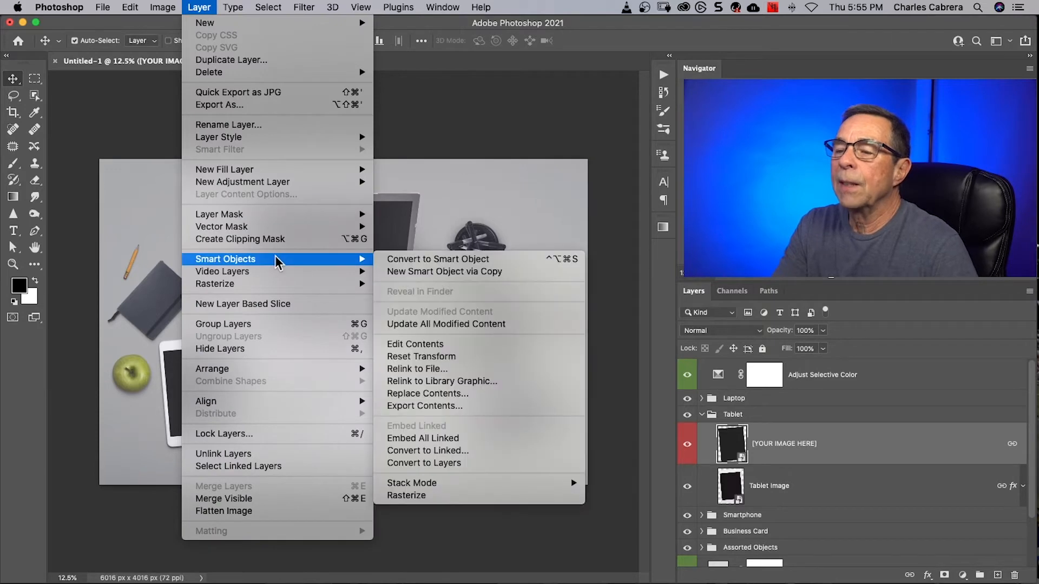
mouse_move(416, 344)
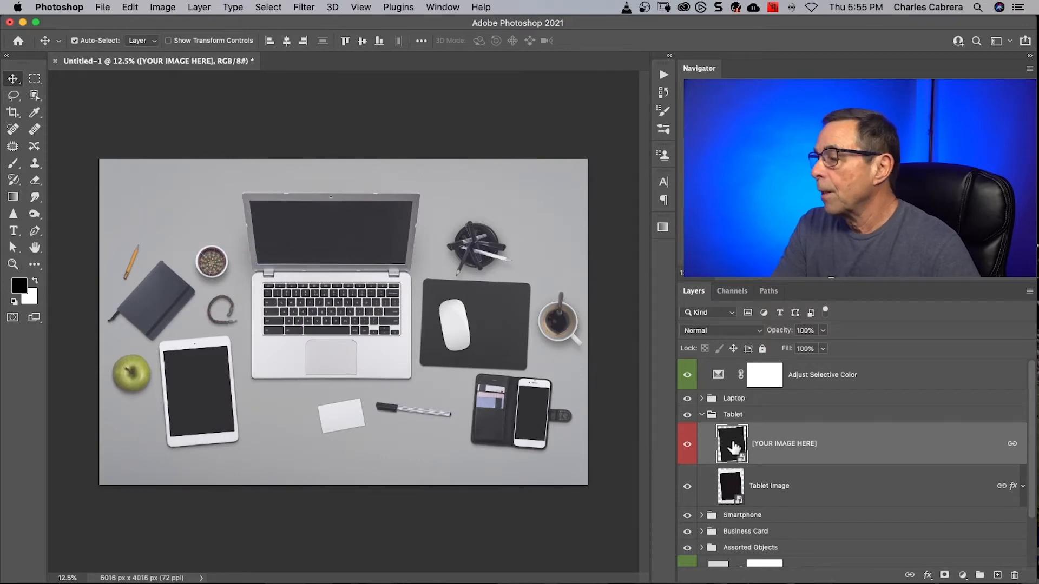
Place the iPad home-screen JPEG as an embedded image inside the tablet screen smart object
double_click(731, 444)
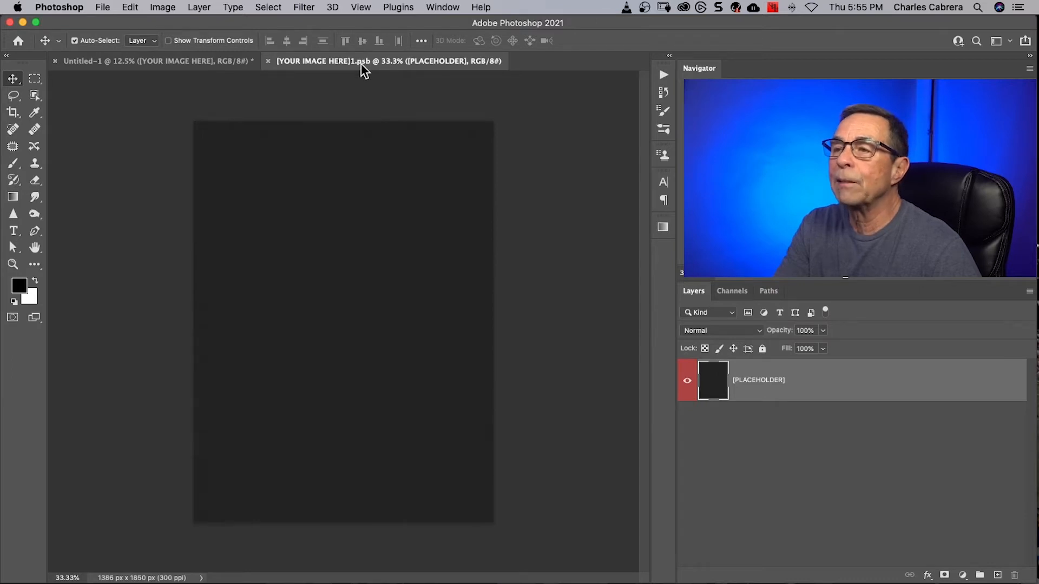
click(103, 7)
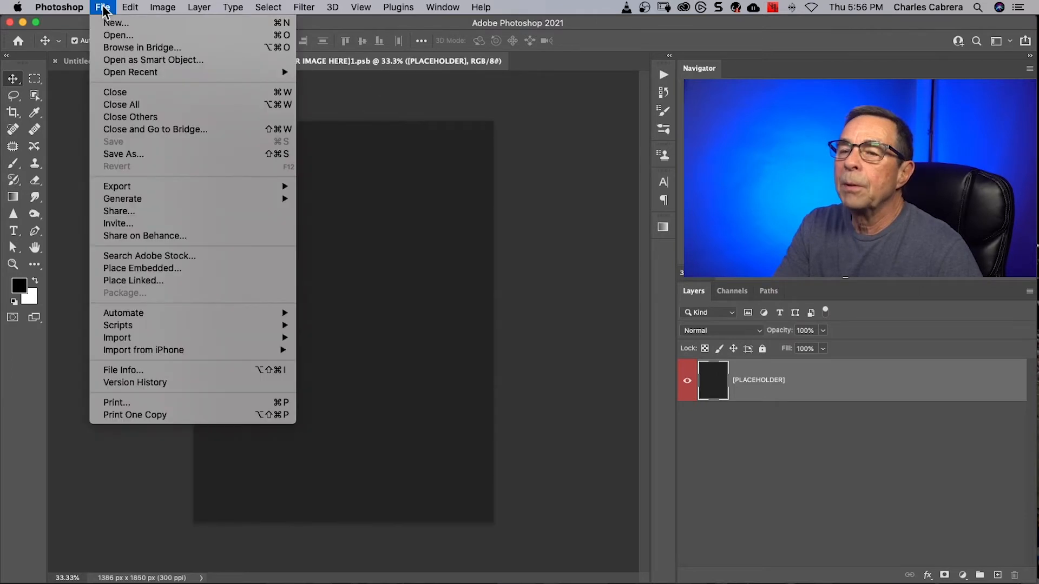
mouse_move(152, 274)
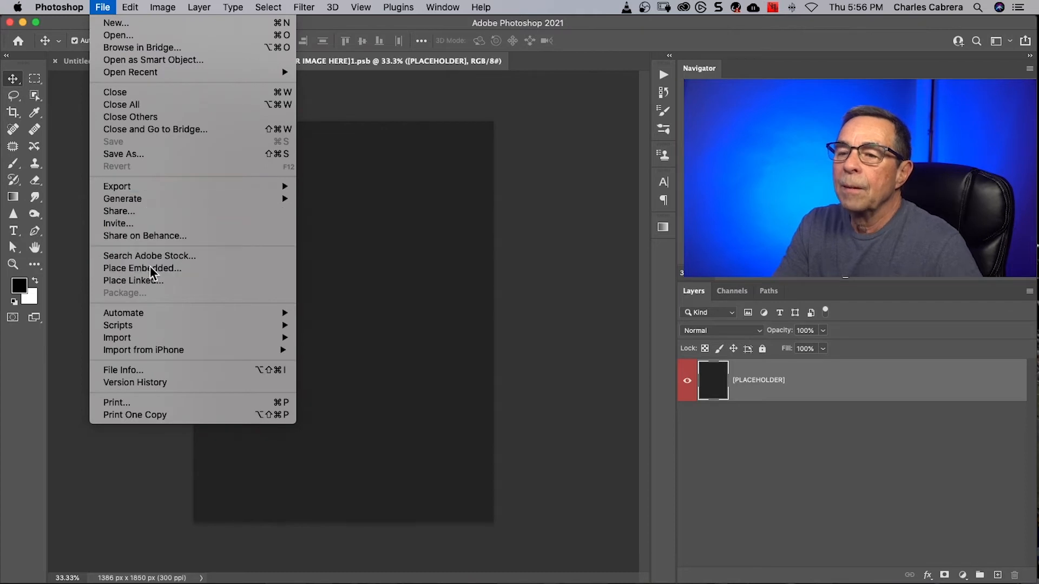
click(142, 268)
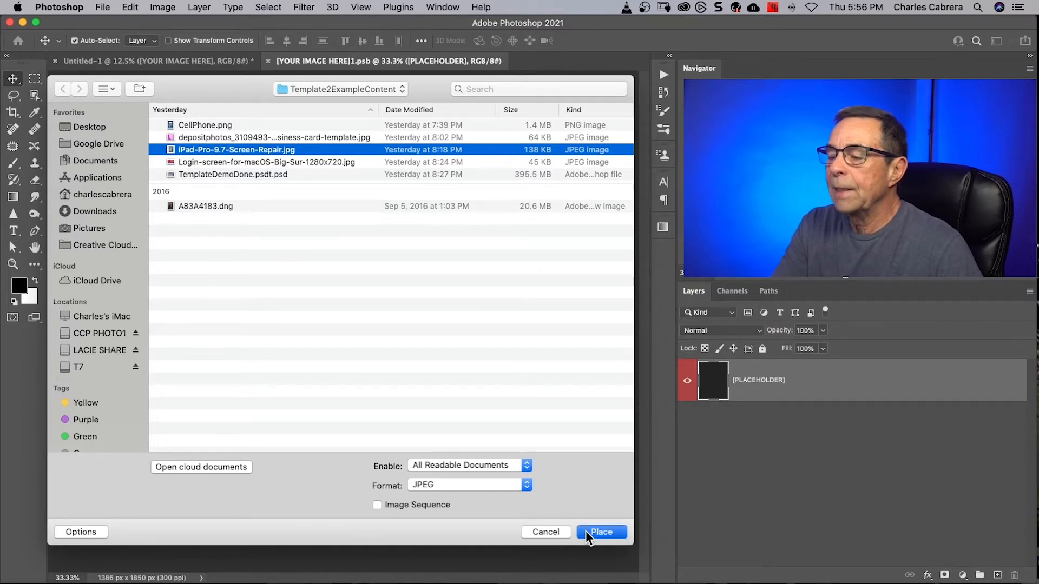
click(601, 533)
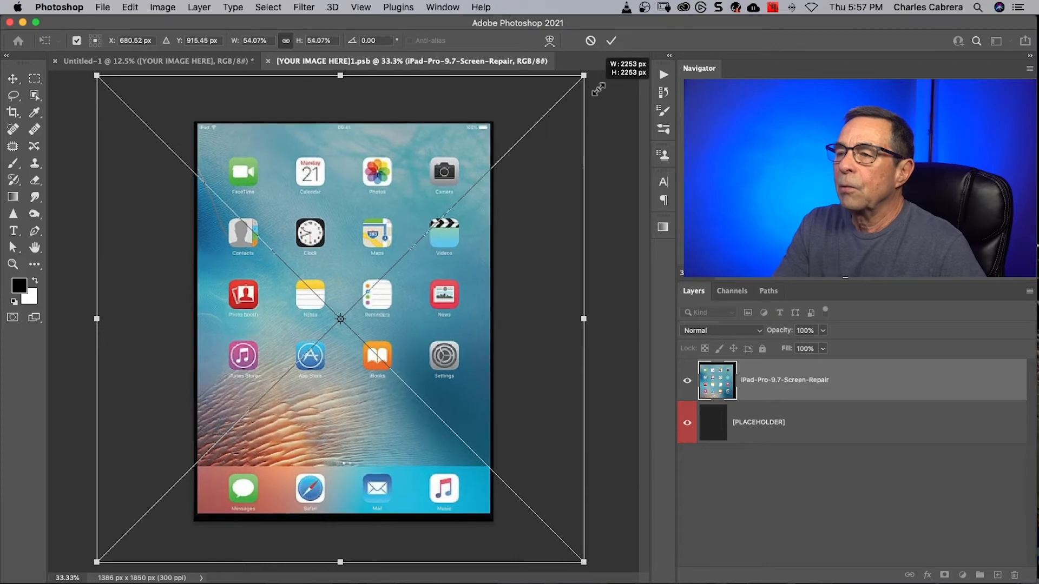
Scale the iPad image to cover the screen, commit it and return to the mockup
click(610, 40)
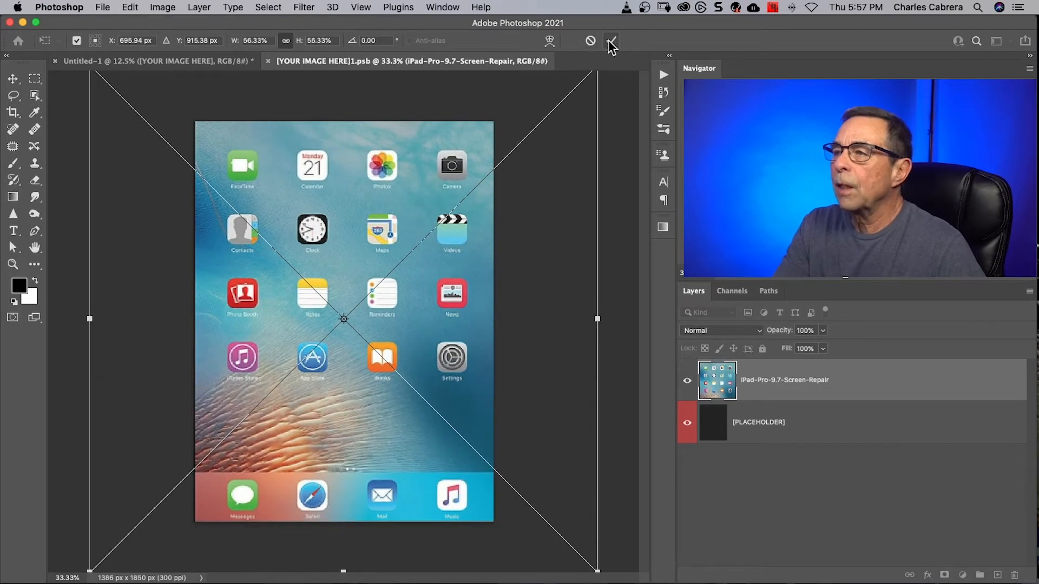
click(610, 40)
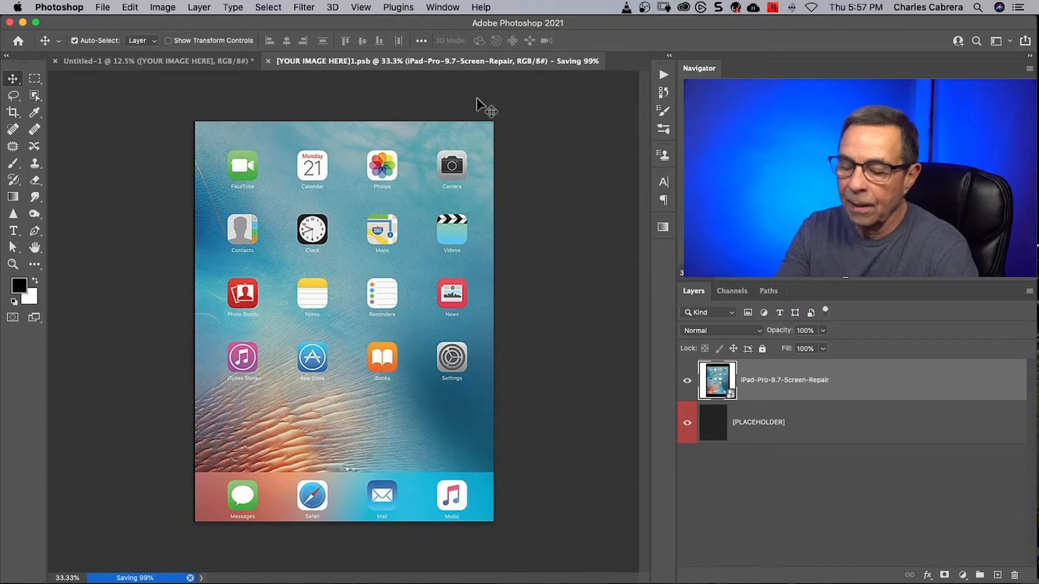
click(152, 61)
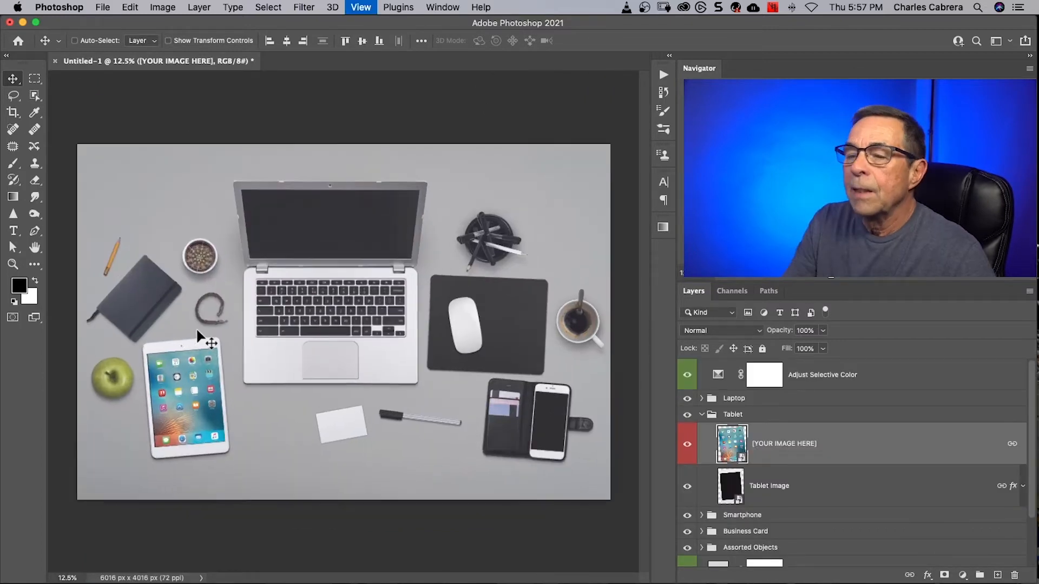
Place the macOS Big Sur login-screen JPEG into the laptop's screen smart object and commit it
click(700, 398)
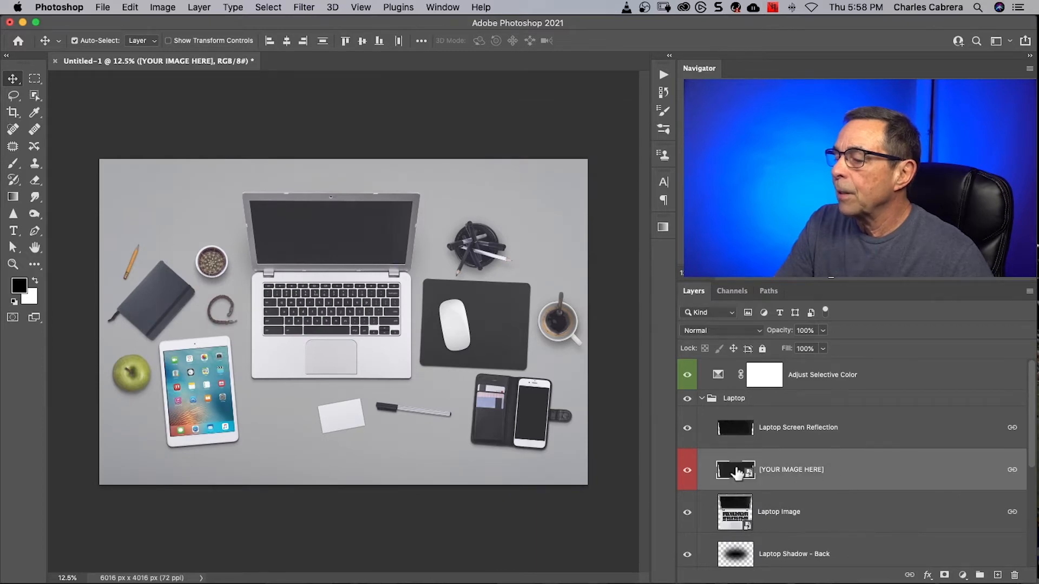
mouse_move(735, 471)
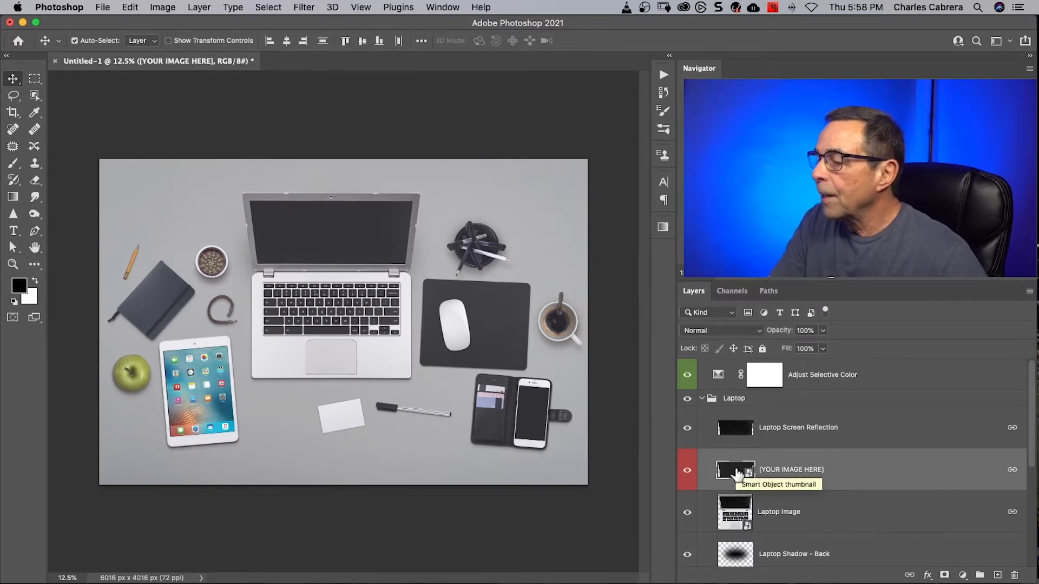
click(102, 8)
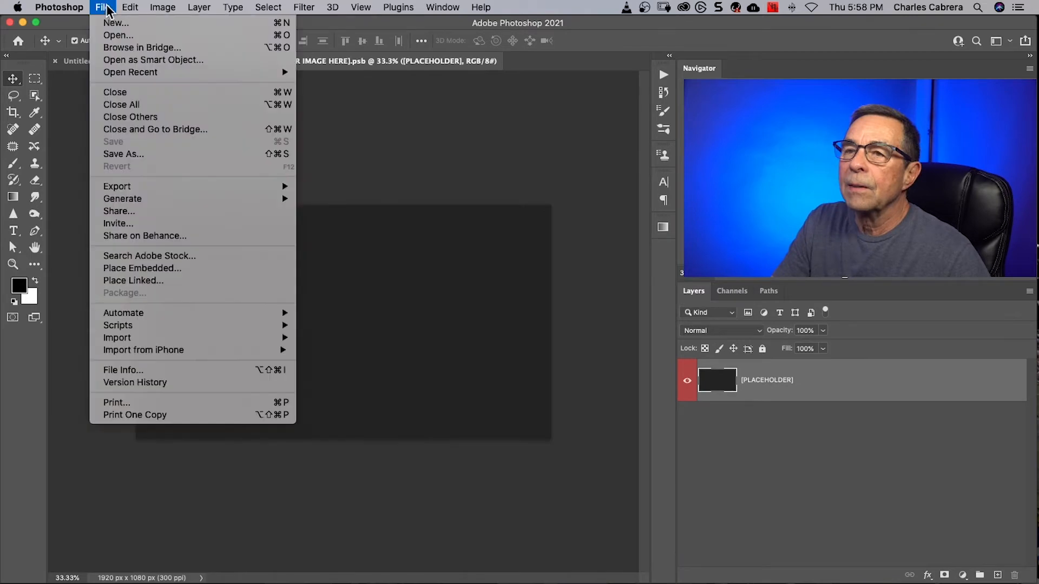
click(141, 267)
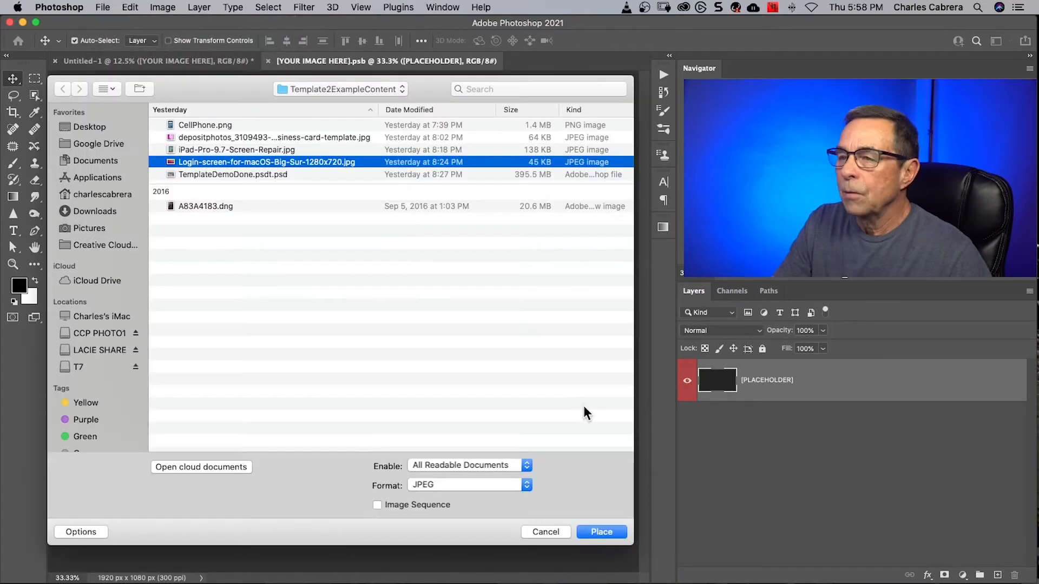
click(601, 532)
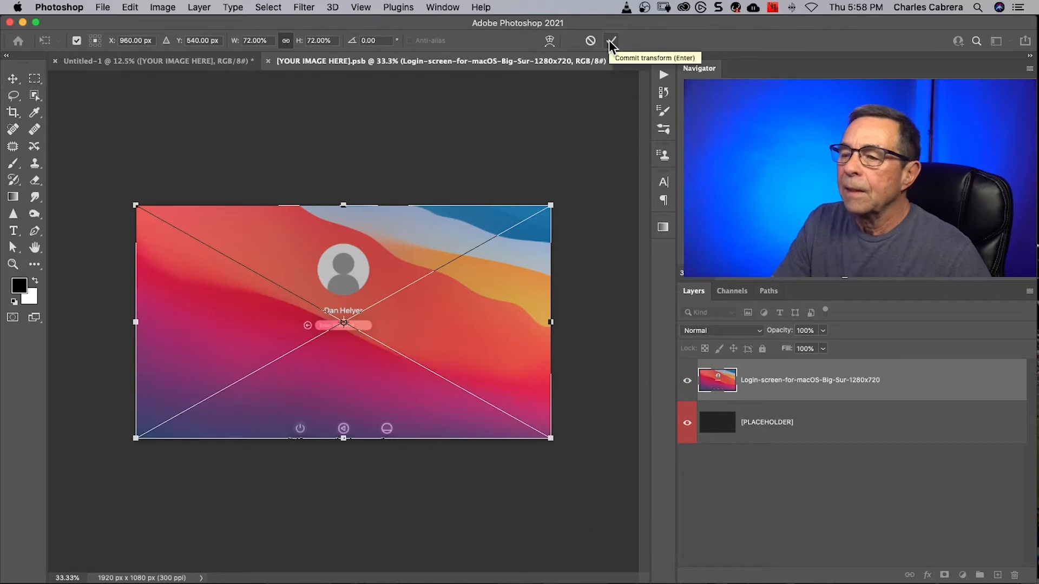
click(610, 40)
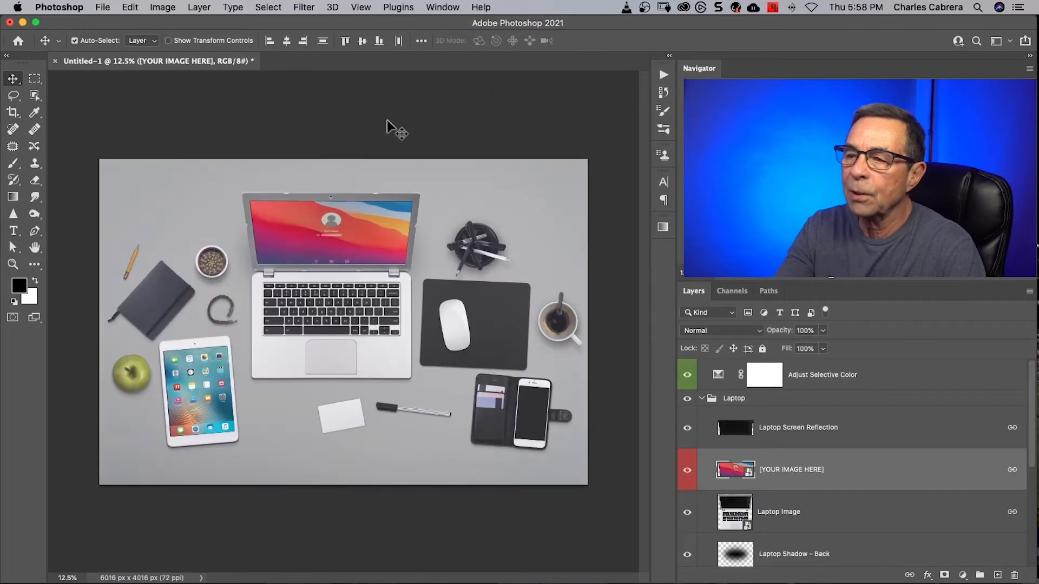
mouse_move(347, 240)
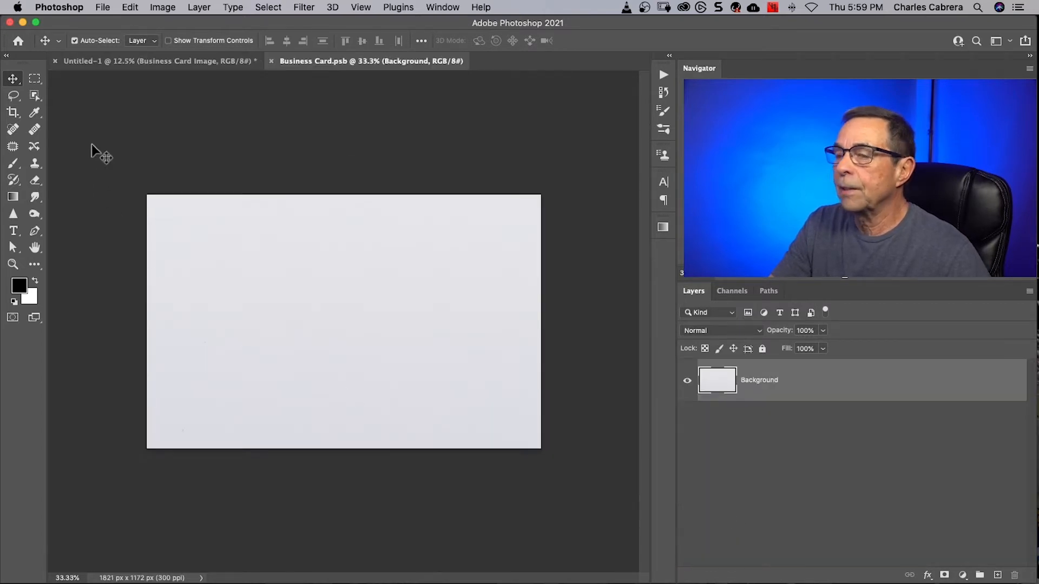
Place the purple business card design into the card smart object, commit and return to the mockup
click(102, 8)
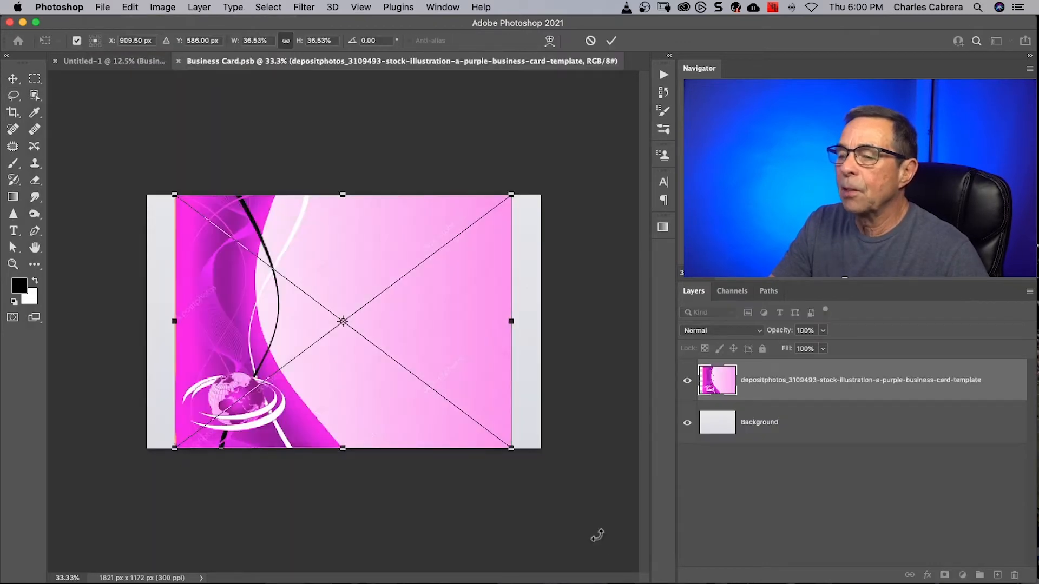
click(610, 41)
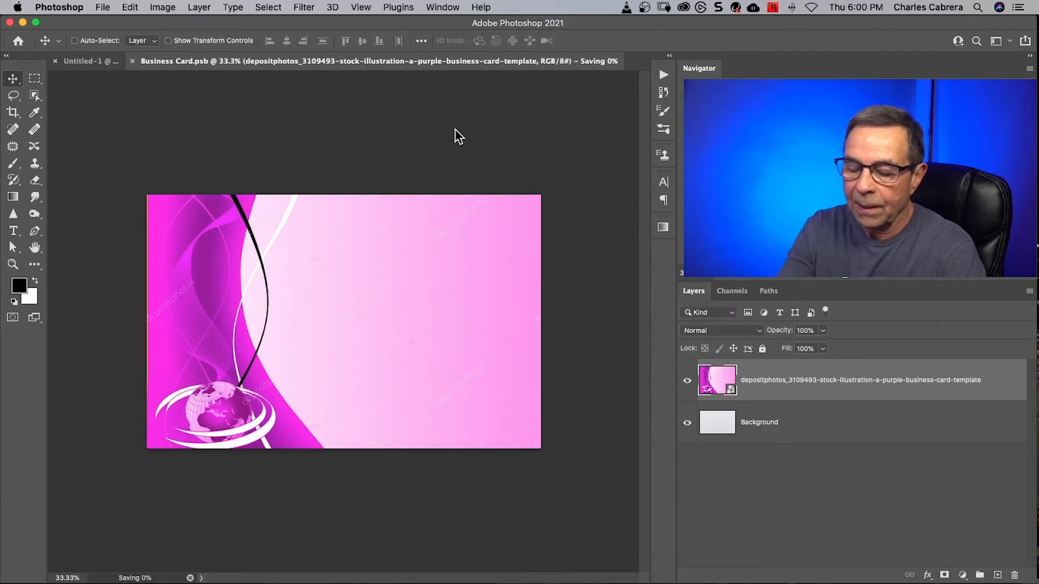
click(84, 60)
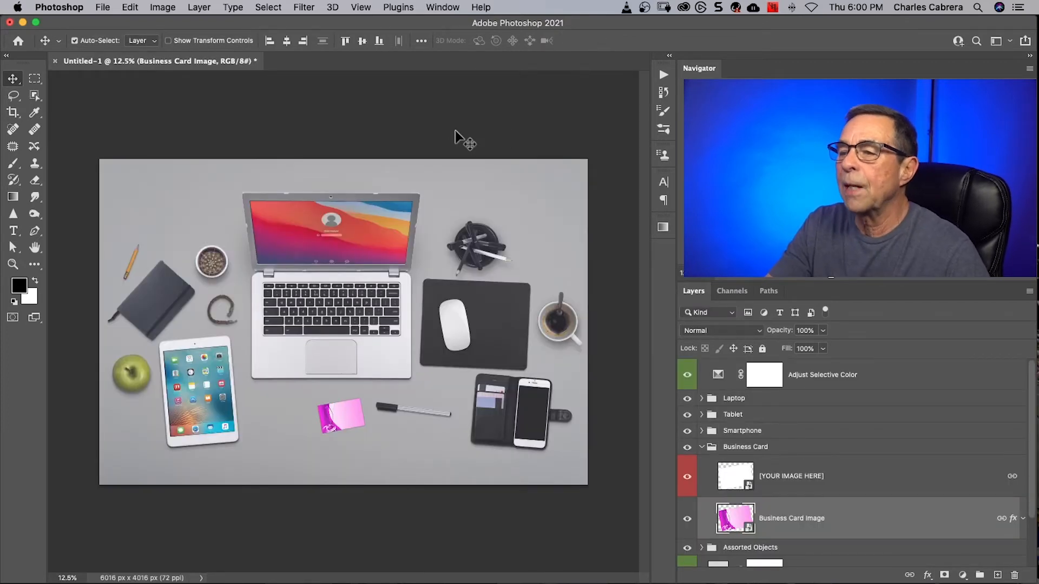
click(736, 476)
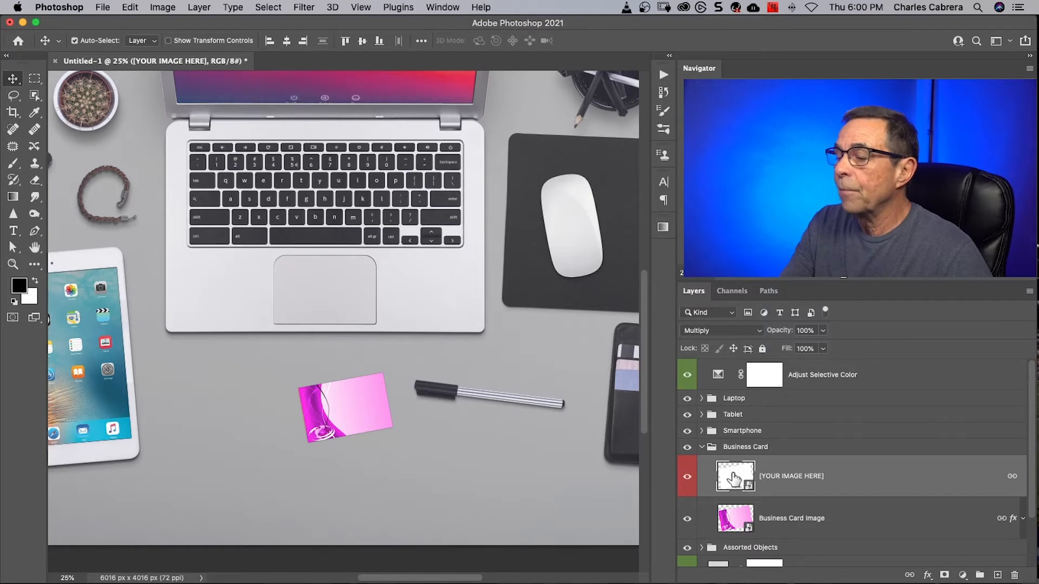
Place the A83A4183.dng portrait into the business card placeholder, accepting Camera Raw defaults
double_click(734, 476)
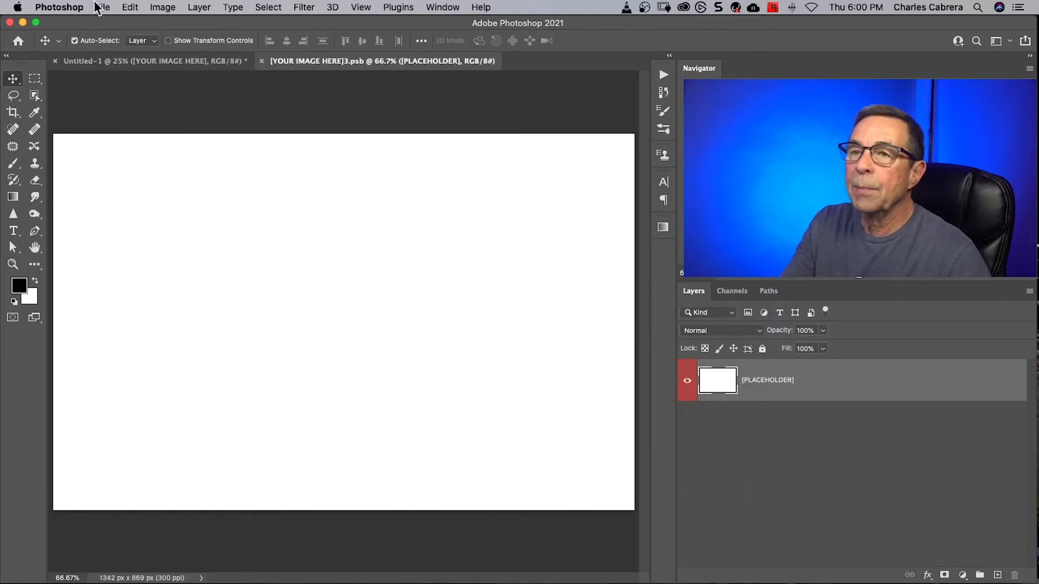
mouse_move(135, 276)
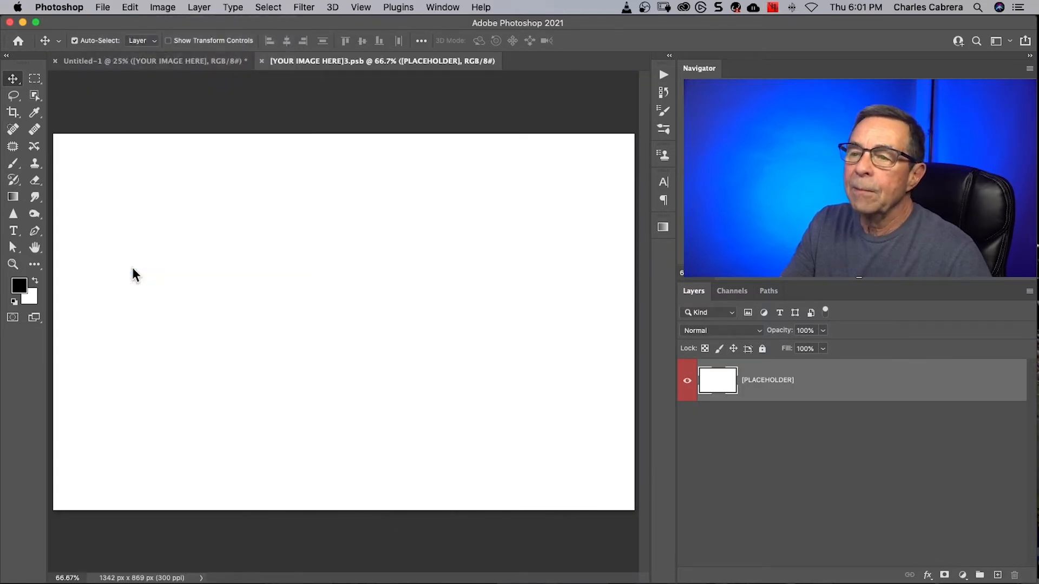
click(102, 7)
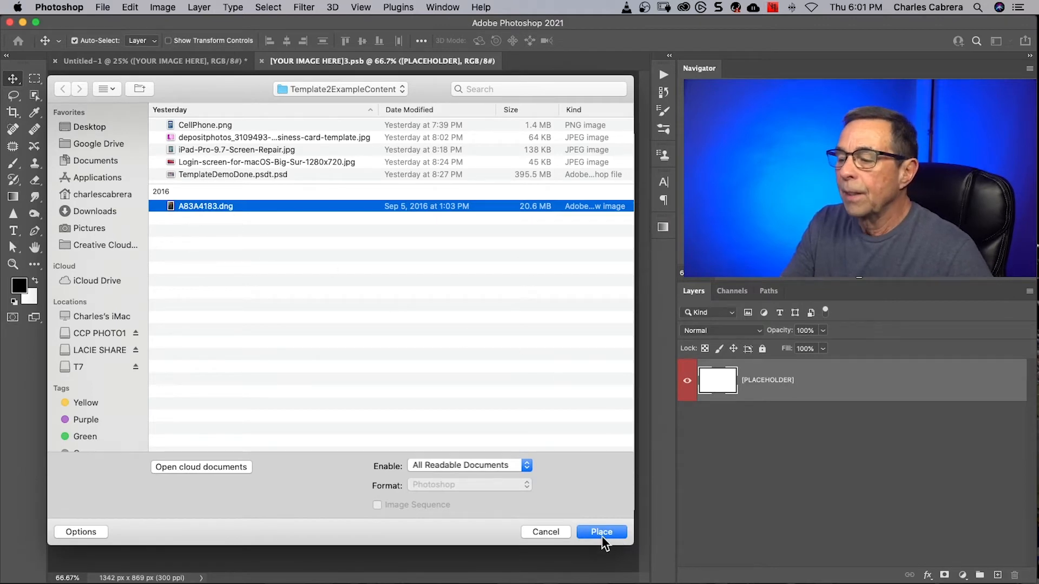
click(600, 532)
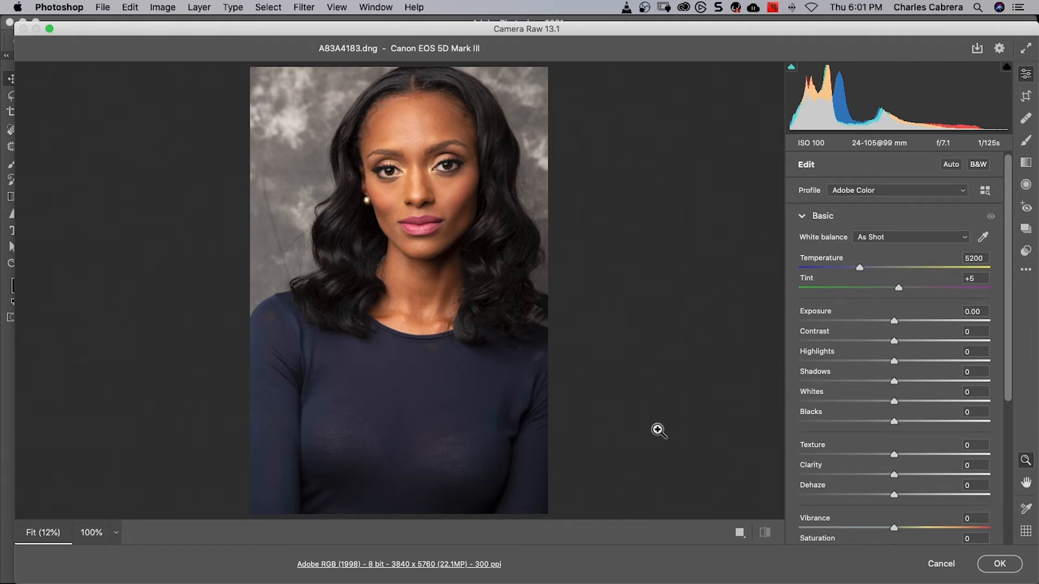
mouse_move(625, 329)
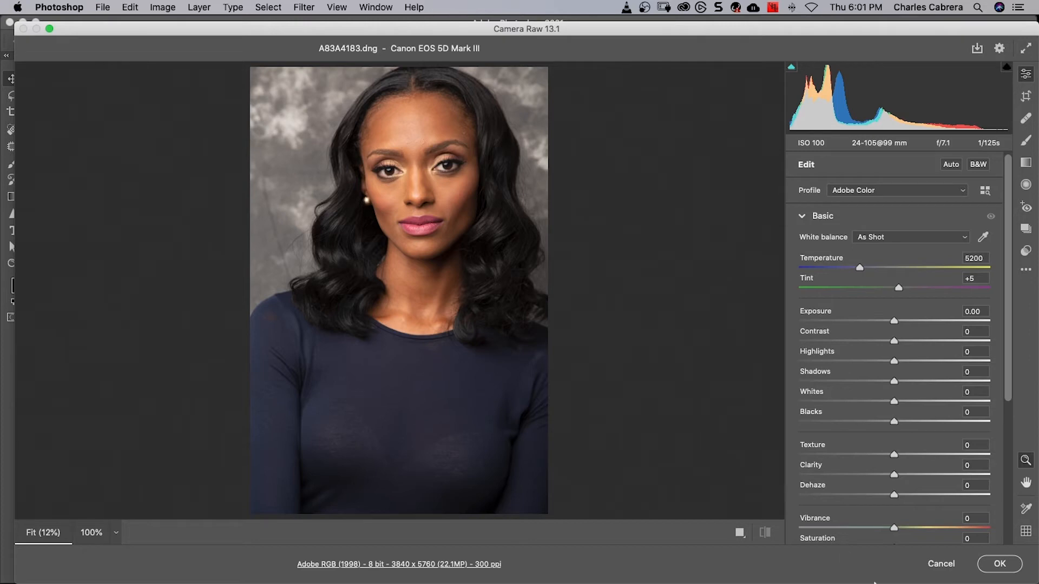
click(999, 564)
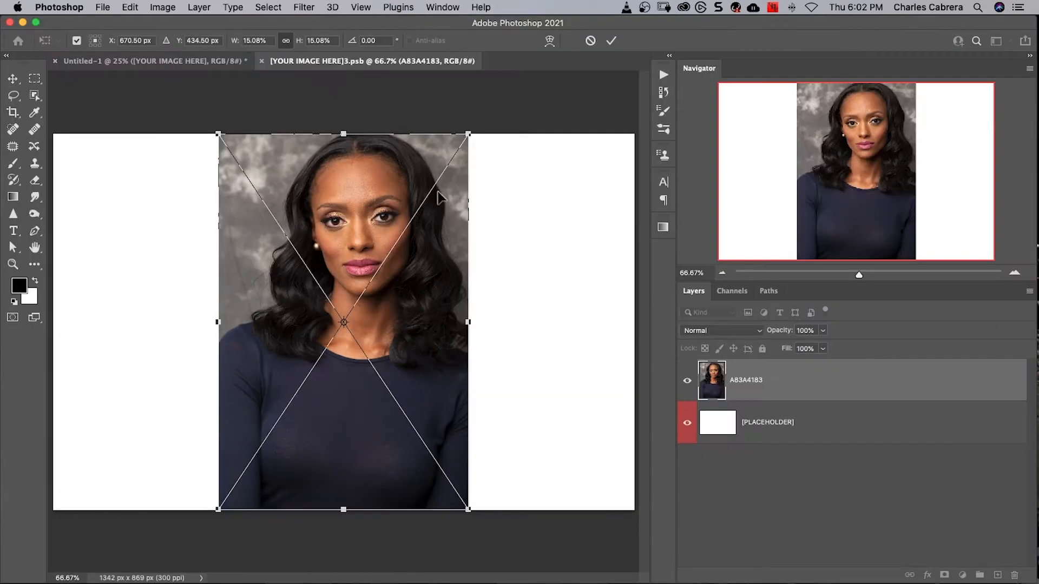
mouse_move(288, 147)
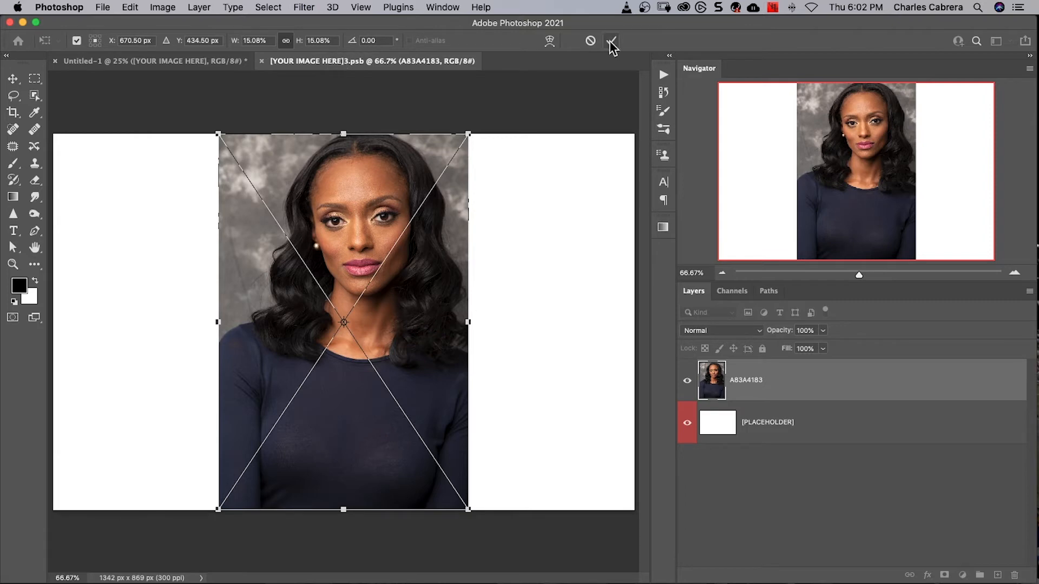
Commit the portrait into the business card placeholder and reopen the card artwork for editing
click(609, 40)
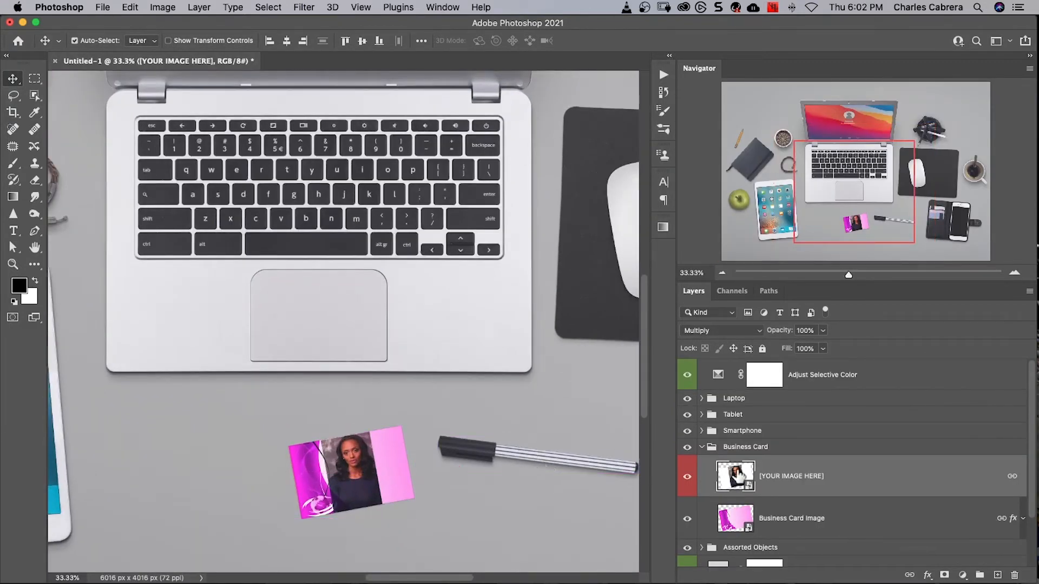
double_click(734, 476)
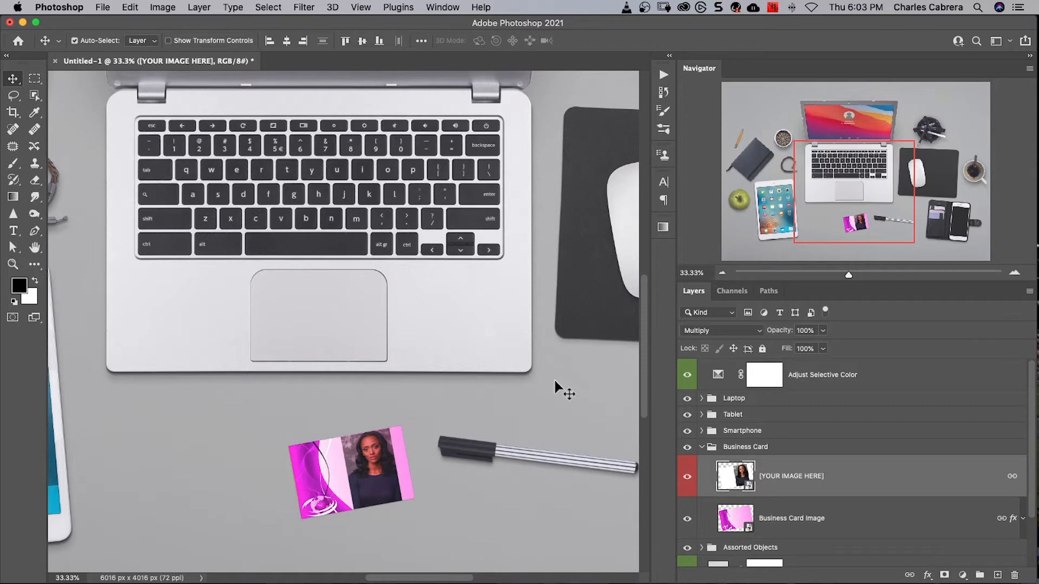
Embed a new home-screen image into the smartphone screen placeholder
double_click(735, 476)
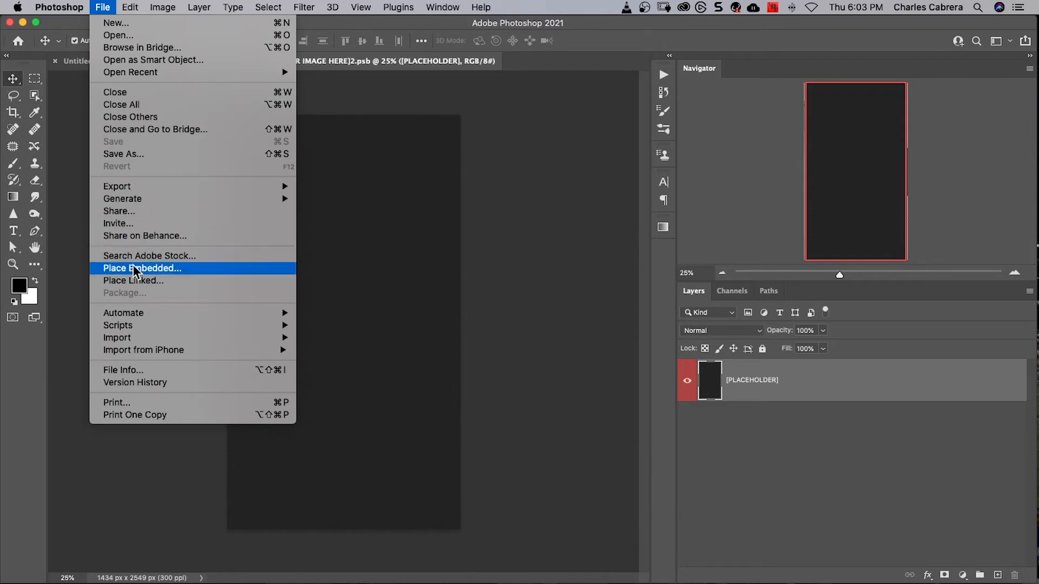
click(141, 269)
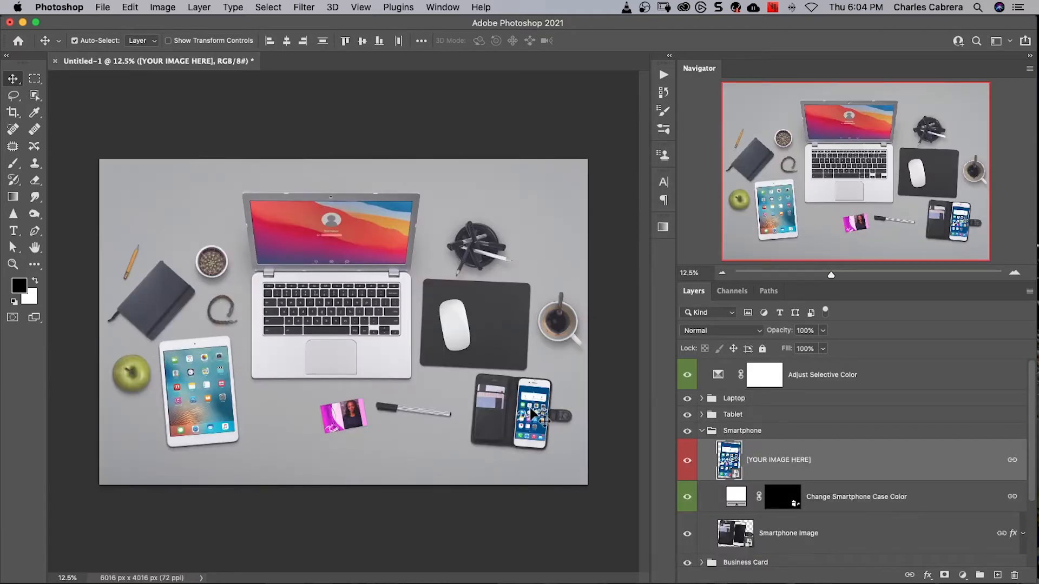
scroll(down, 3)
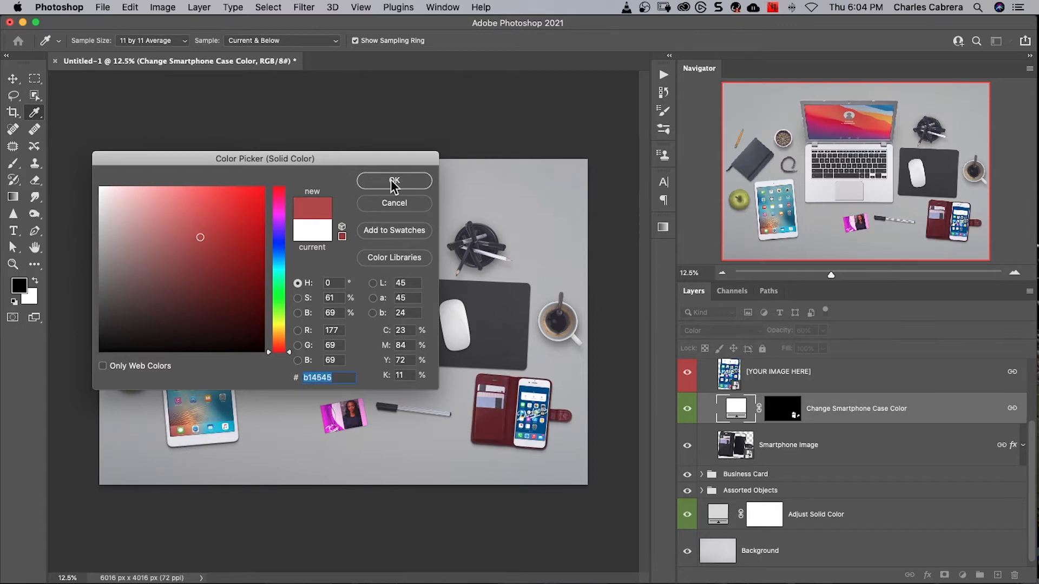
Confirm the dark red b14545 colour for the smartphone case fill
click(394, 182)
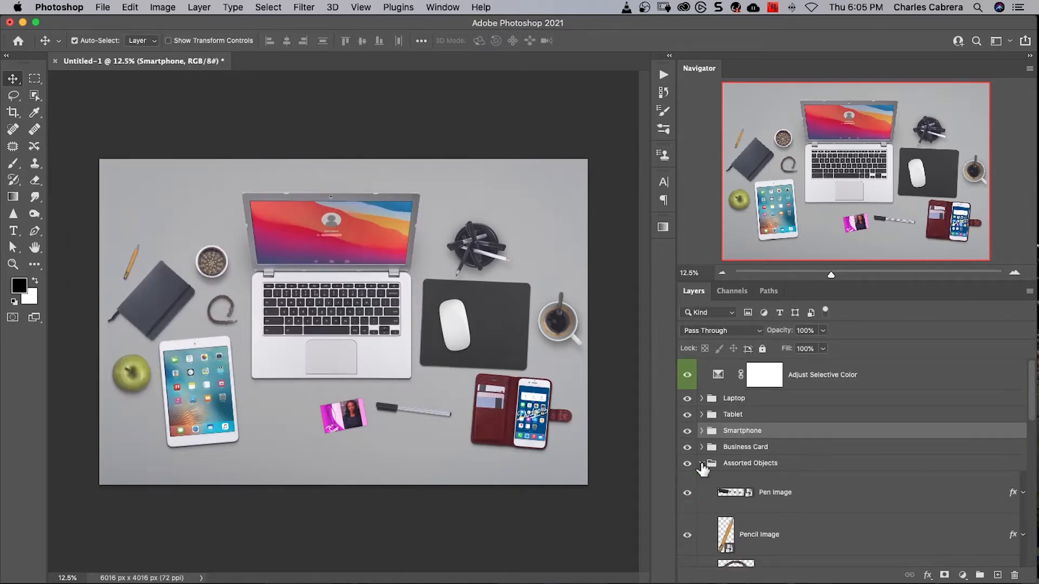
Toggle the Bracelet and Cactus layers' visibility, then select the mousepad colour fill to edit
scroll(down, 3)
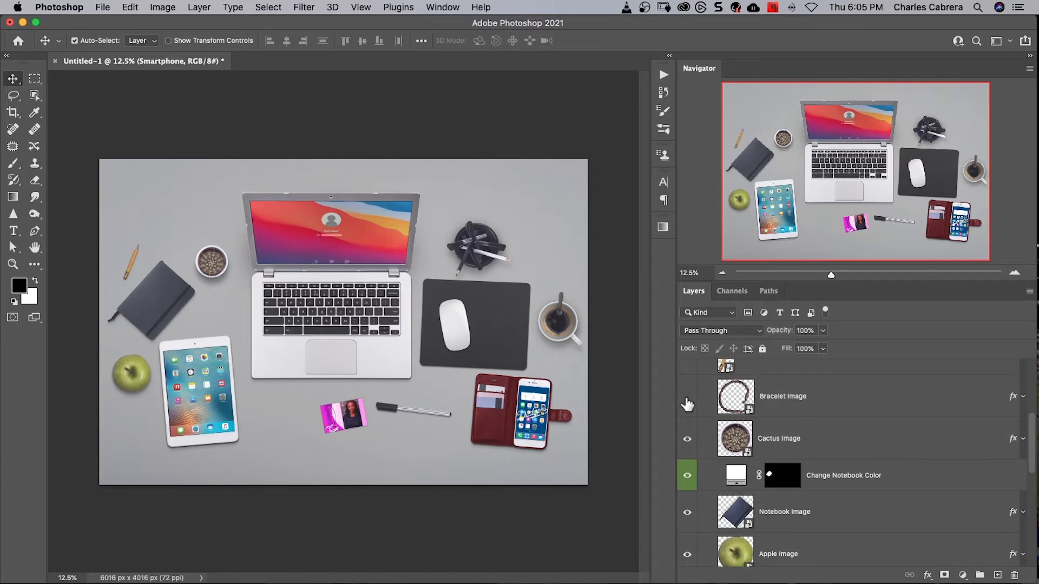
click(687, 400)
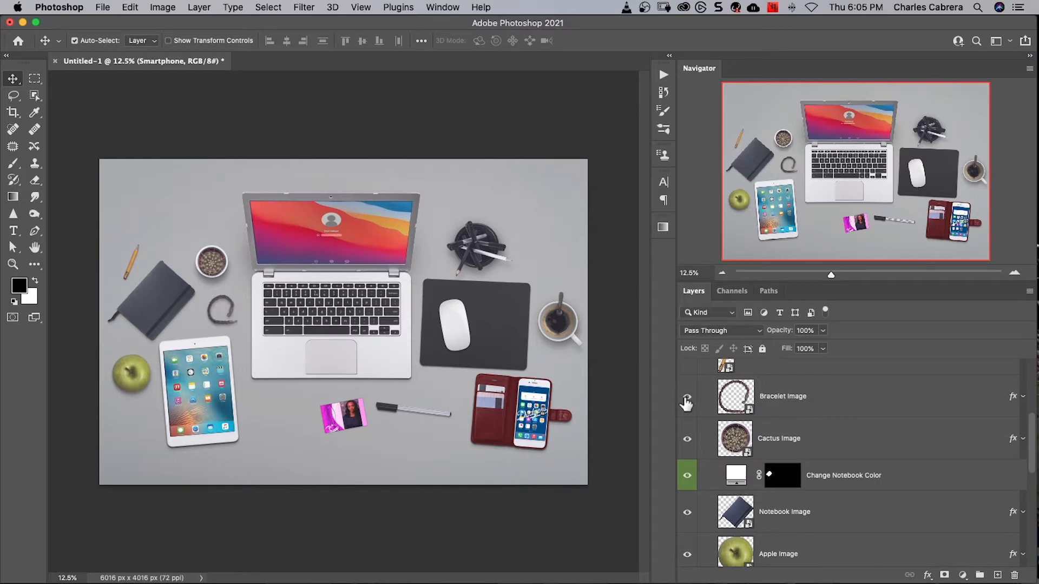
click(687, 396)
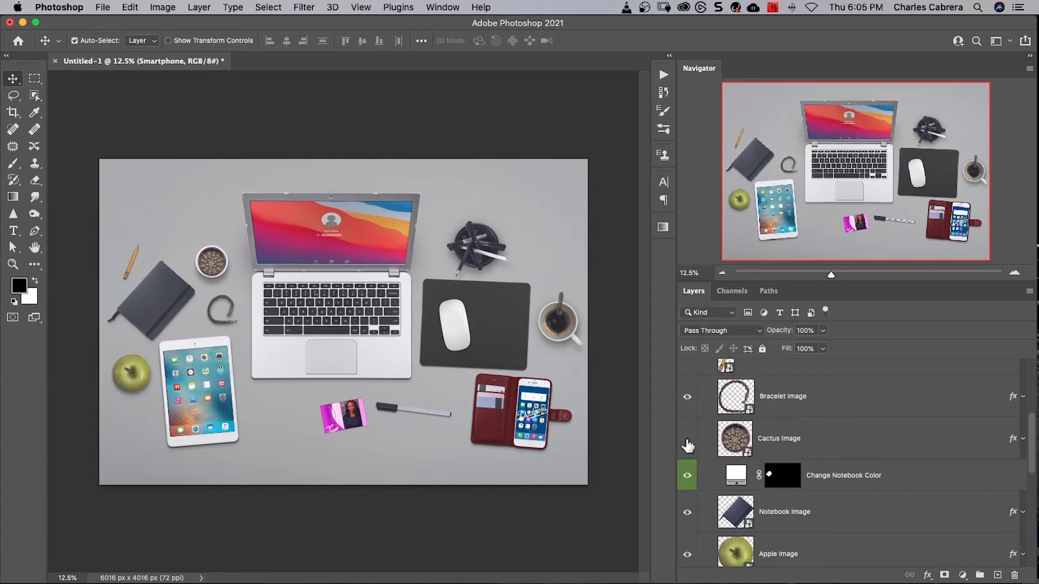
click(687, 442)
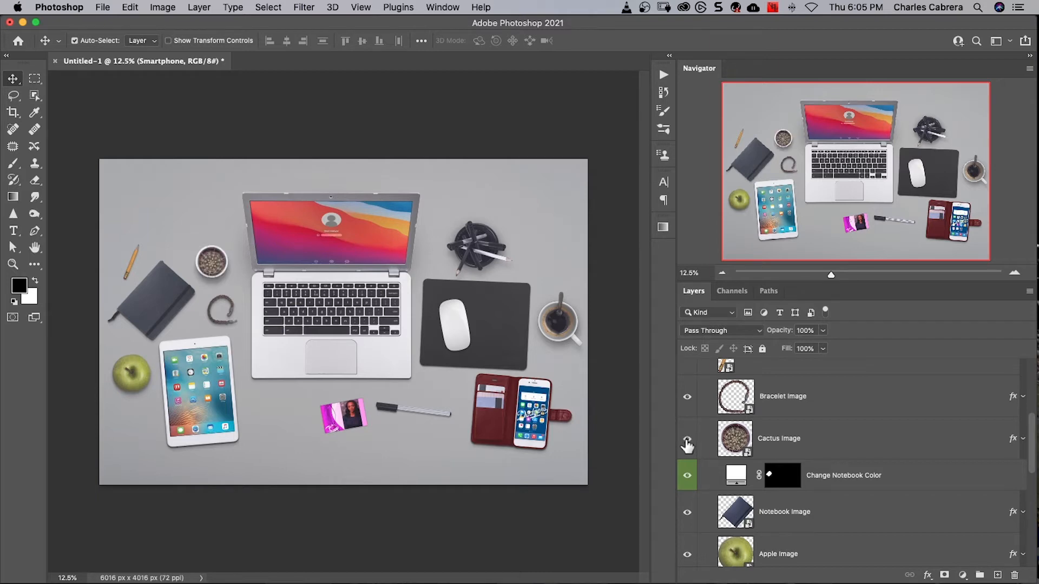
click(736, 475)
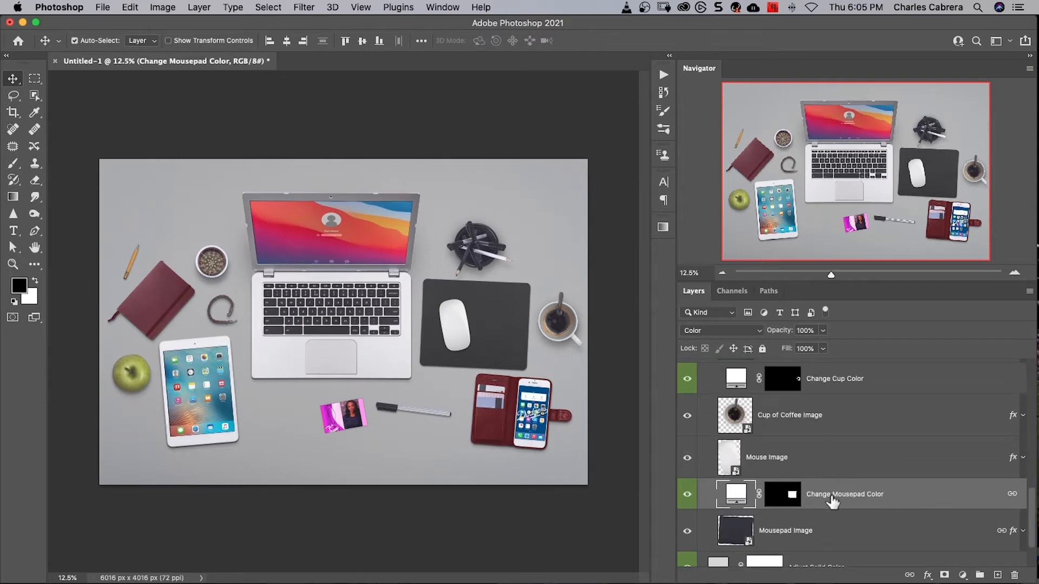
click(735, 493)
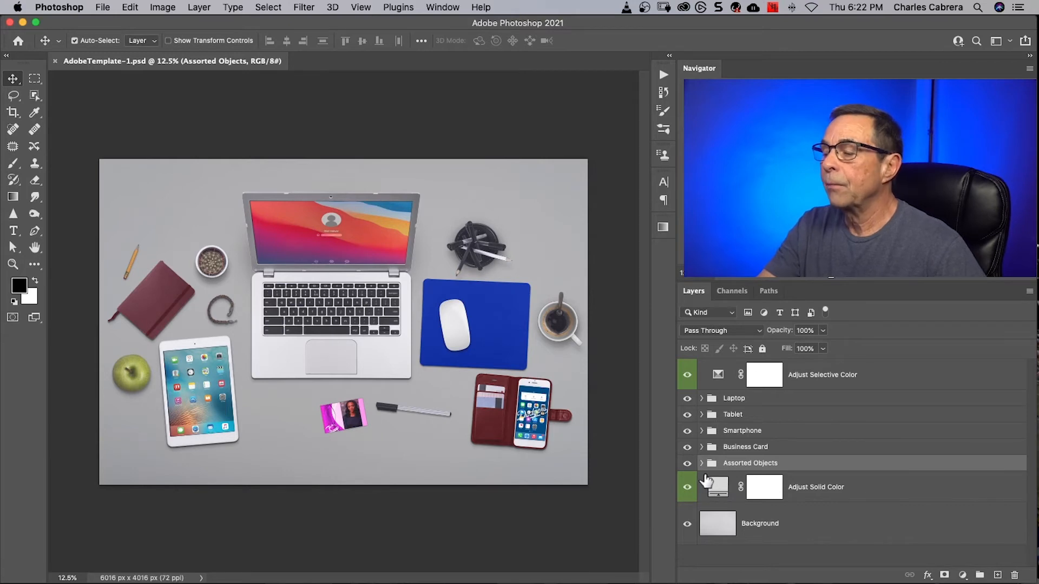
Hide the Pens/Pencils in Cup layer, then close AdobeTemplate-1.psd without saving
click(701, 462)
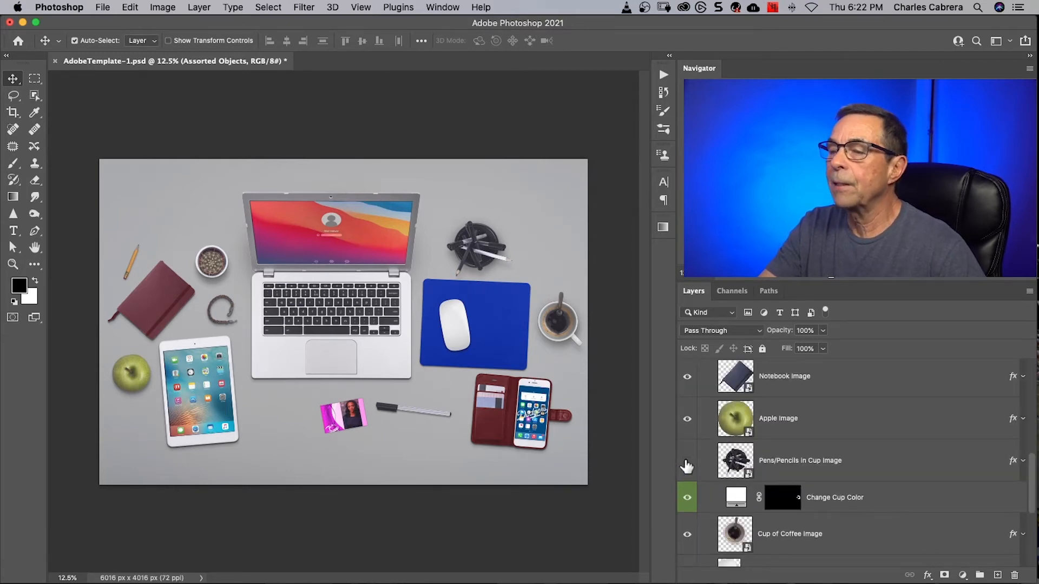
click(687, 461)
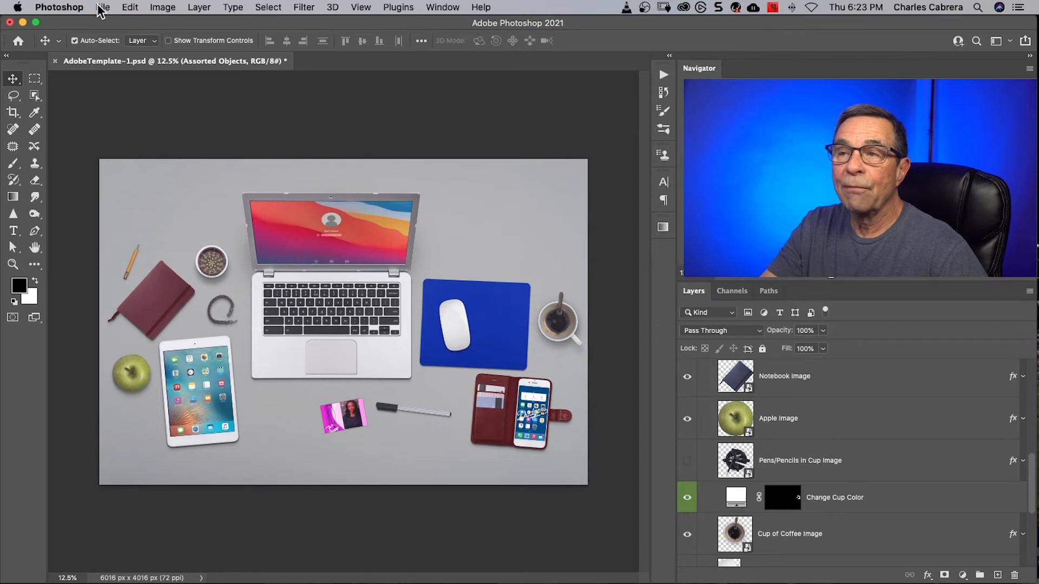
mouse_move(57, 66)
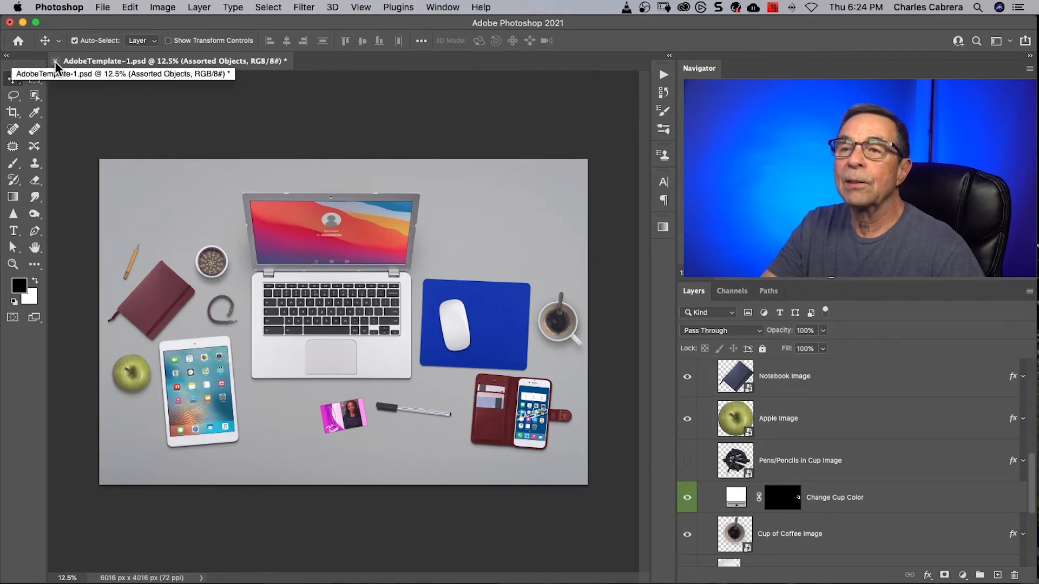
click(55, 61)
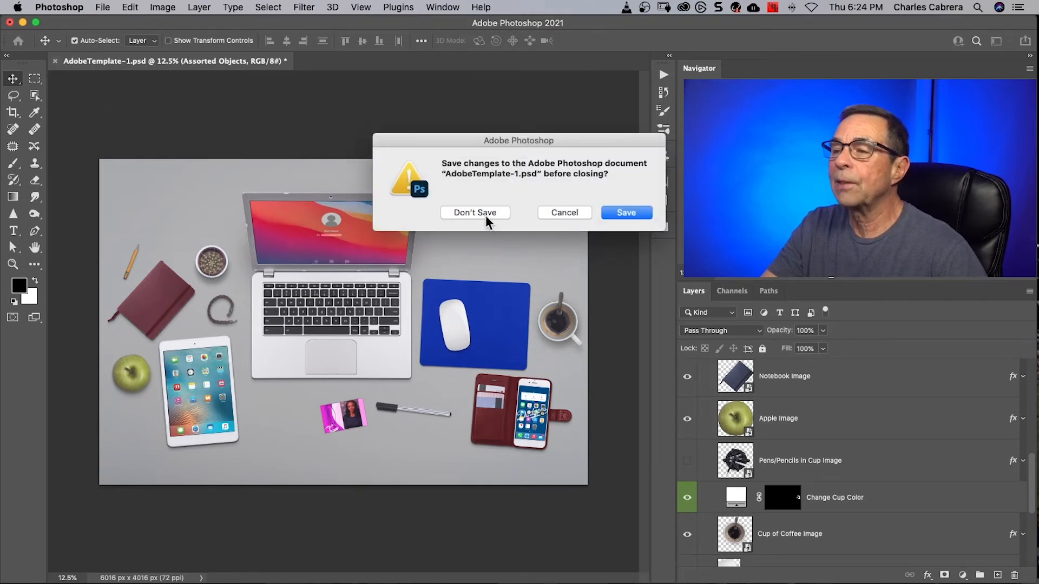
click(473, 213)
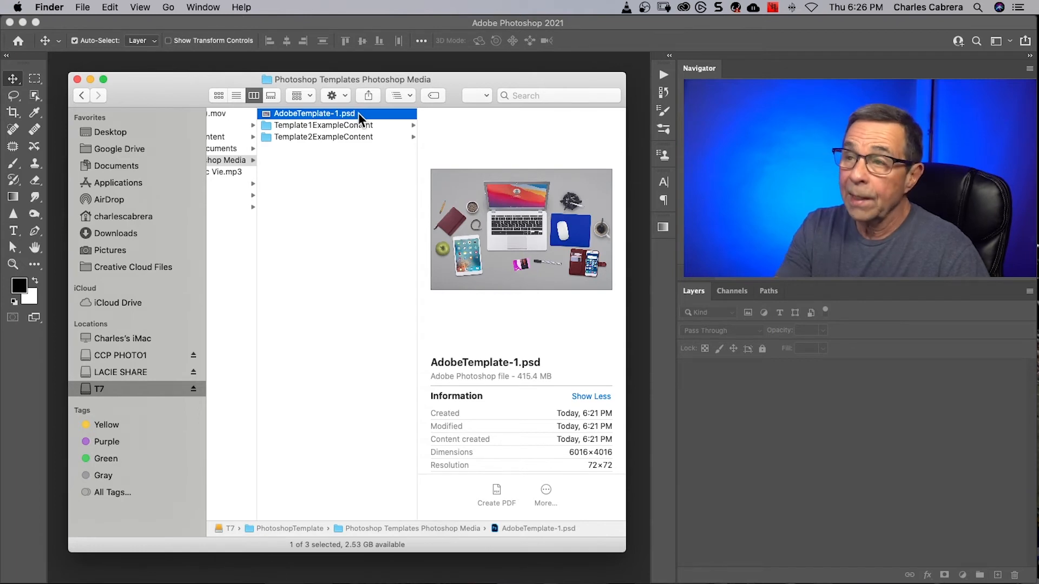
Rename AdobeTemplate-1.psd to AdobeTemplate-1.psdt and accept the extension change
right_click(314, 114)
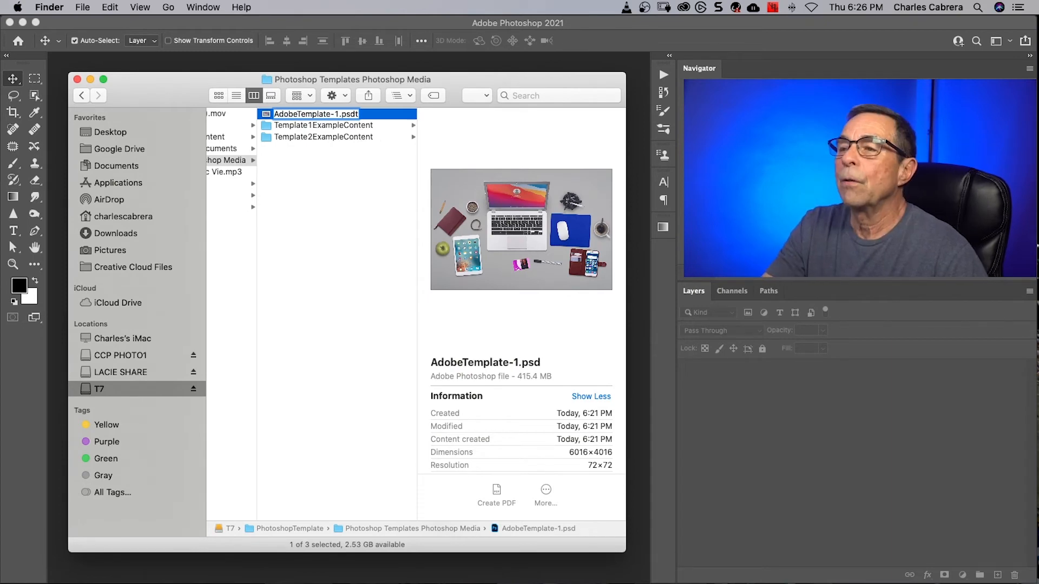
key(Return)
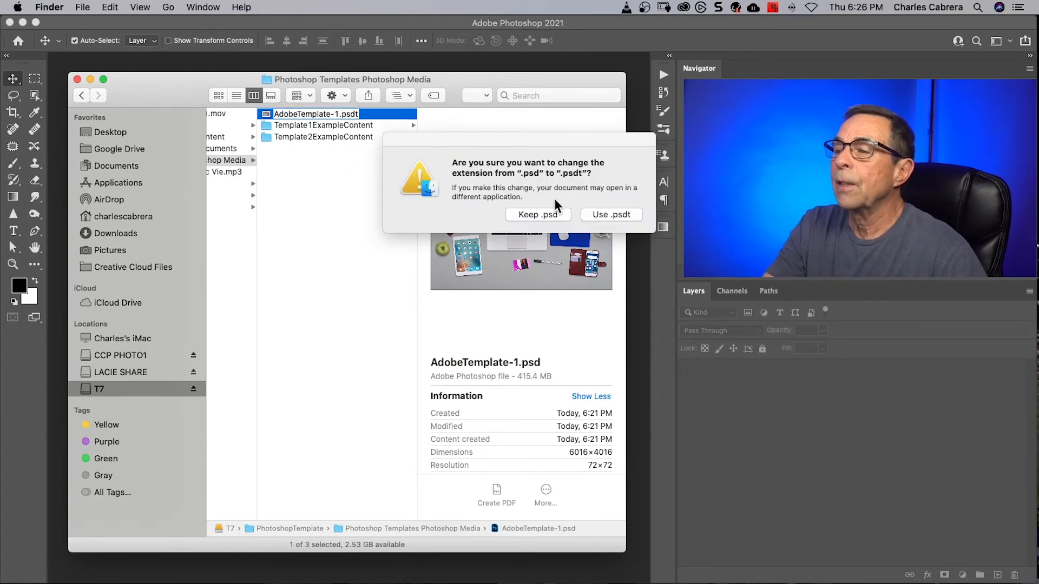
mouse_move(520, 176)
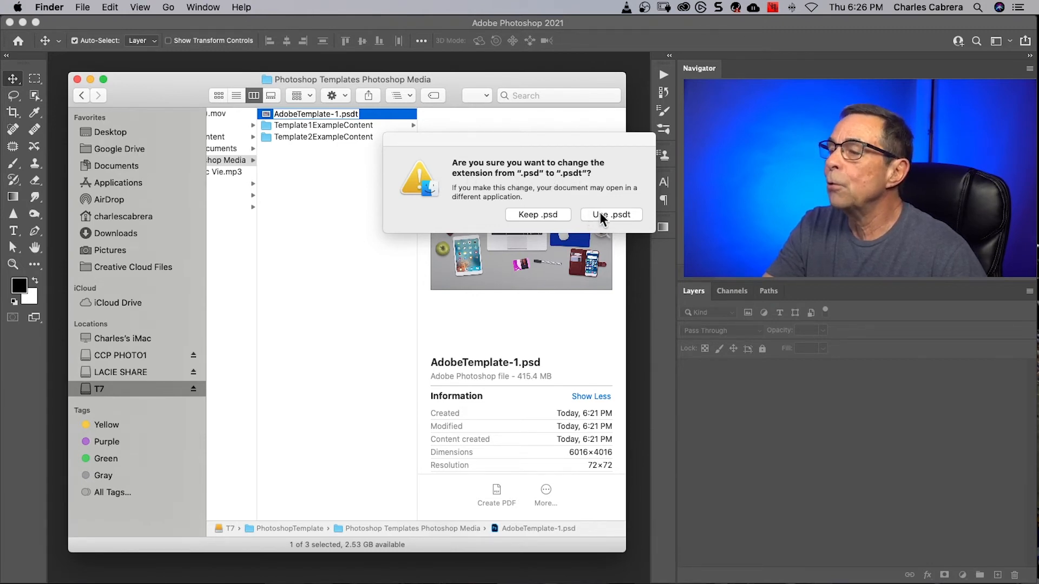
click(610, 214)
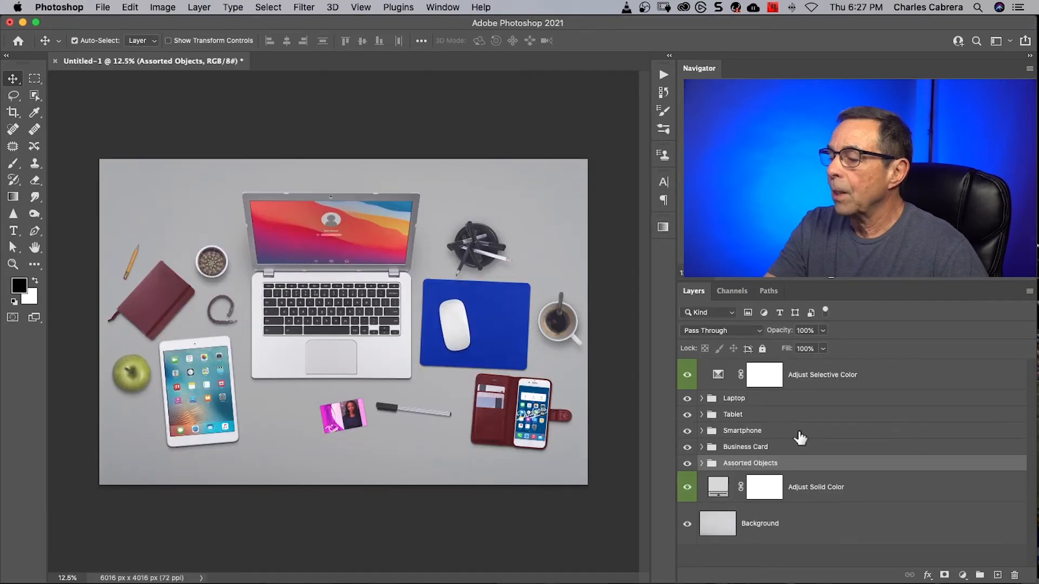
click(701, 430)
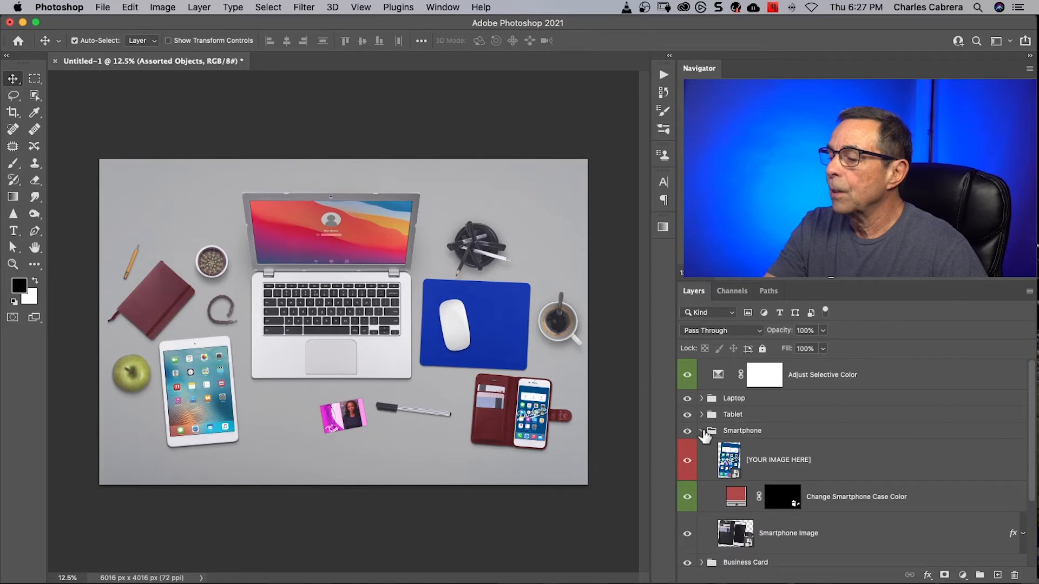
click(701, 431)
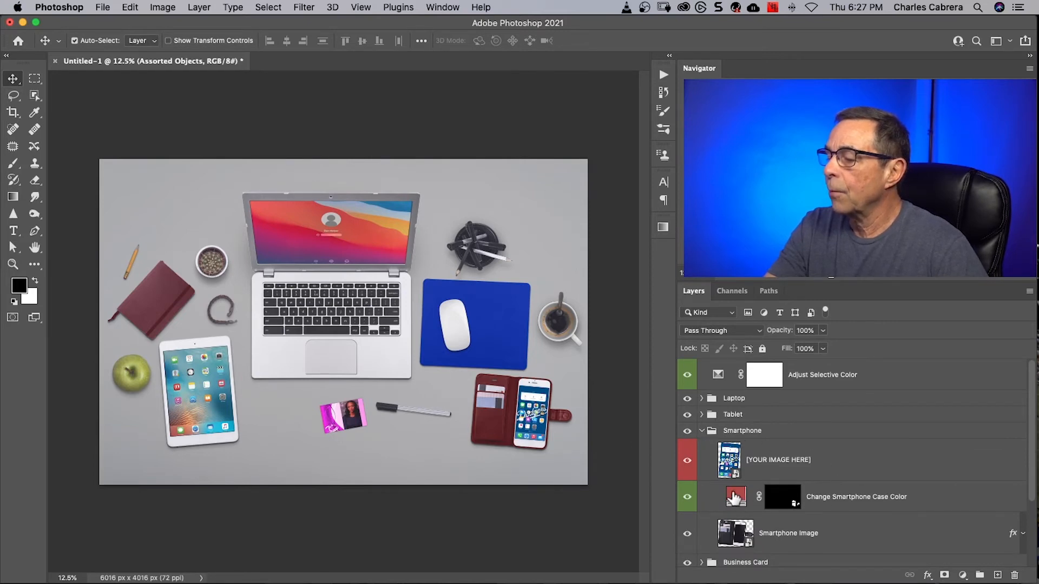
click(736, 497)
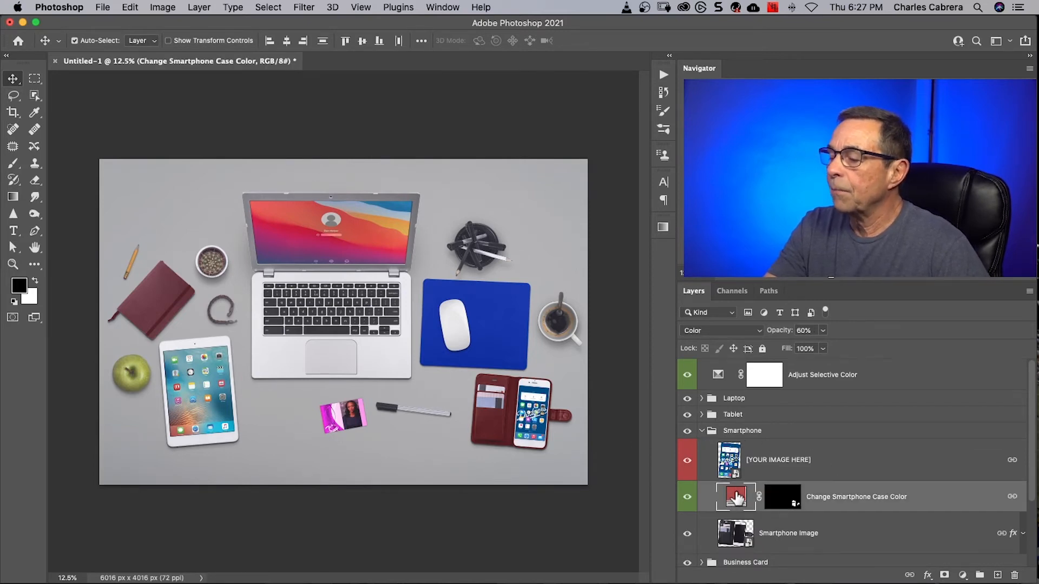
double_click(735, 497)
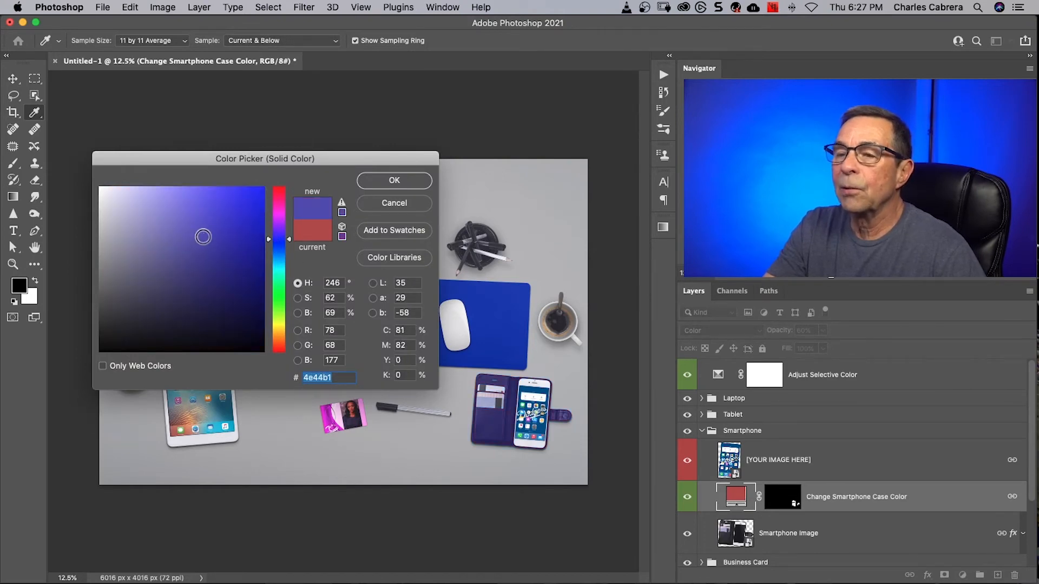
click(219, 236)
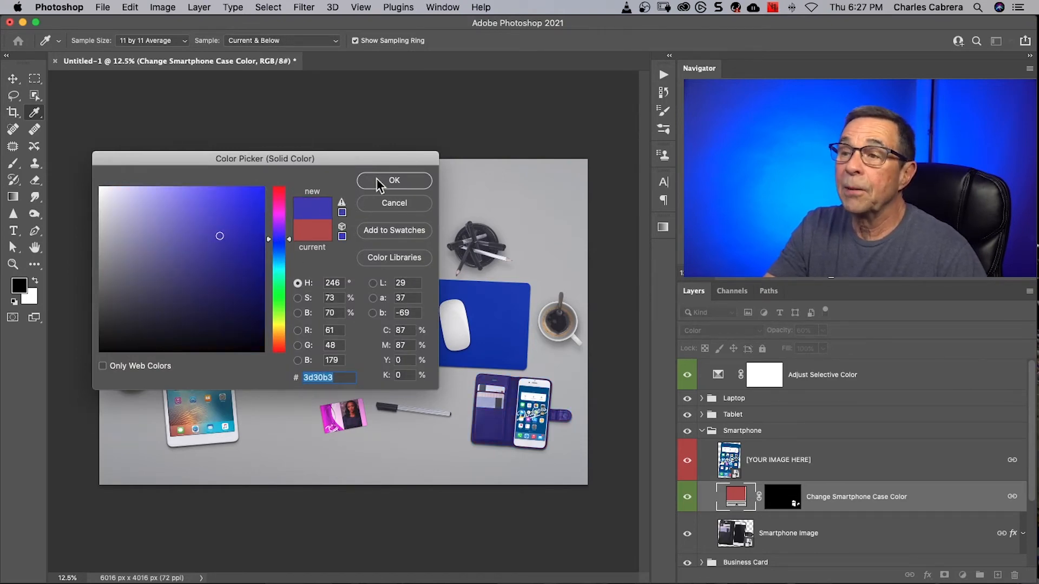
click(394, 181)
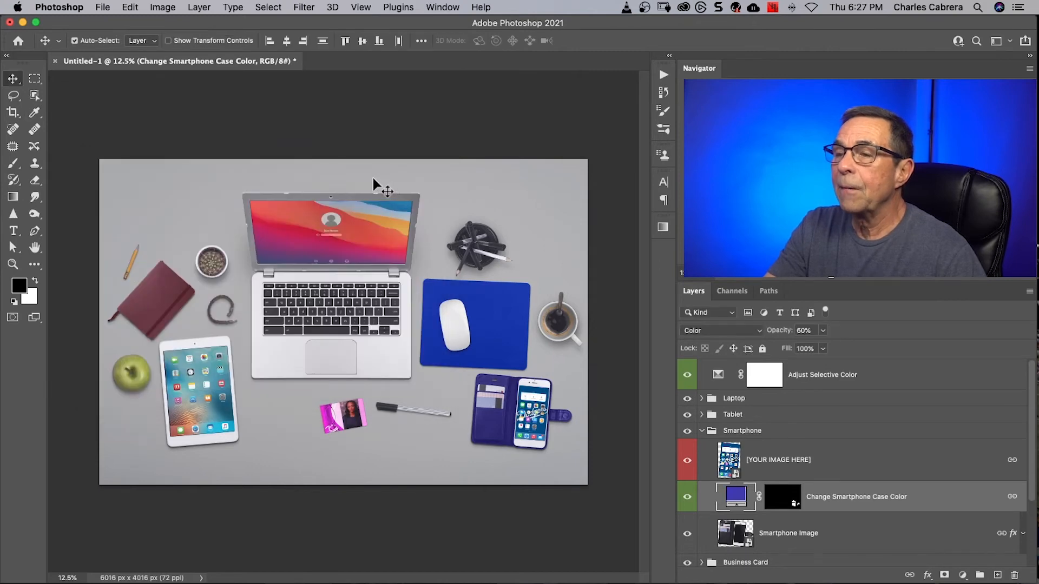
mouse_move(456, 187)
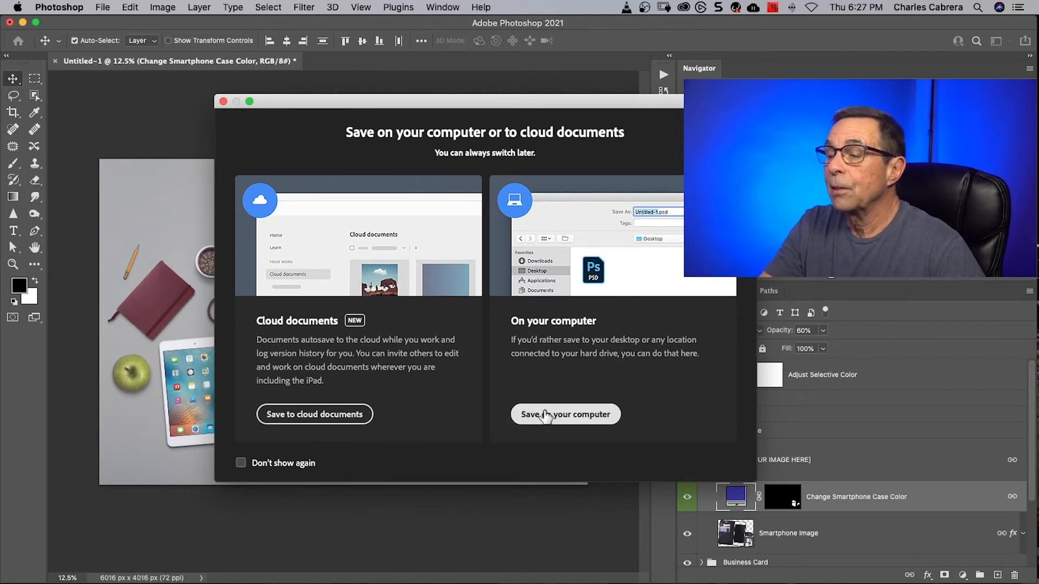
click(565, 414)
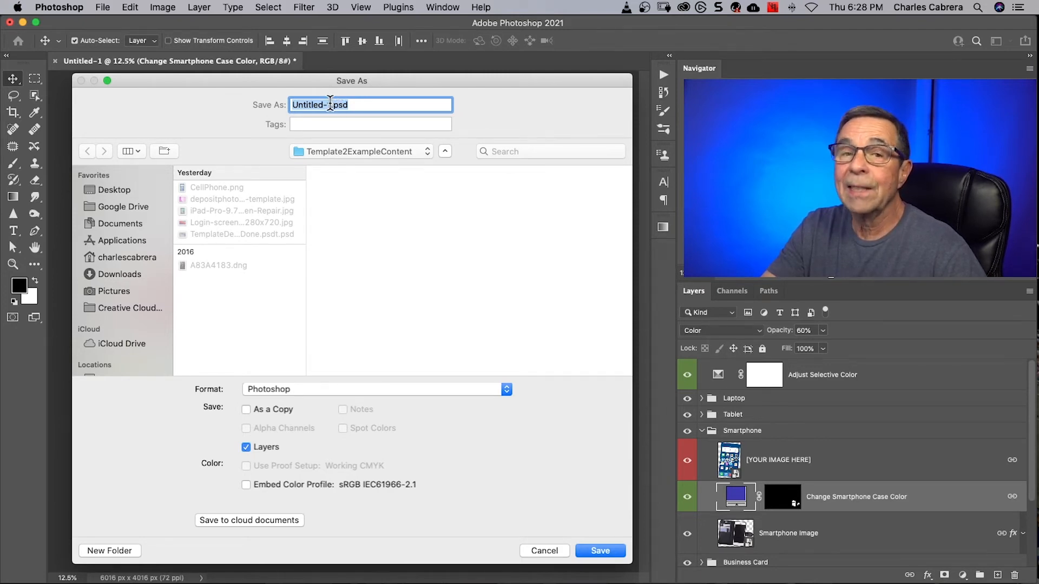
click(543, 551)
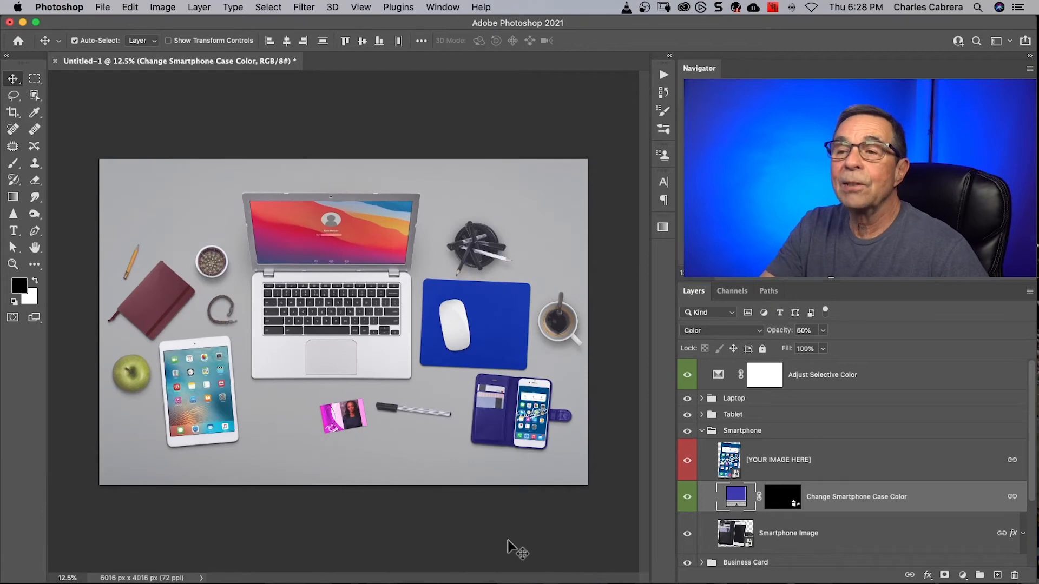
mouse_move(116, 527)
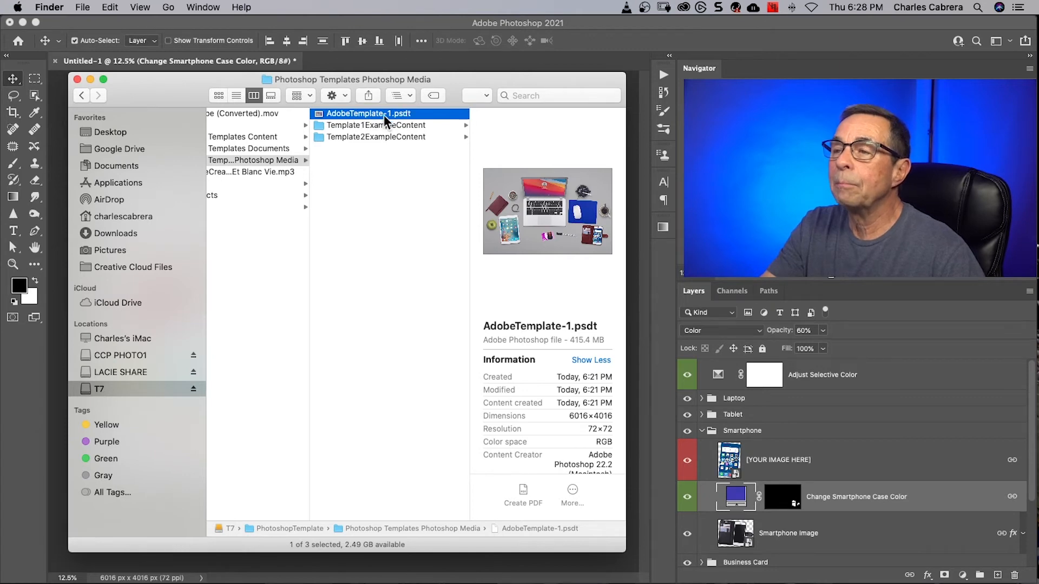
Rename AdobeTemplate-1.psdt back to AdobeTemplate-1.psd and accept the .psd extension
right_click(369, 112)
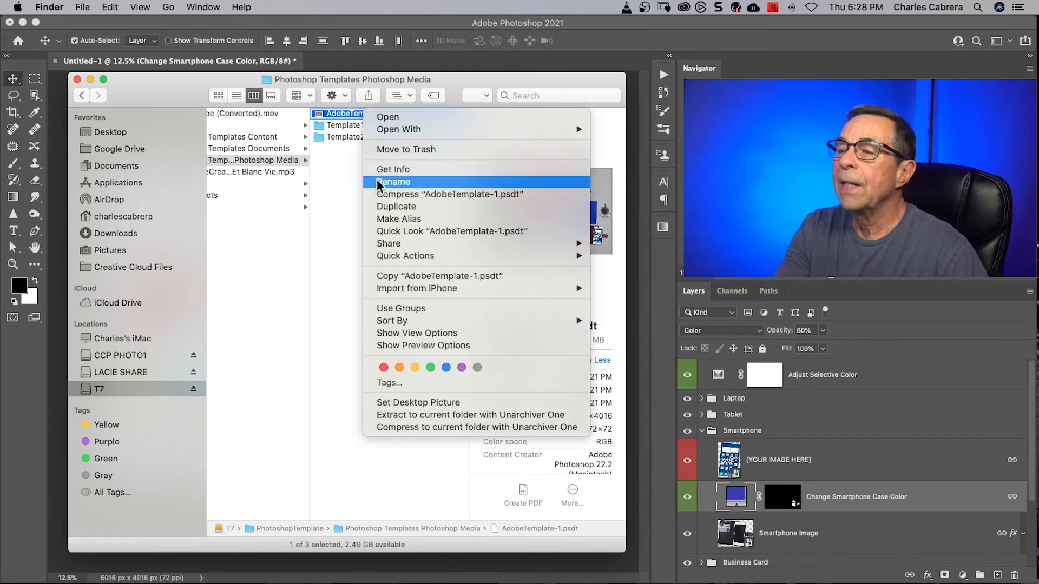
click(393, 182)
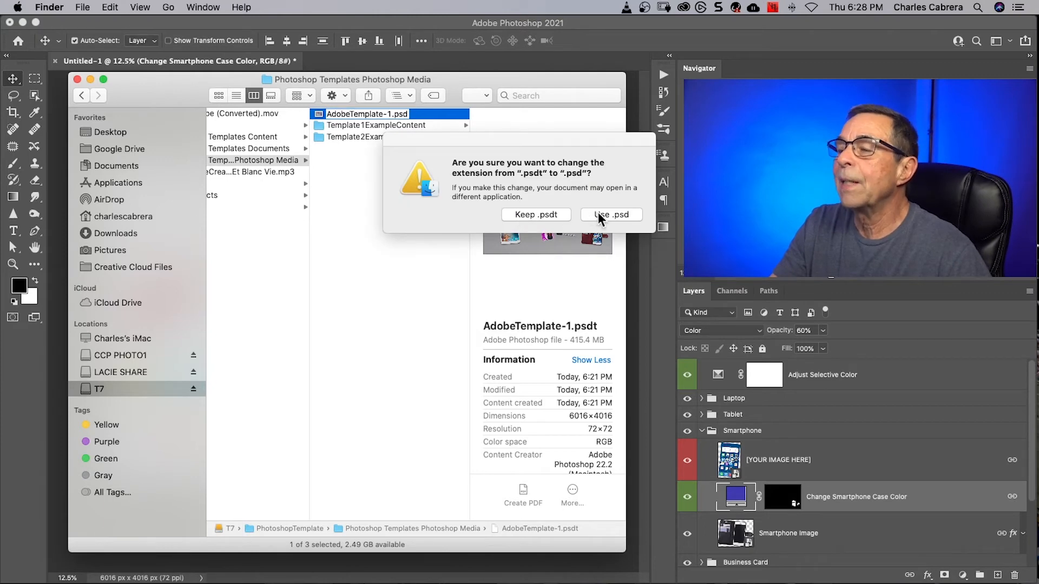
click(610, 215)
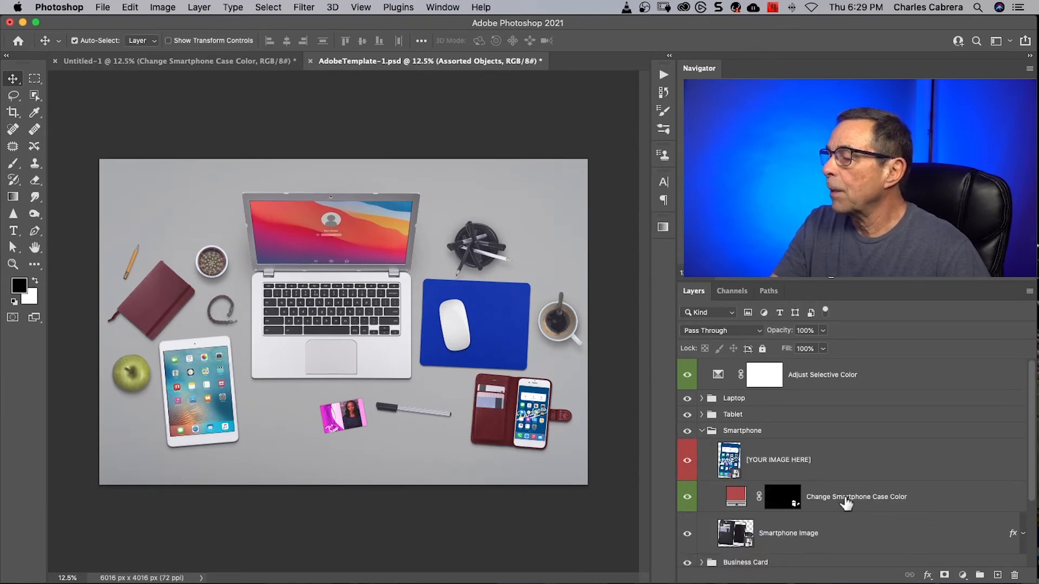
Set the Change Smartphone Case Color fill to green and save the file
double_click(736, 496)
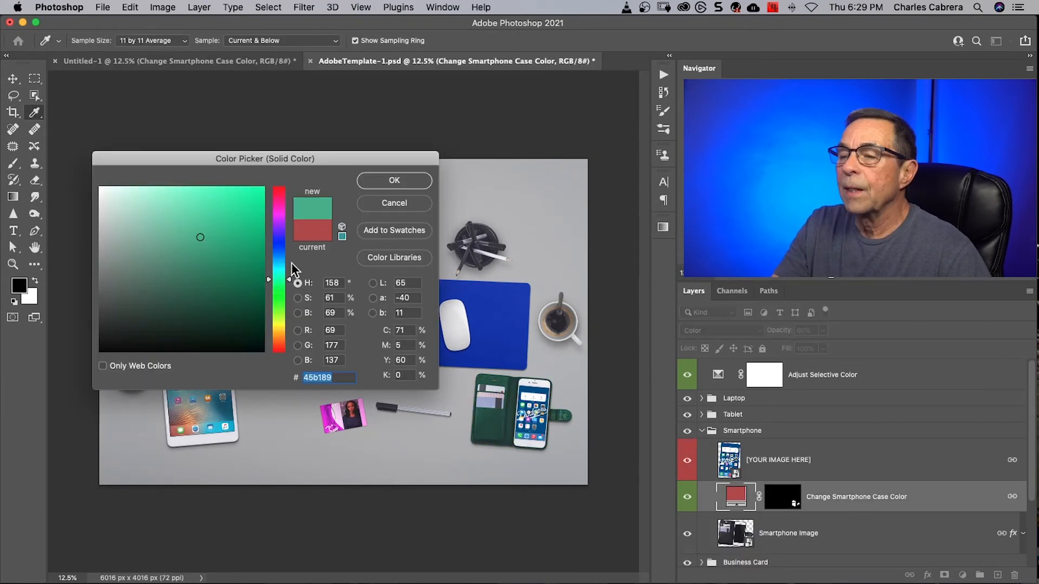
click(394, 181)
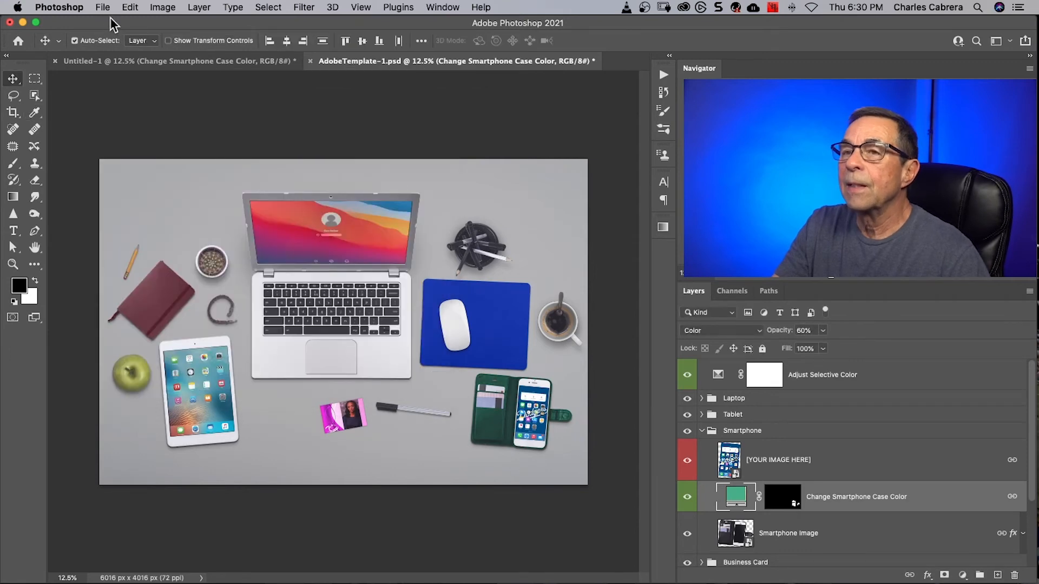
click(103, 7)
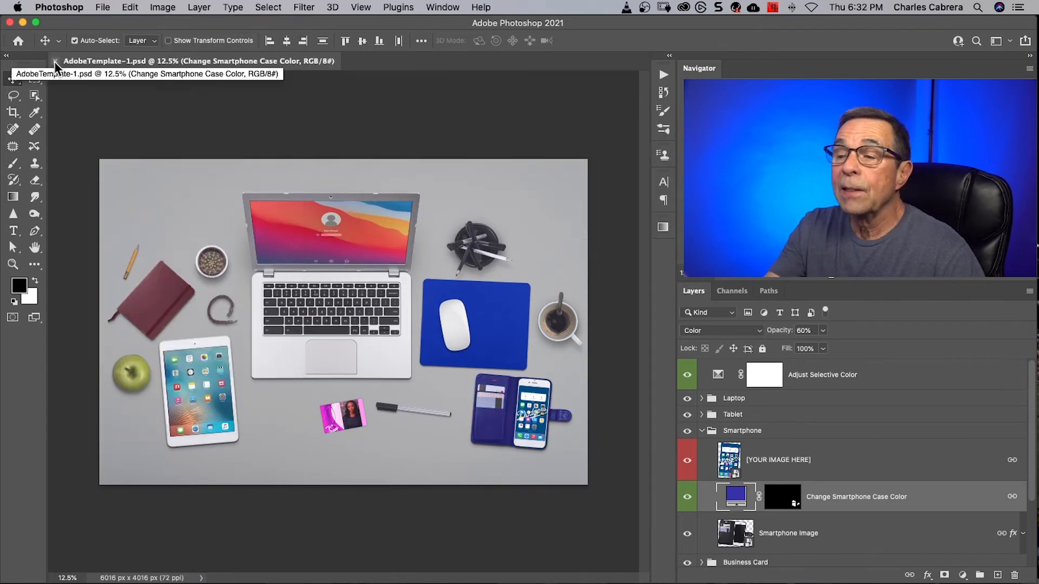
Rename AdobeTemplate-1.psd to AdobeTemplate-1.psdt and accept the .psdt extension
right_click(363, 114)
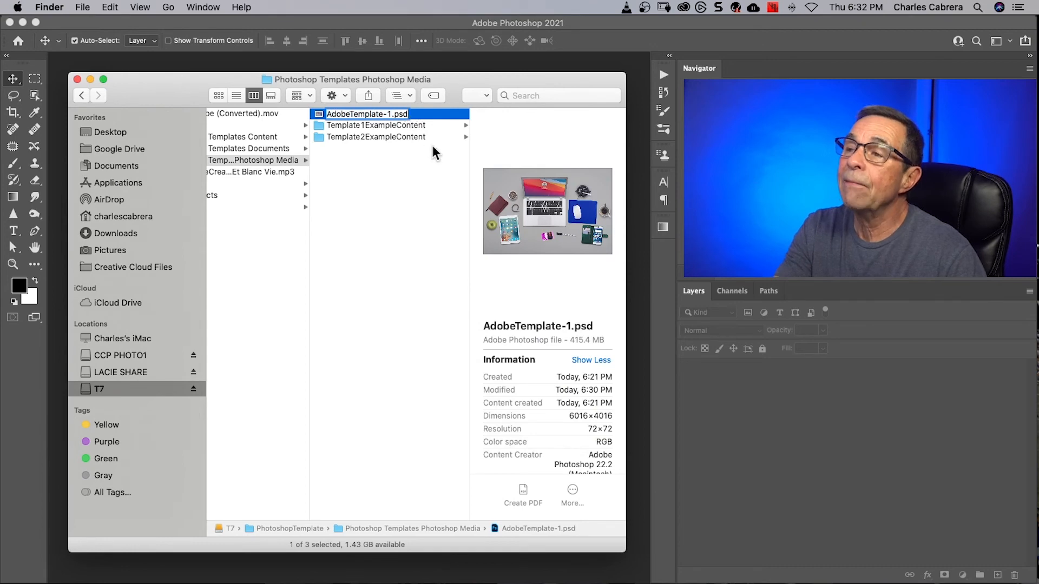
text(t)
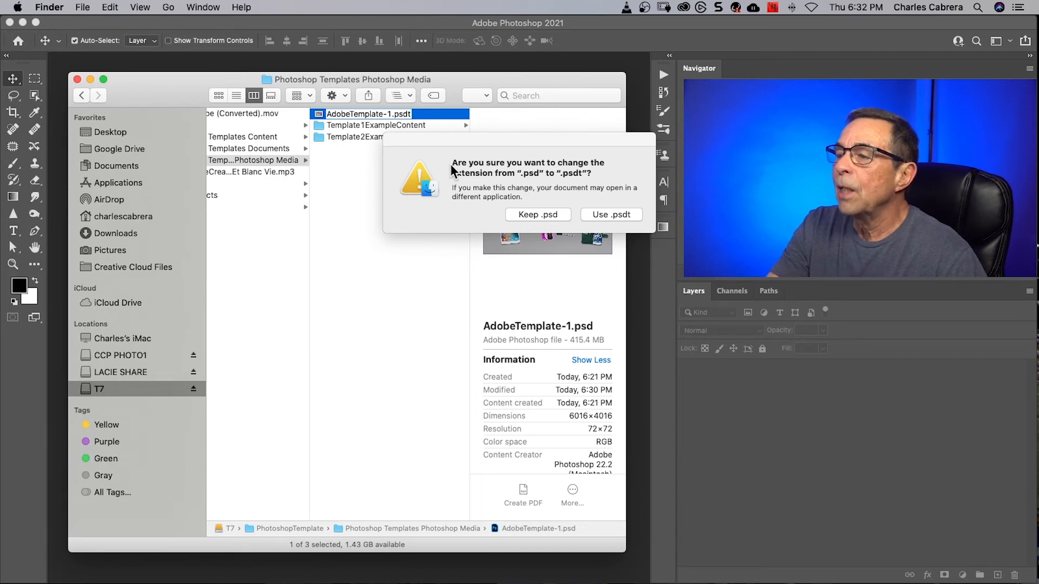
mouse_move(565, 181)
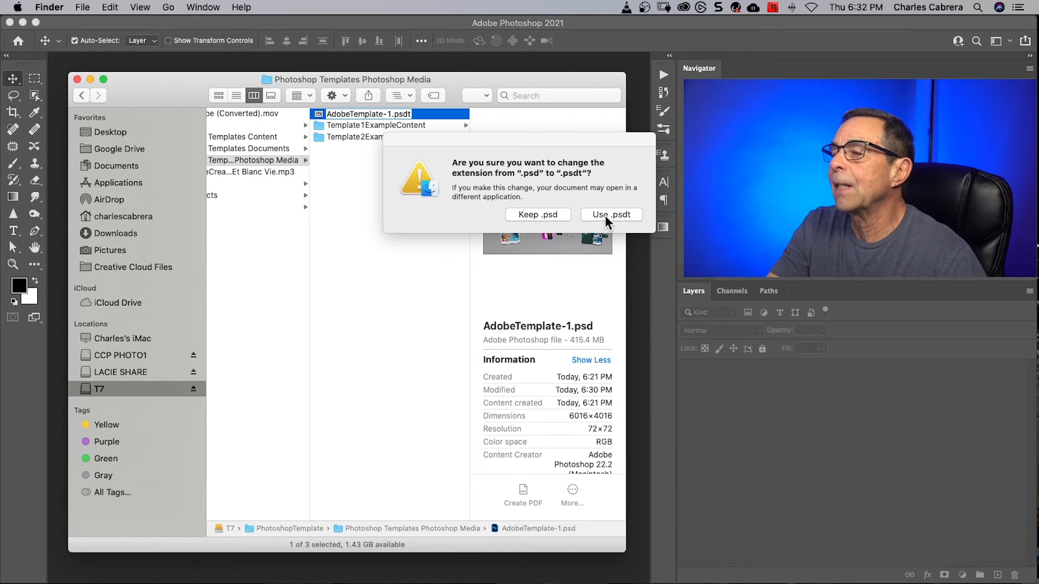
click(610, 214)
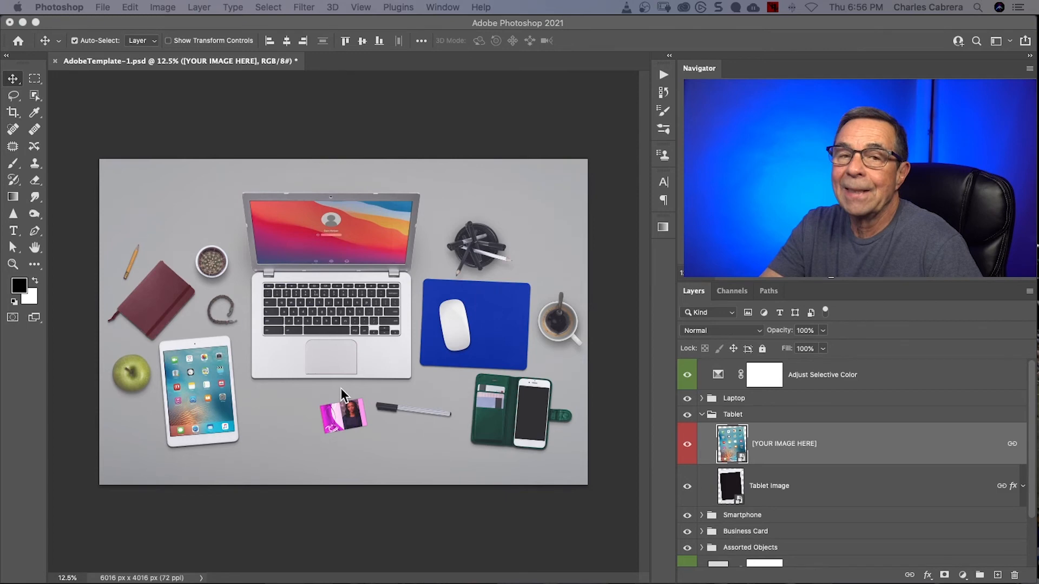
mouse_move(338, 392)
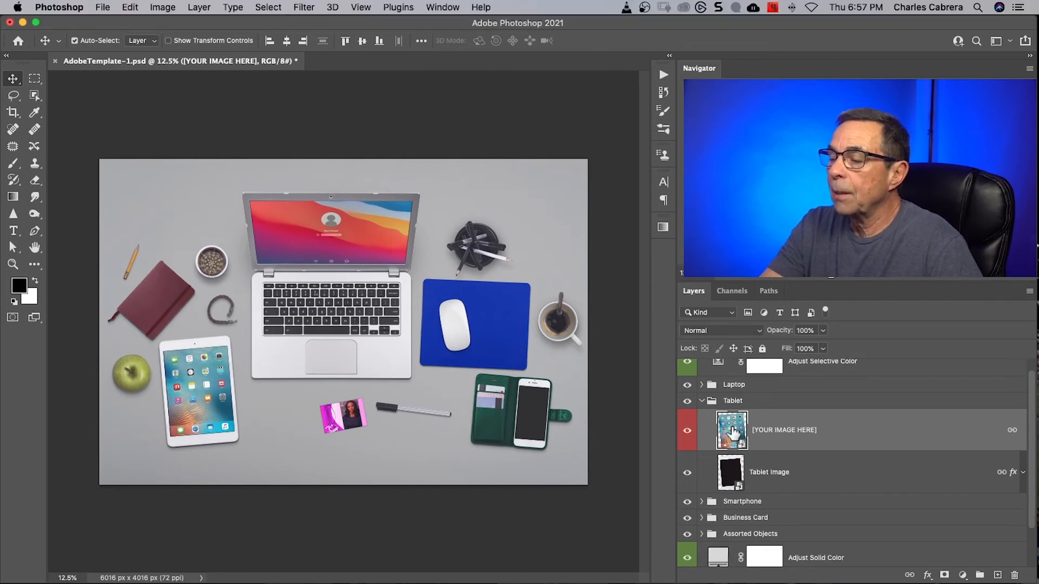
Place ipad-pro-screenshot-600x800 into the tablet screen smart object, commit and save it
click(103, 7)
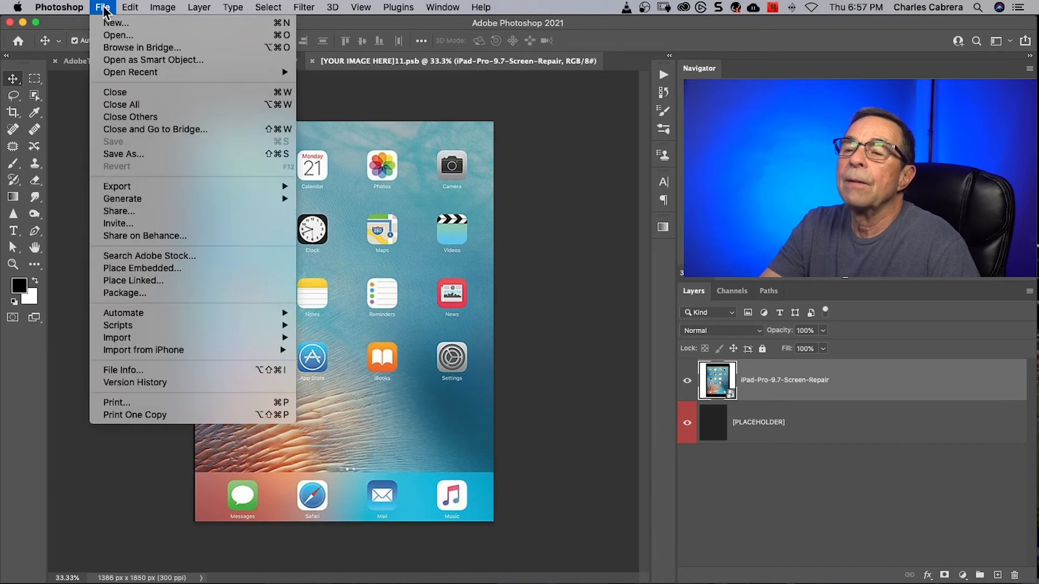
click(142, 267)
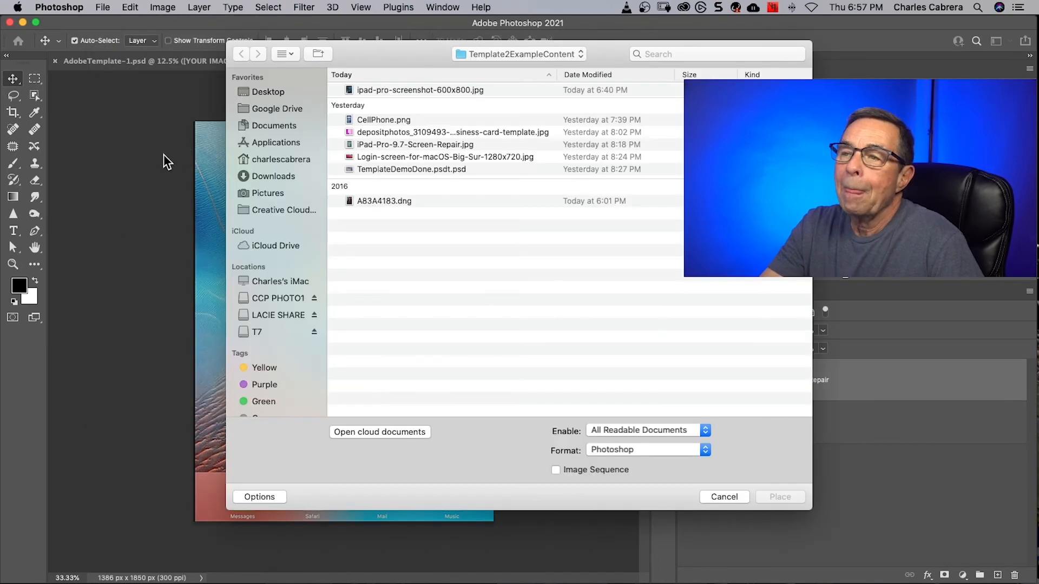
click(419, 90)
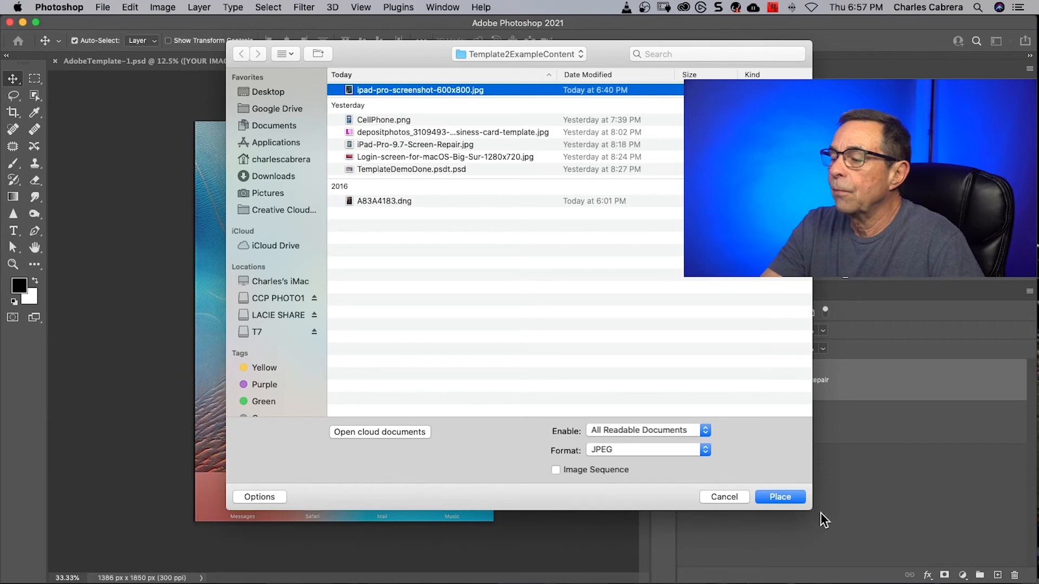
click(780, 497)
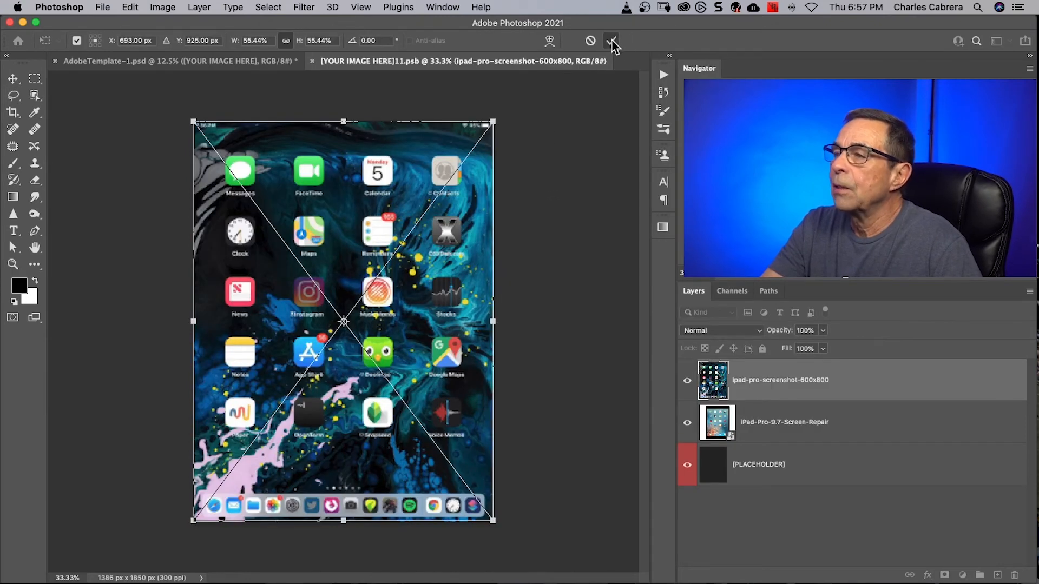
click(610, 40)
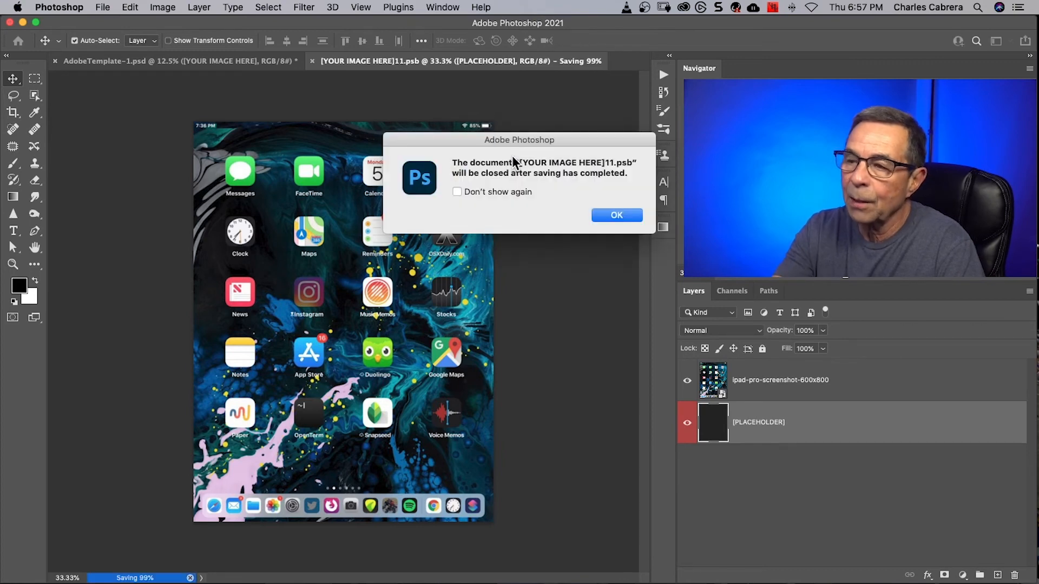
click(616, 214)
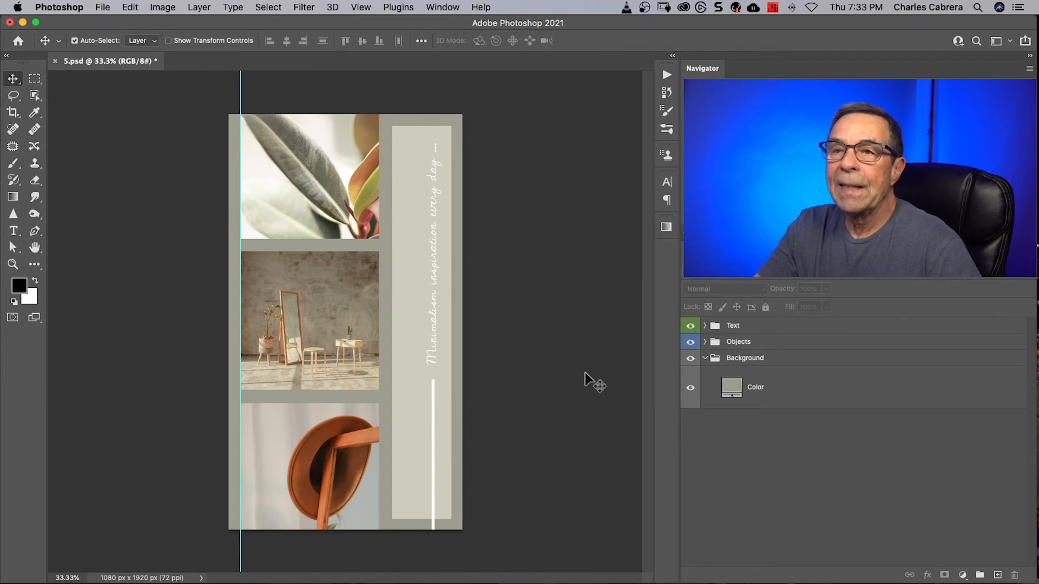
click(704, 340)
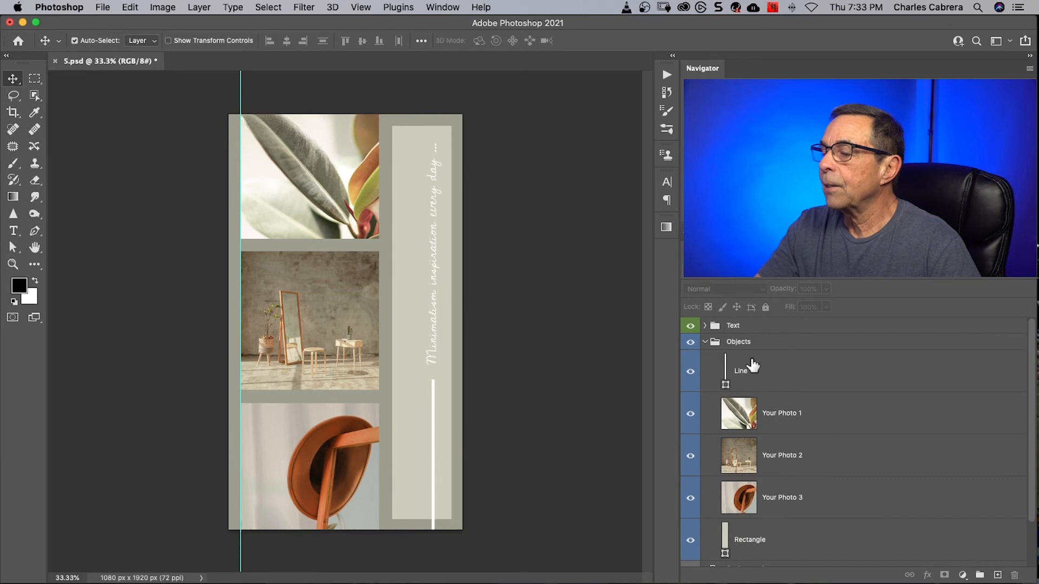
click(781, 412)
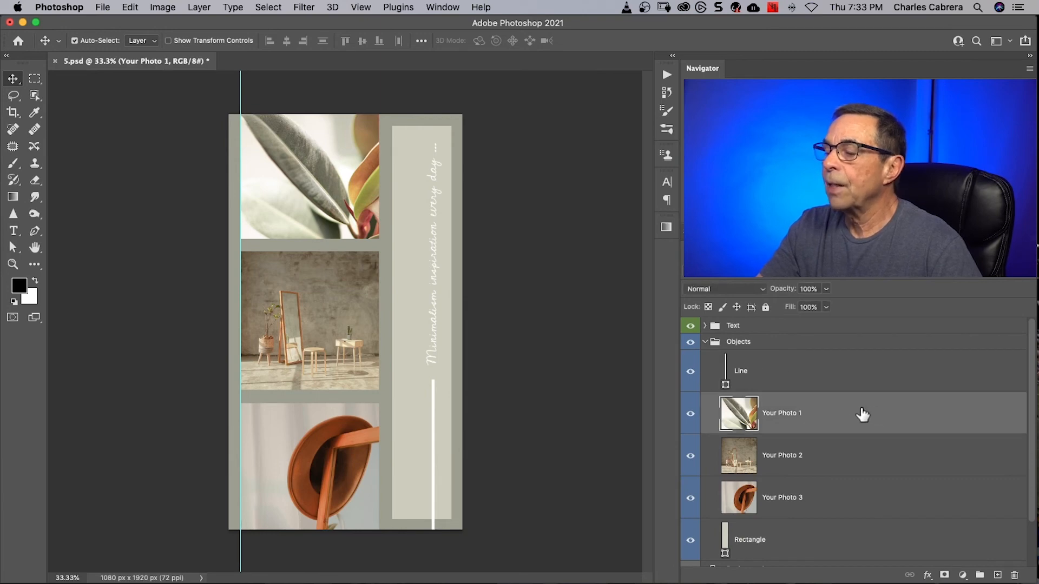
mouse_move(852, 423)
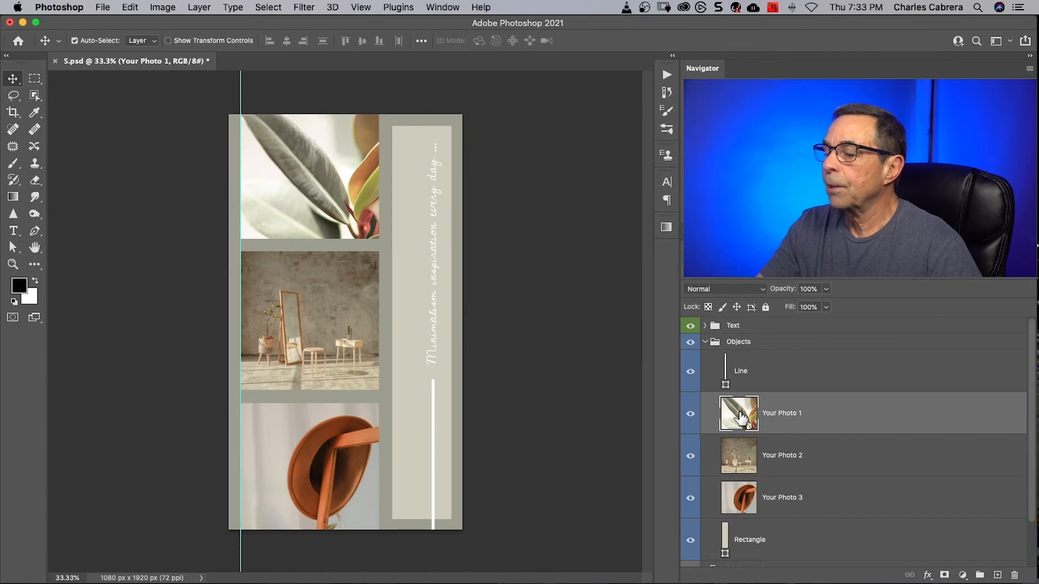
mouse_move(739, 412)
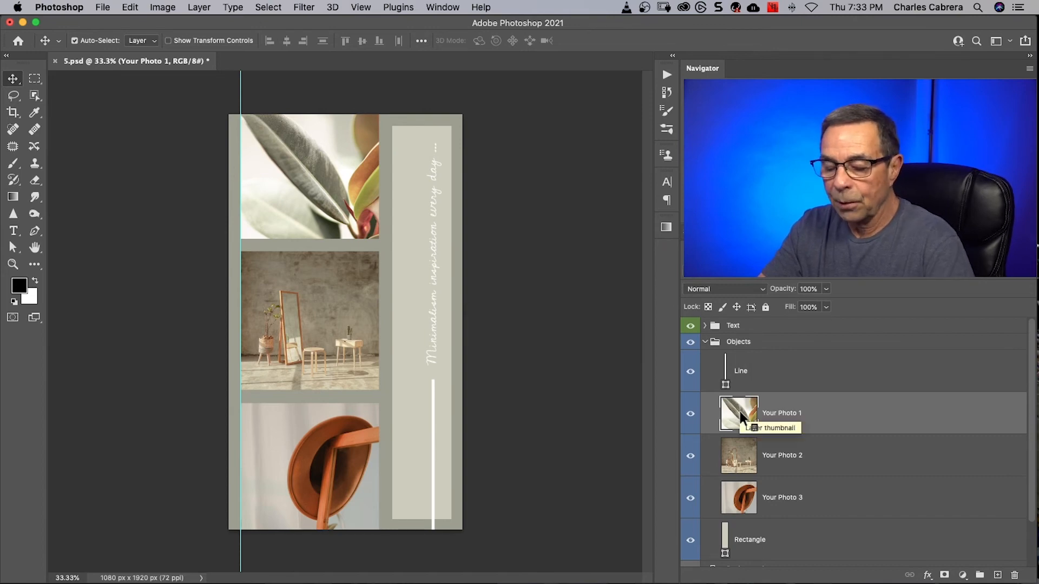
mouse_move(765, 477)
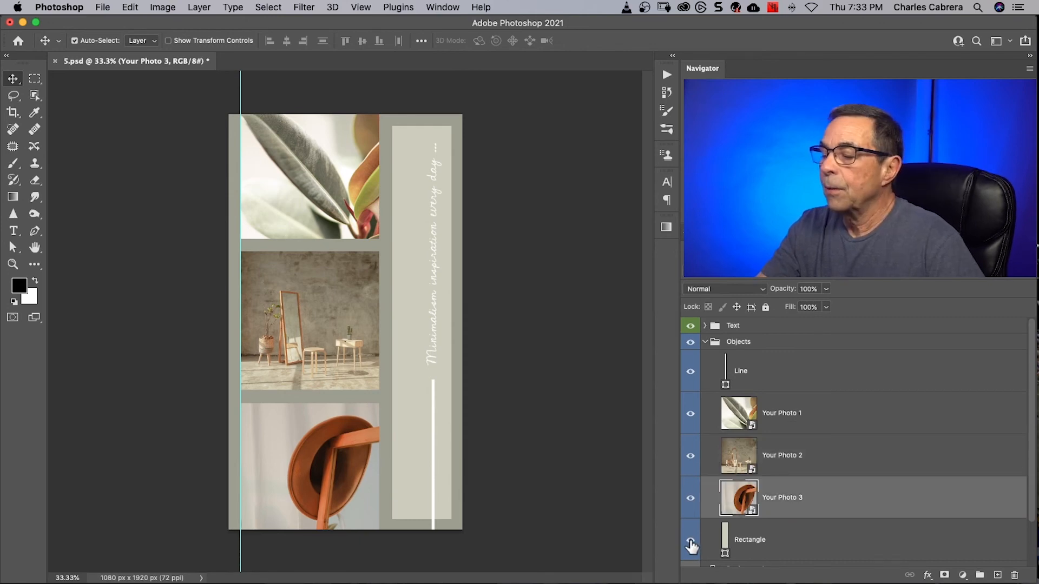
click(691, 498)
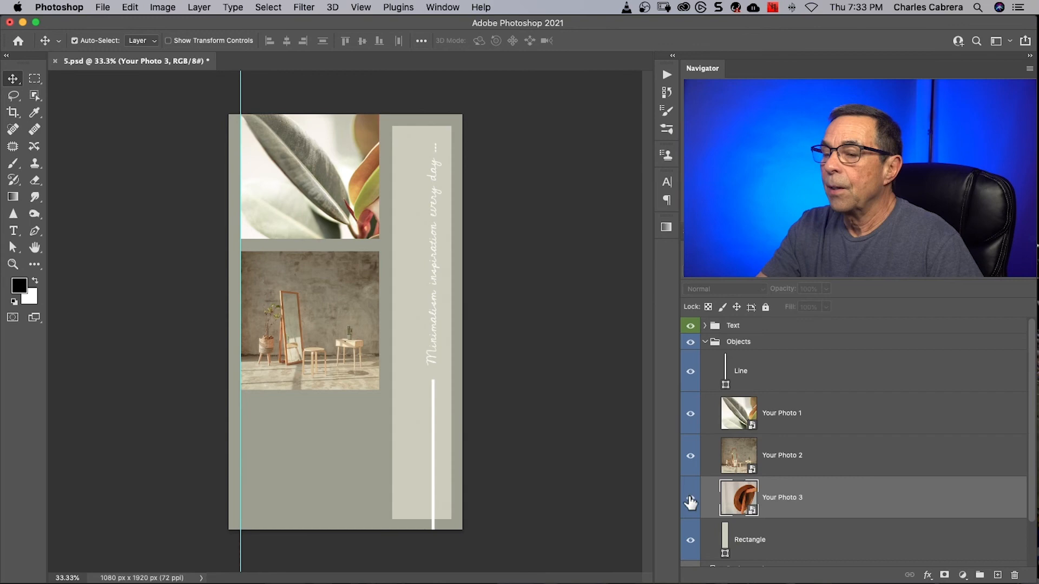
click(690, 500)
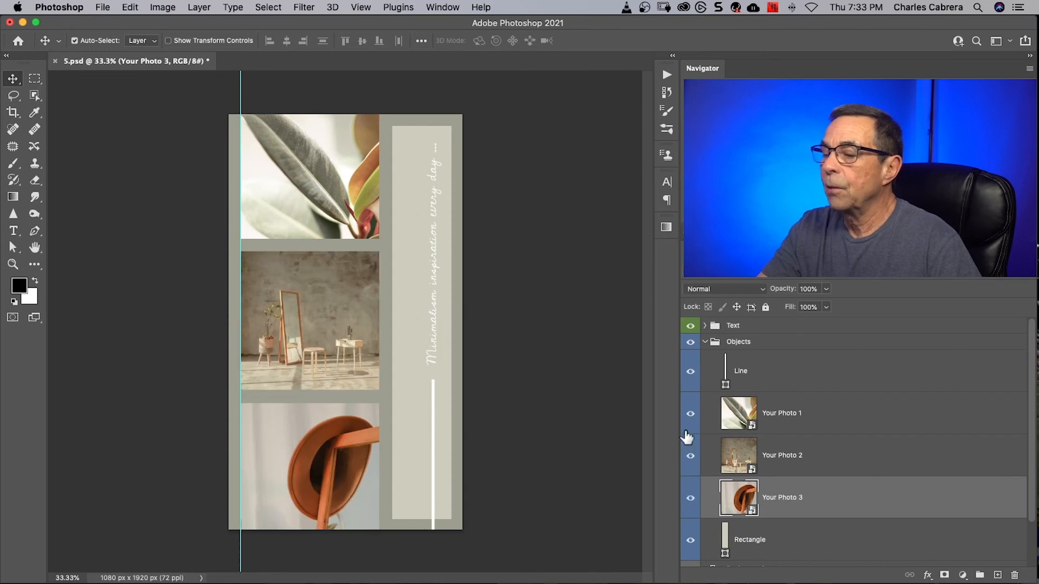
mouse_move(349, 398)
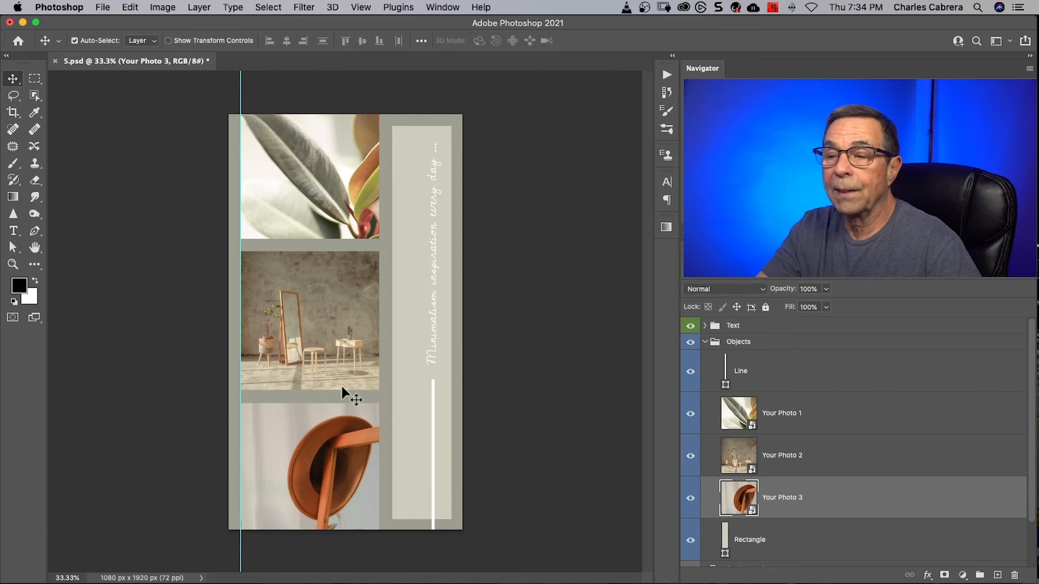
scroll(down, 3)
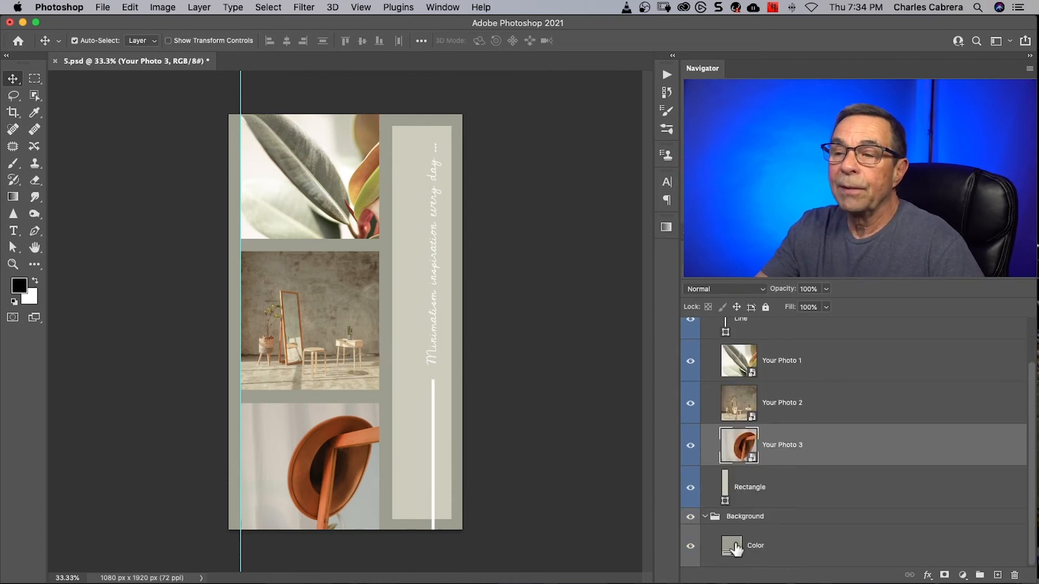
mouse_move(733, 545)
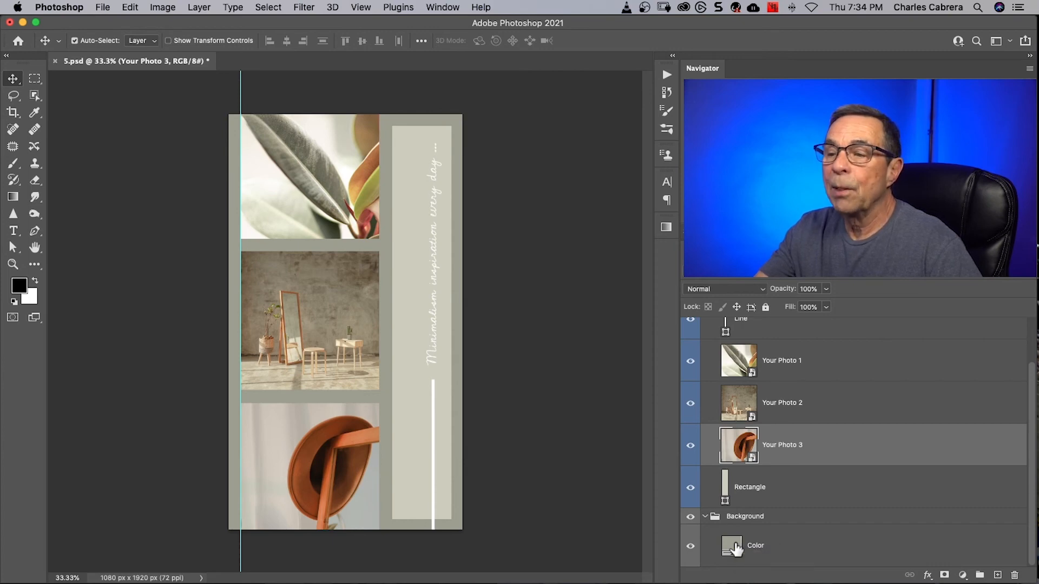
Recolor the background Color fill layer to olive green #939663 via the Color Picker
click(755, 546)
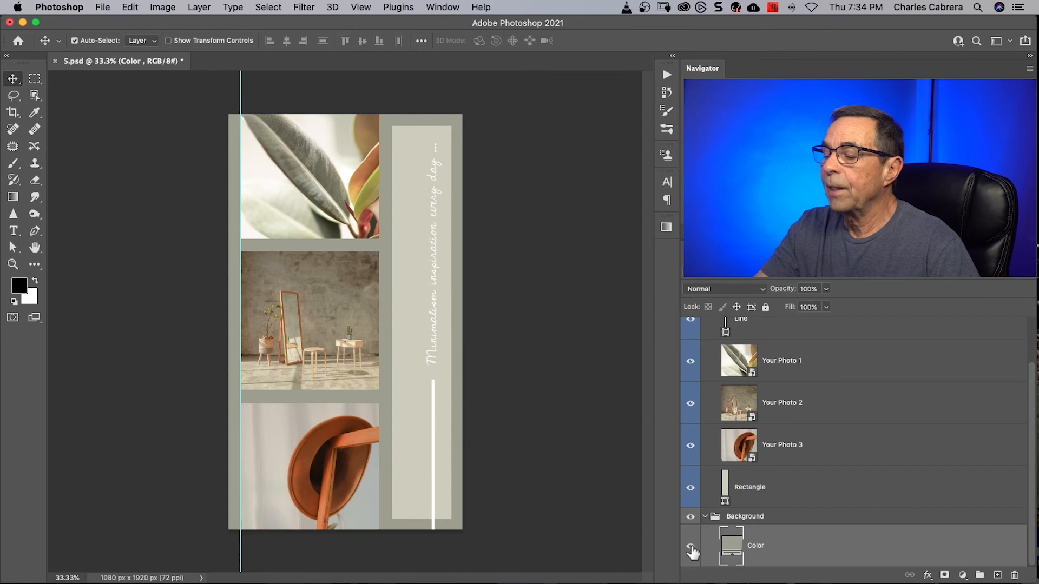
click(690, 545)
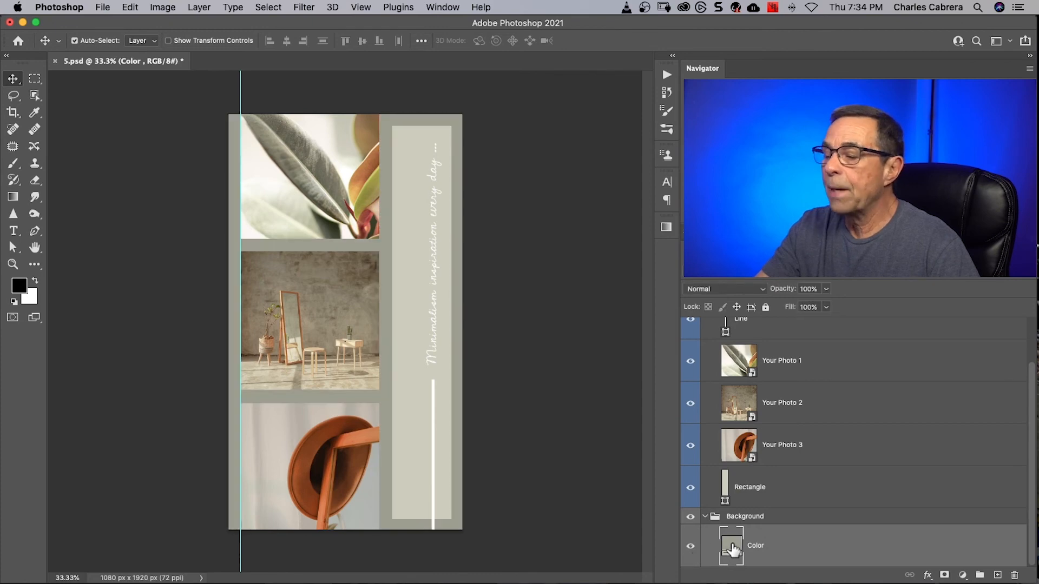
double_click(730, 545)
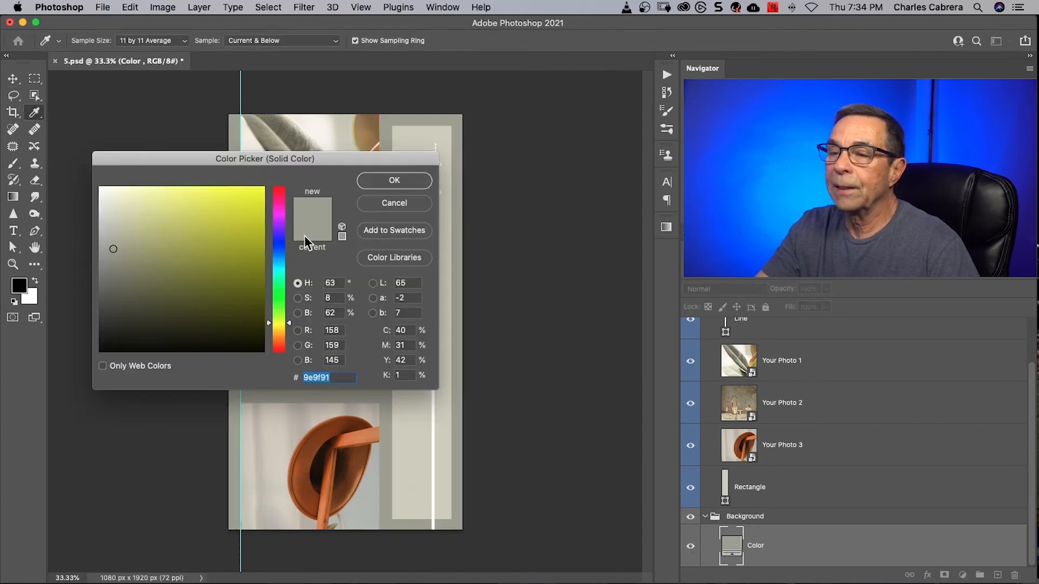
click(155, 254)
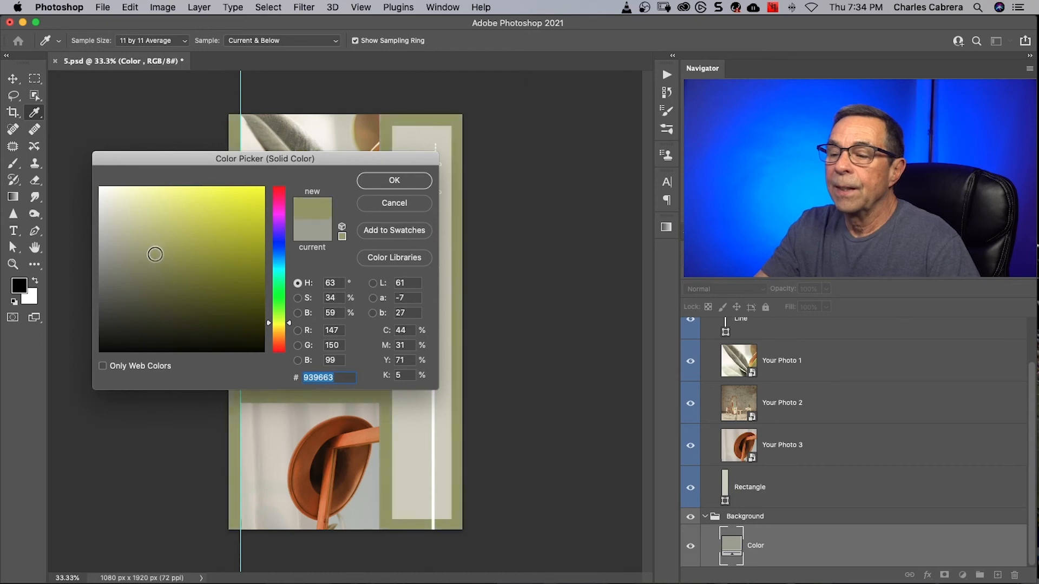
click(394, 181)
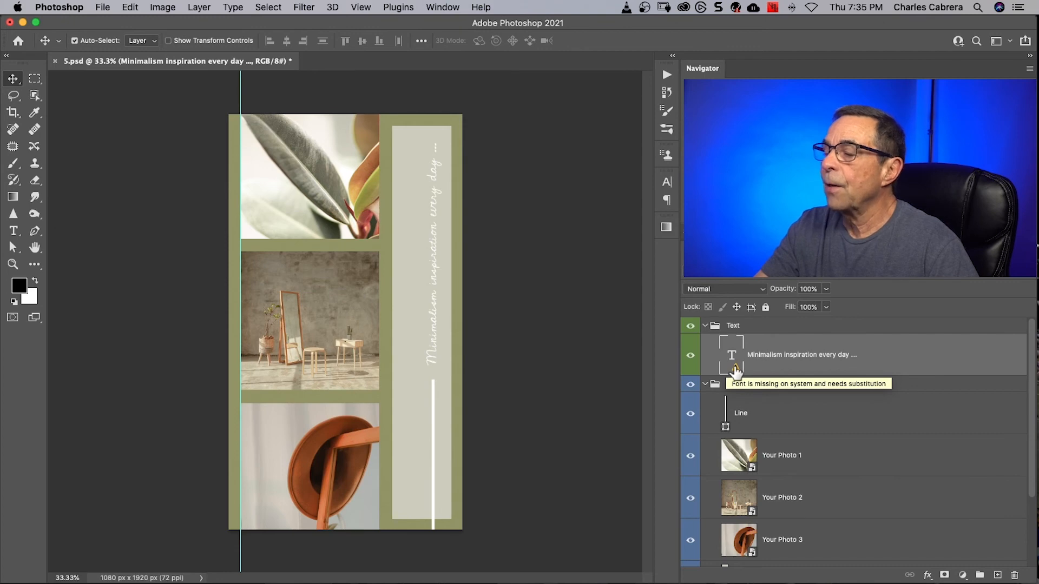
mouse_move(252, 87)
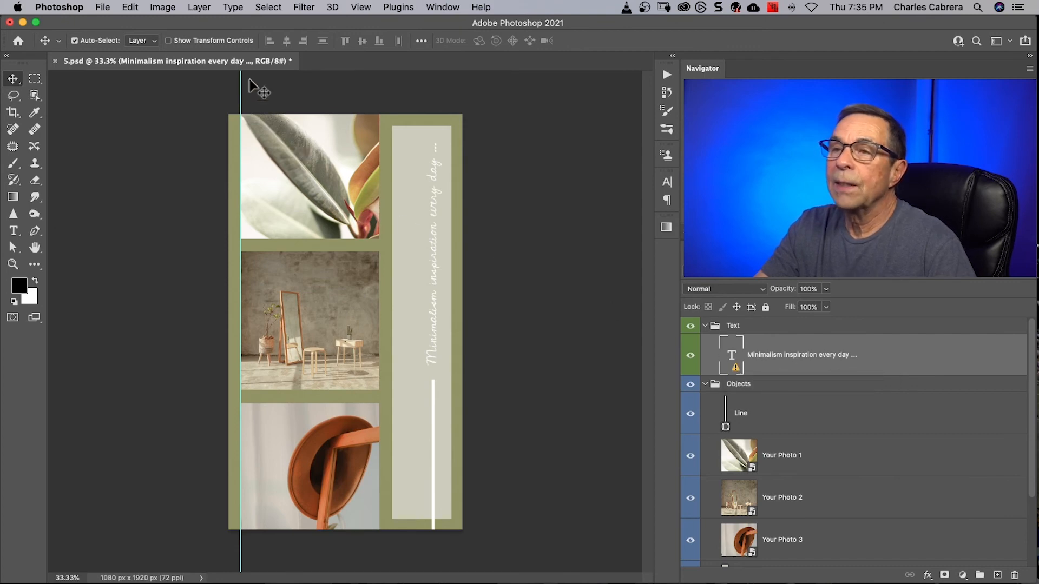
click(233, 8)
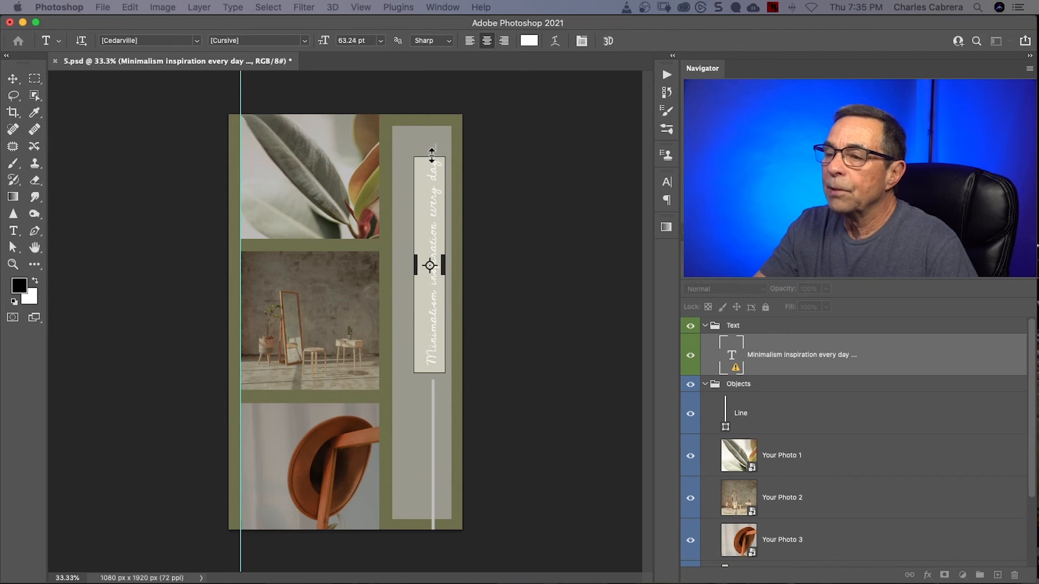
click(233, 8)
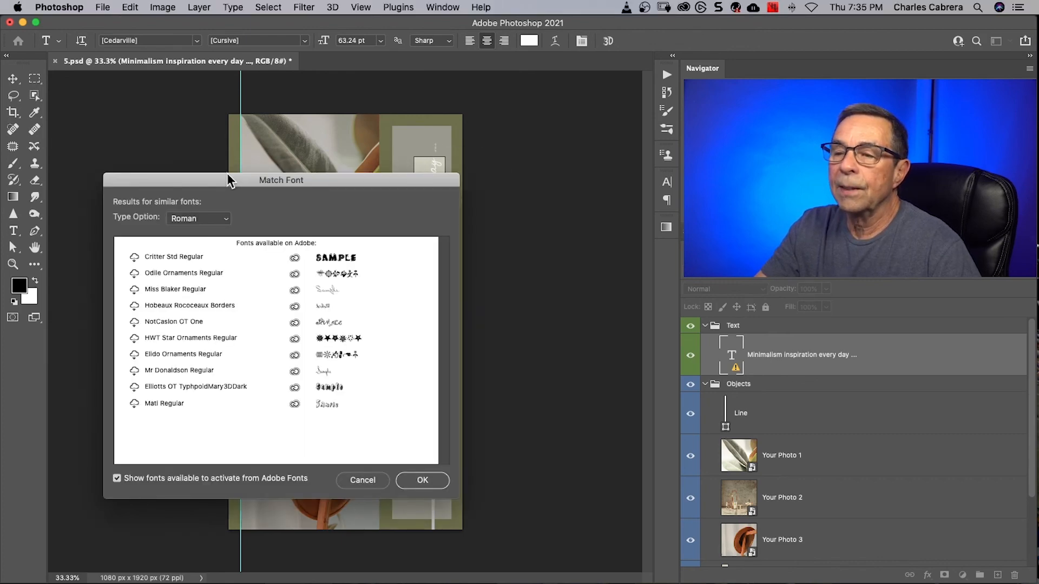
drag(282, 180, 231, 156)
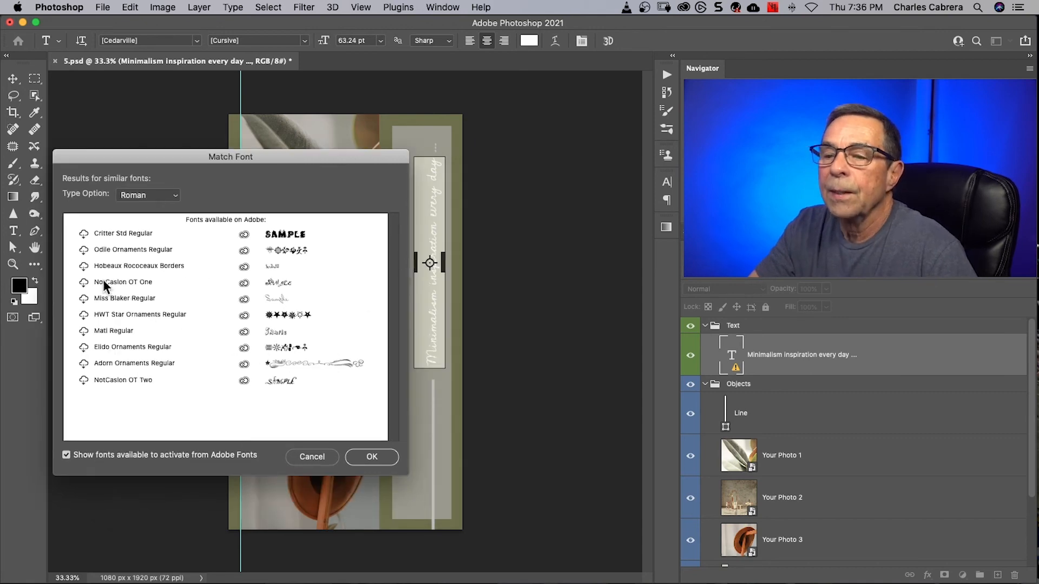
mouse_move(258, 297)
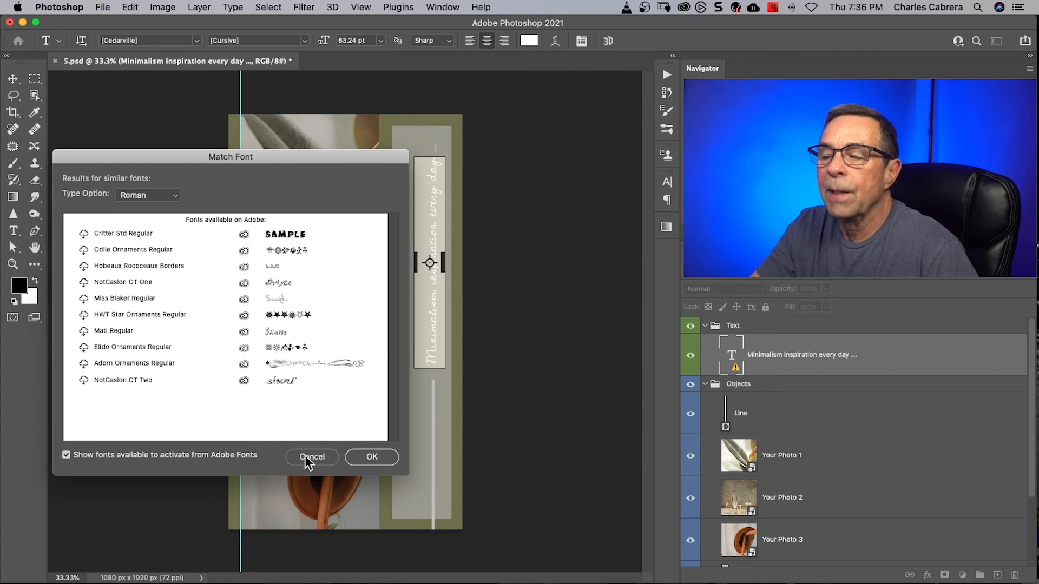
click(311, 457)
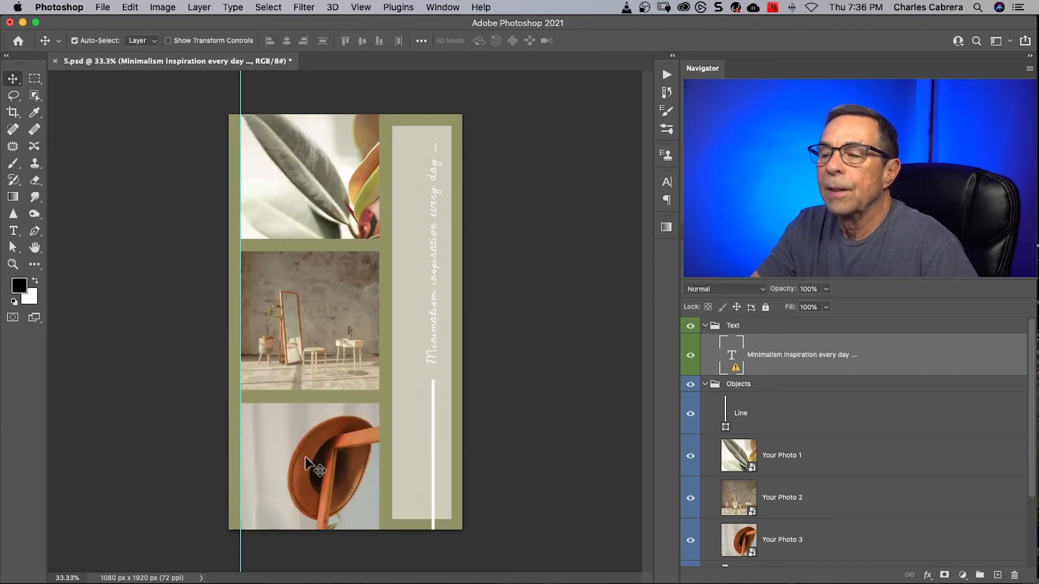
mouse_move(736, 370)
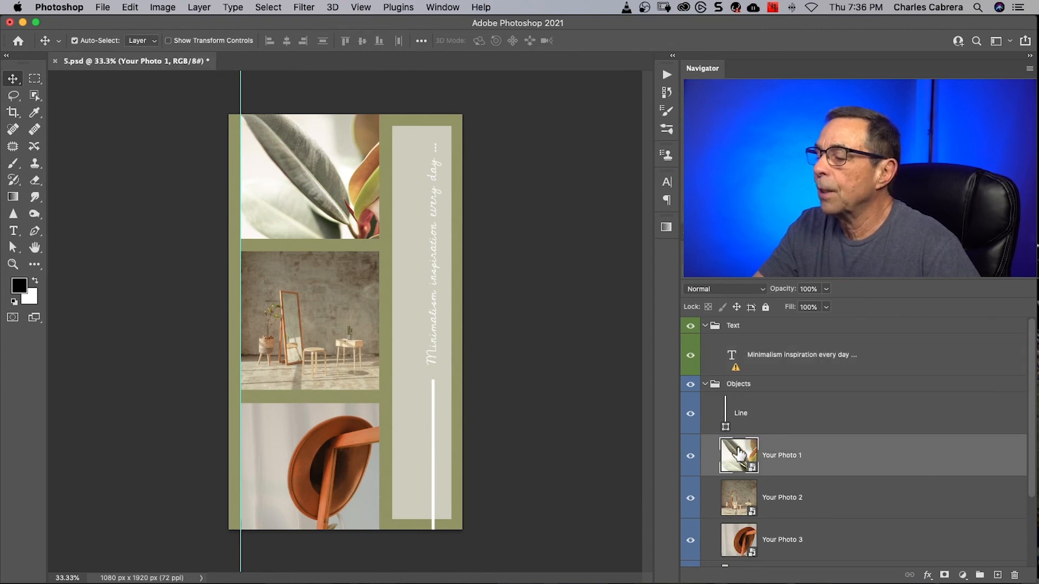
mouse_move(738, 456)
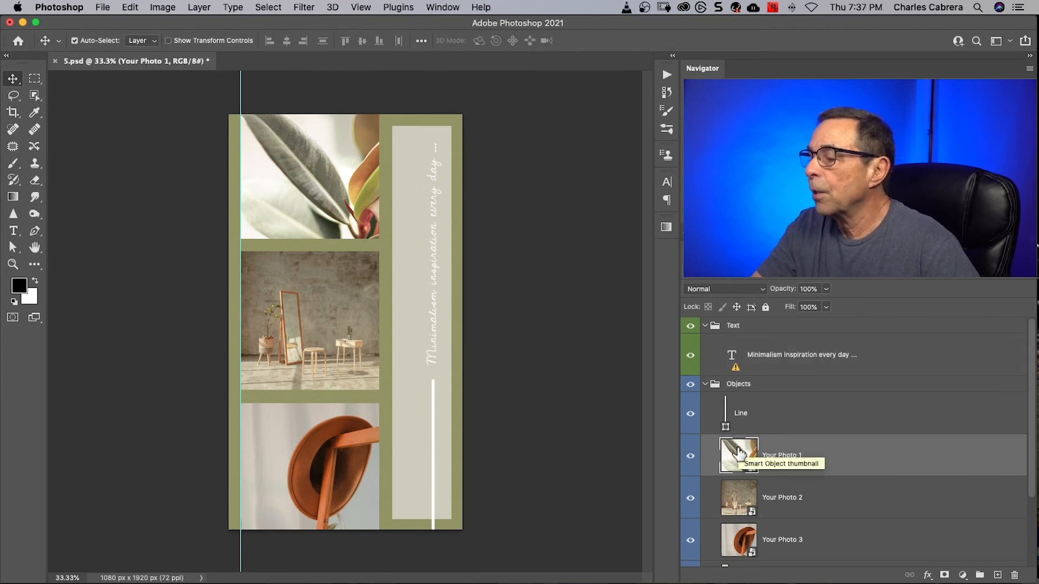
Embed the THINK BIG SHOP SMALL sign into the Your Photo 1 smart object, enlarged to fill its frame
double_click(739, 456)
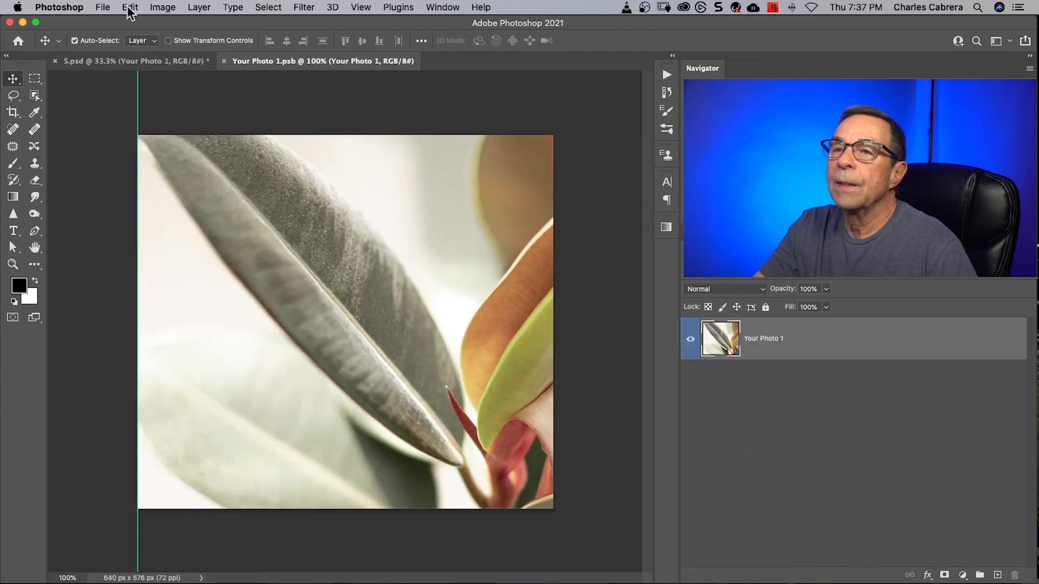
mouse_move(144, 270)
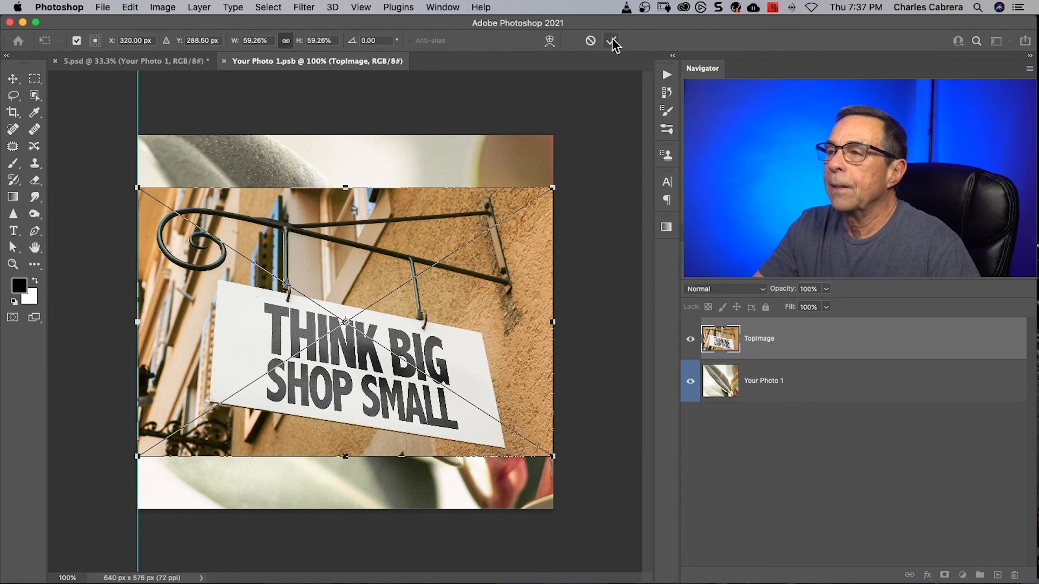
click(610, 40)
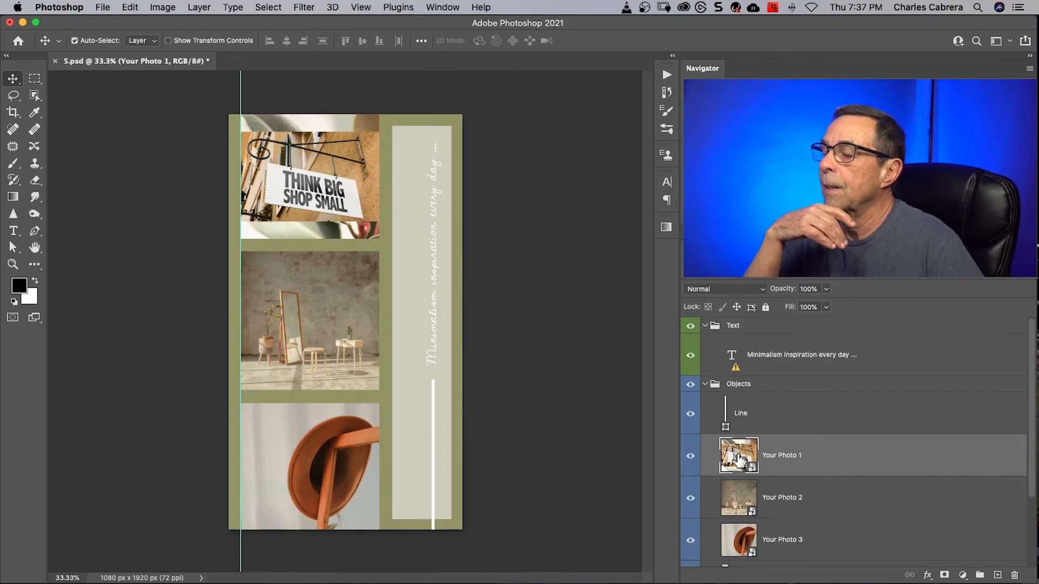
mouse_move(738, 456)
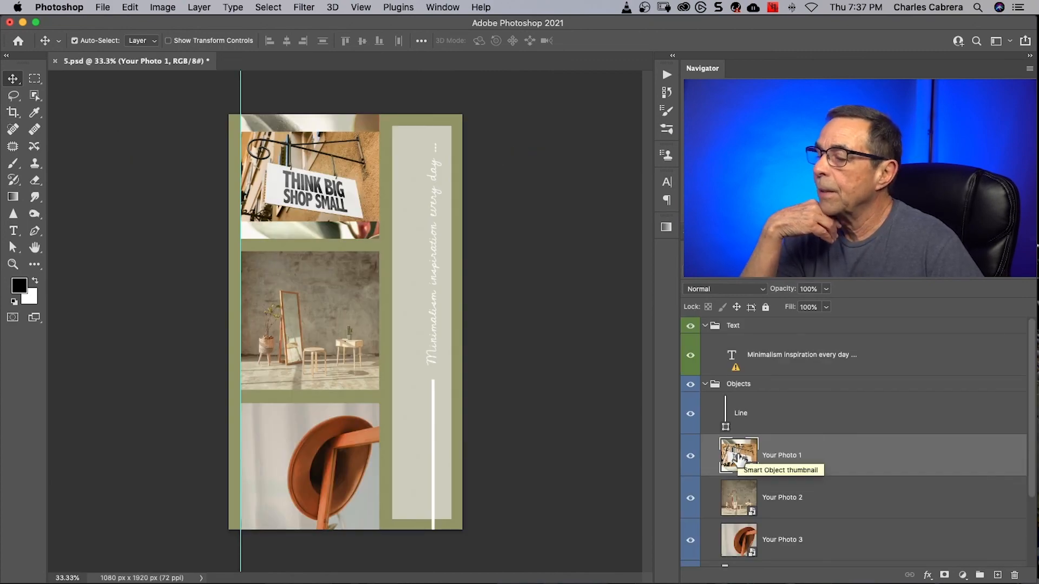
double_click(737, 456)
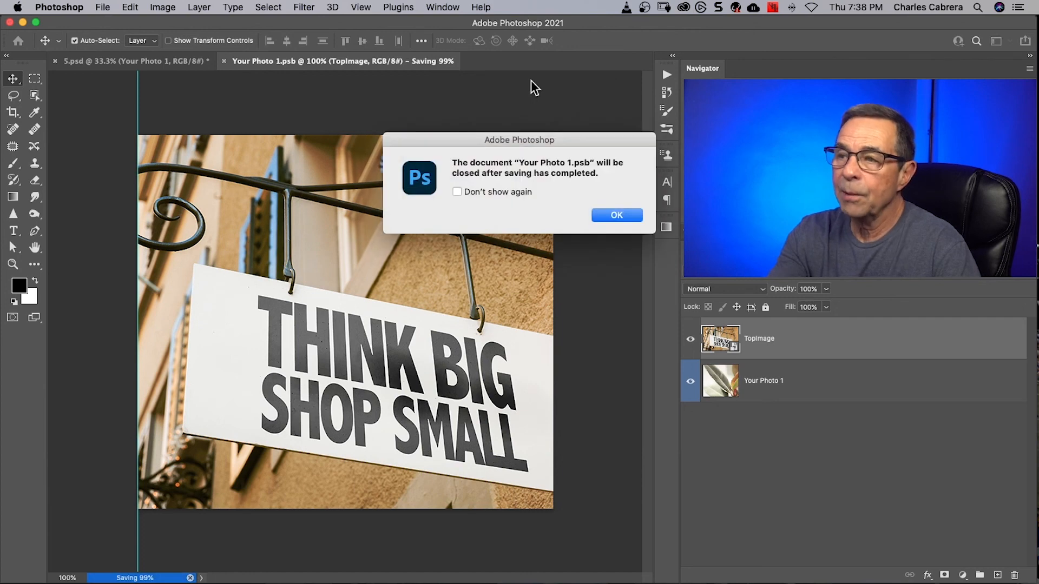
click(616, 215)
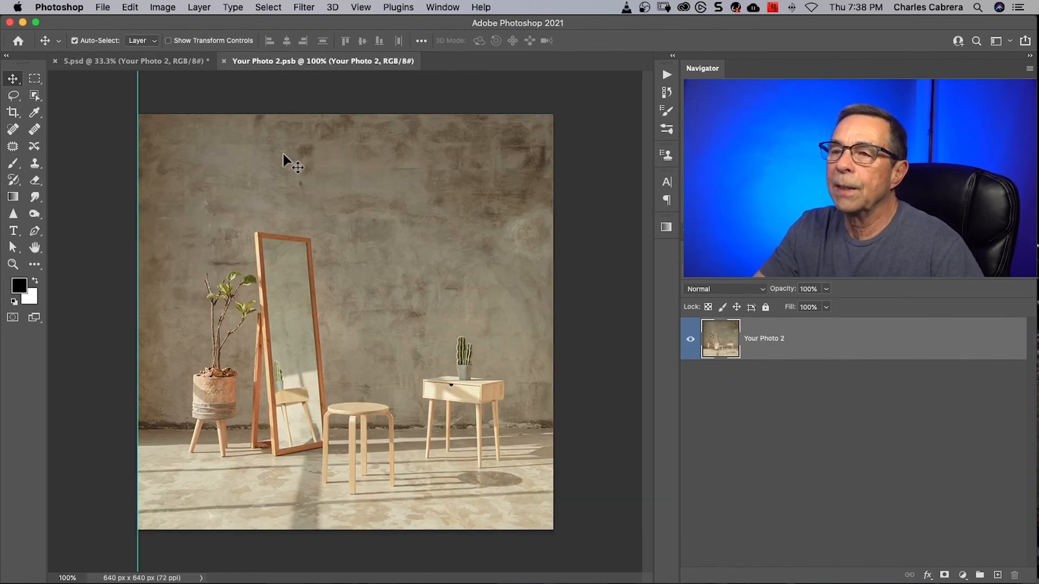
Embed the woman-with-suitcase image into the Your Photo 2 smart object and commit it
click(102, 8)
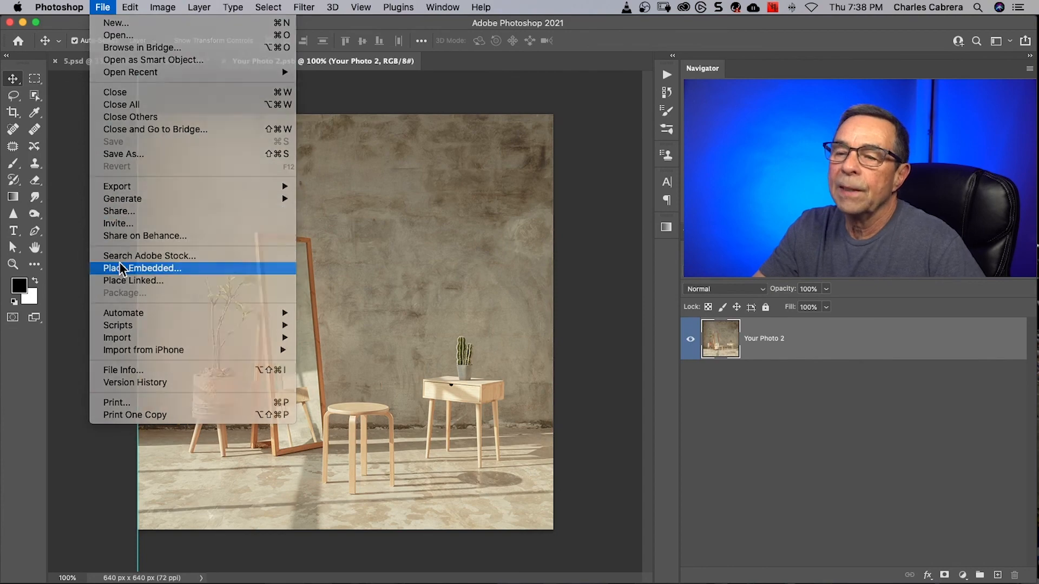
click(143, 268)
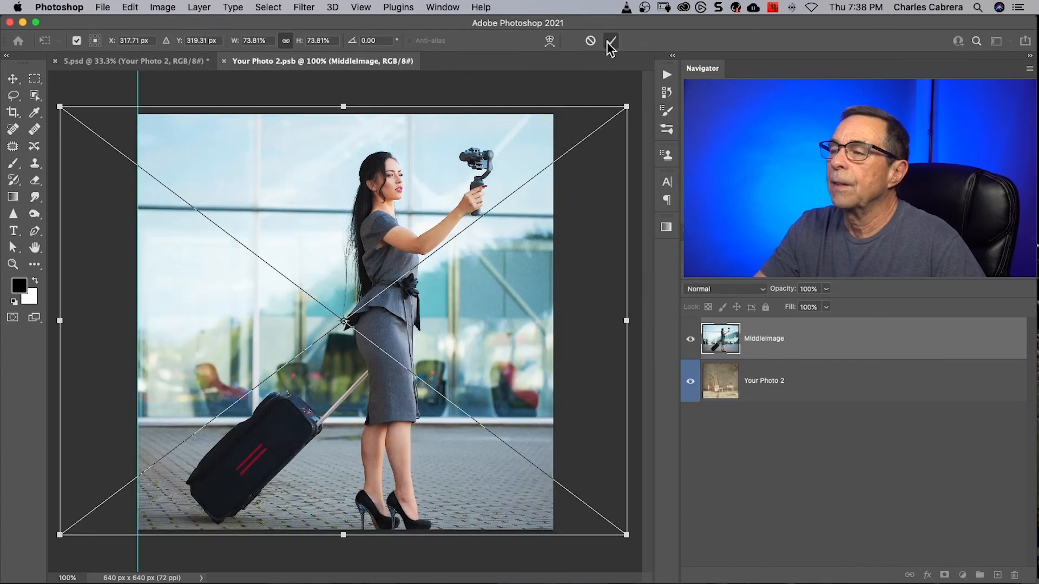
click(610, 40)
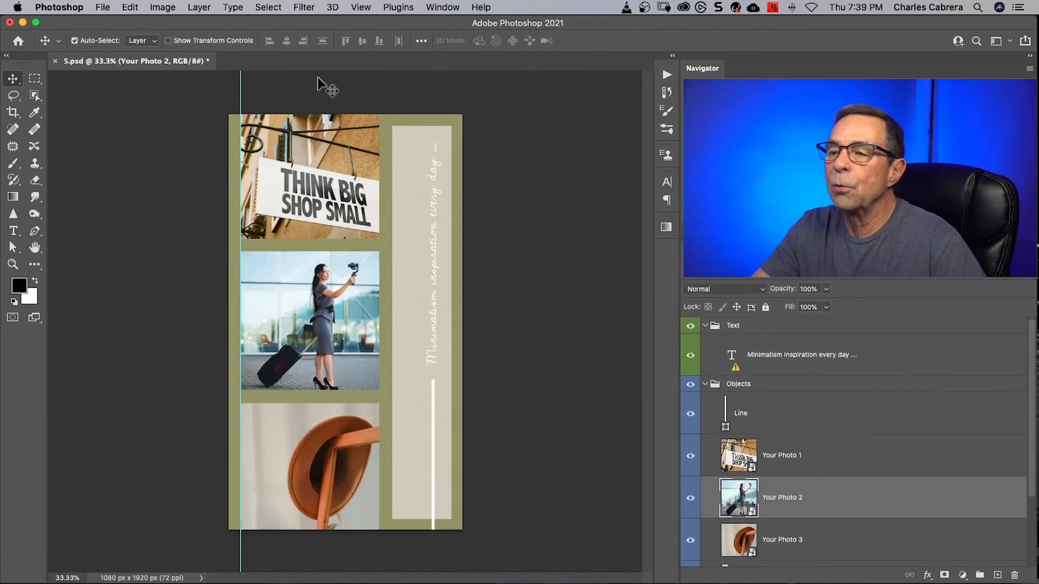
Embed the Indigo storefront image into the Your Photo 3 smart object, save and close
double_click(737, 539)
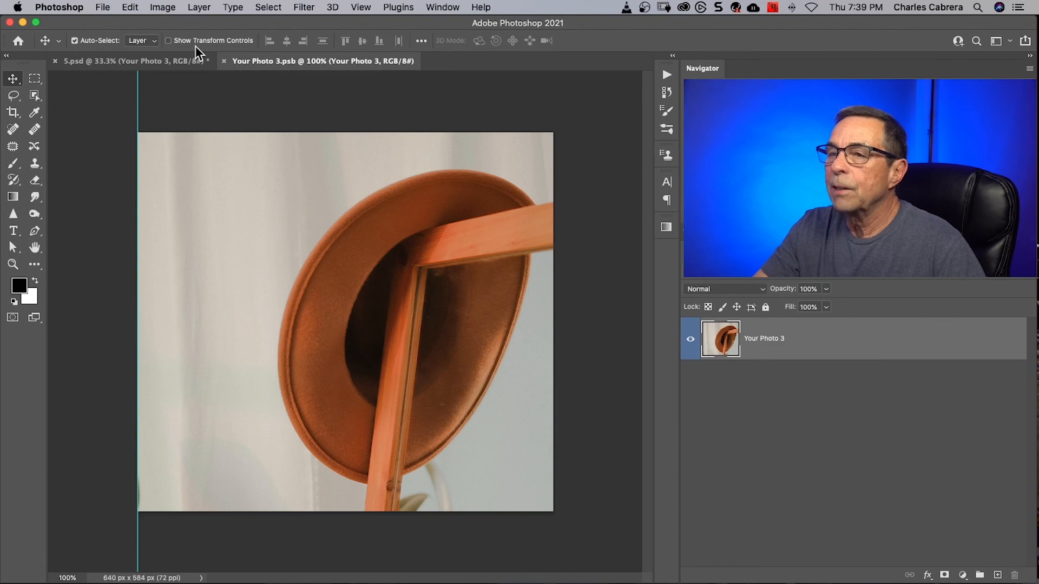
click(101, 8)
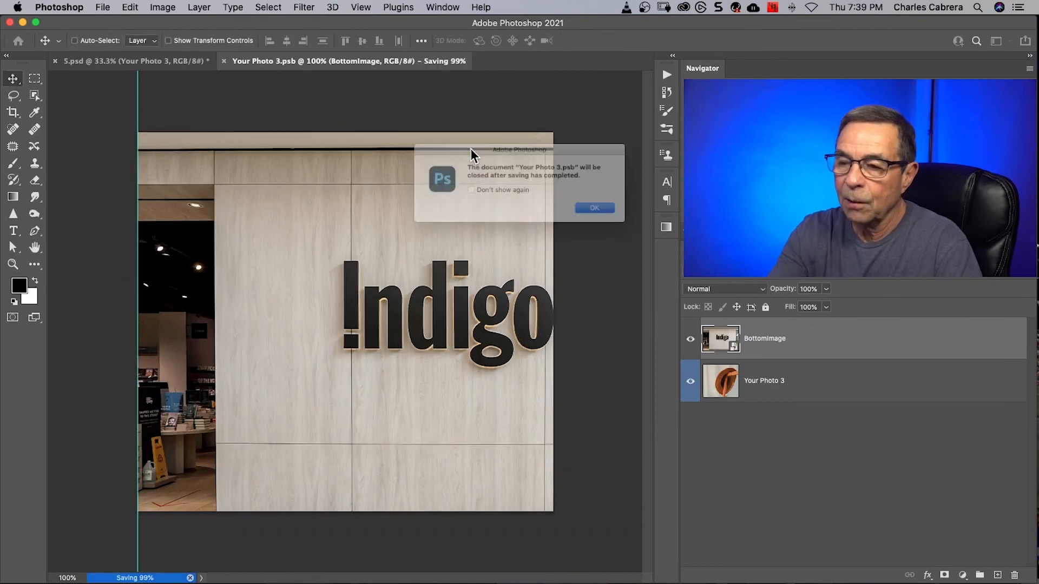
click(594, 207)
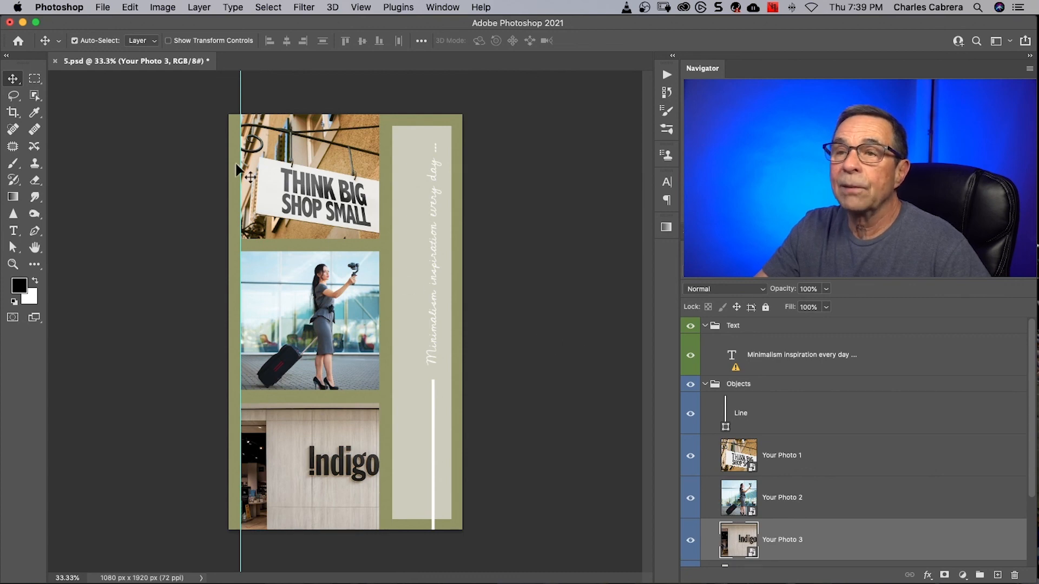
mouse_move(106, 64)
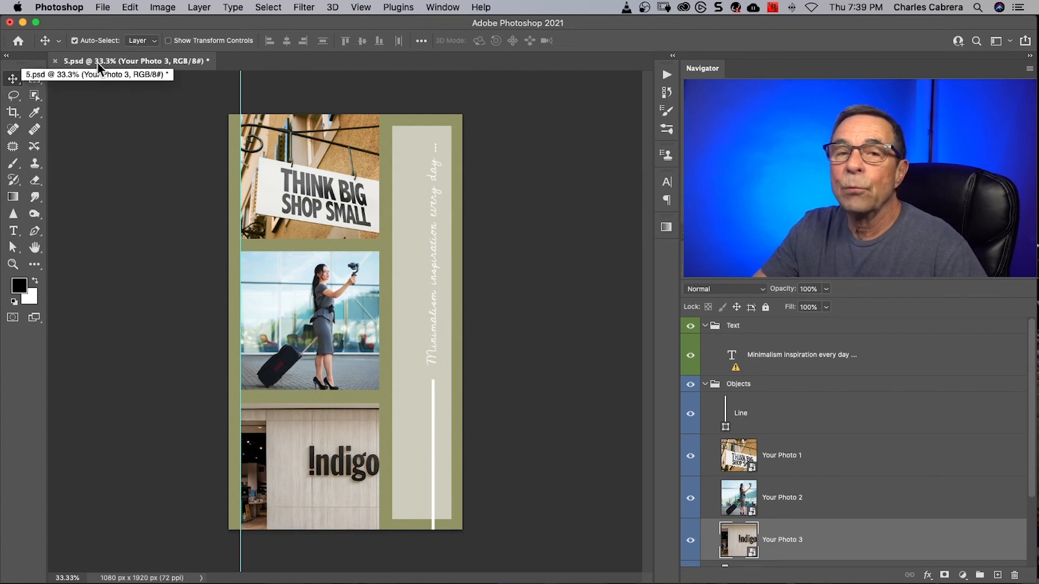
mouse_move(105, 93)
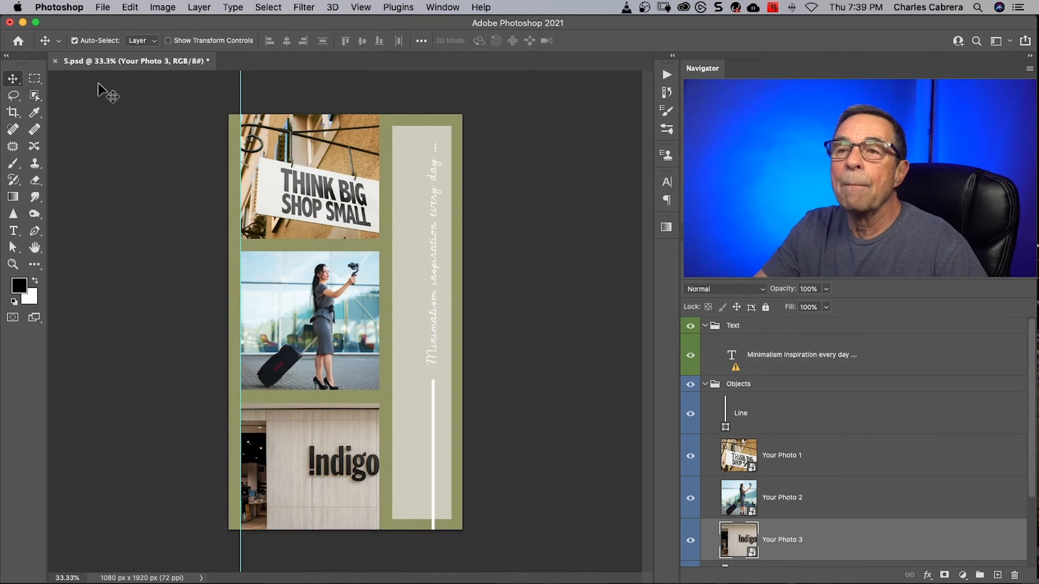